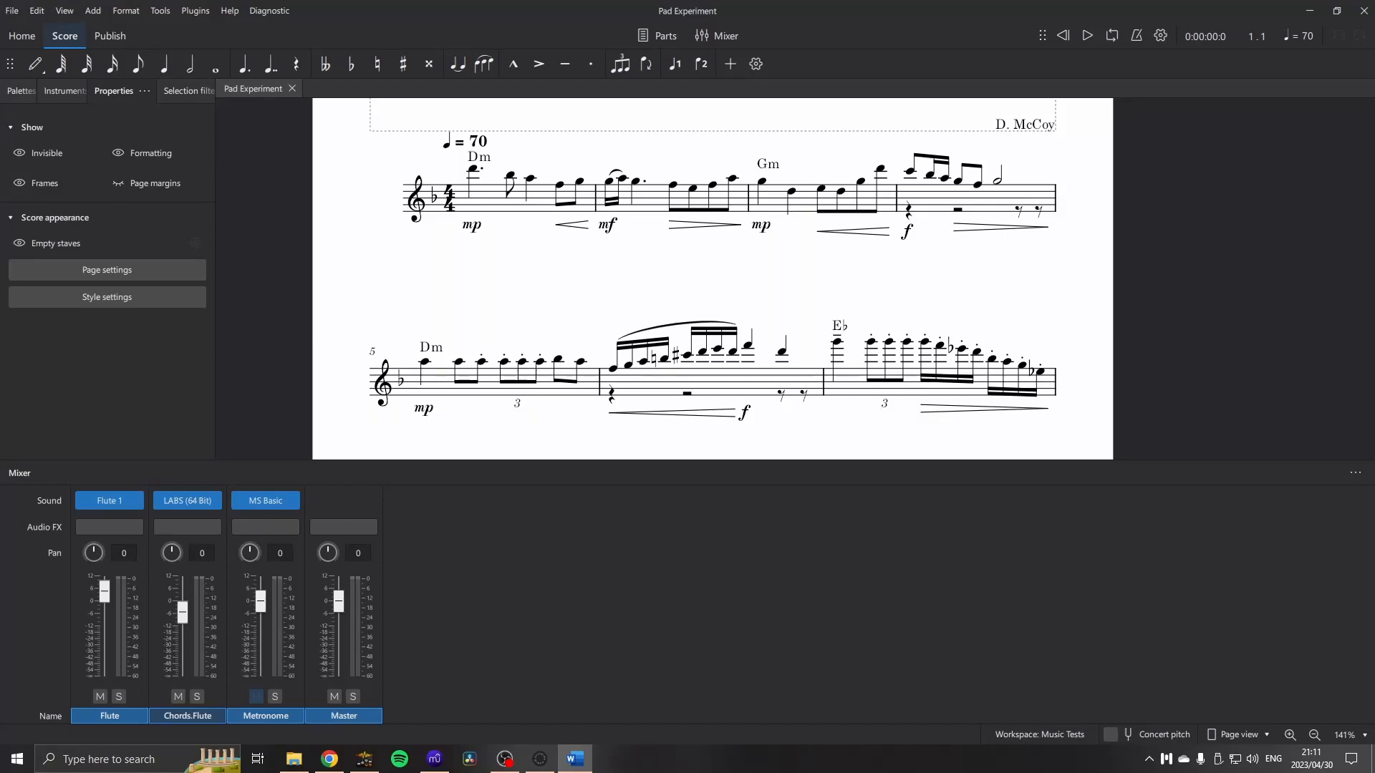
{"action": "mouse_move", "coordinate": [1202, 587]}
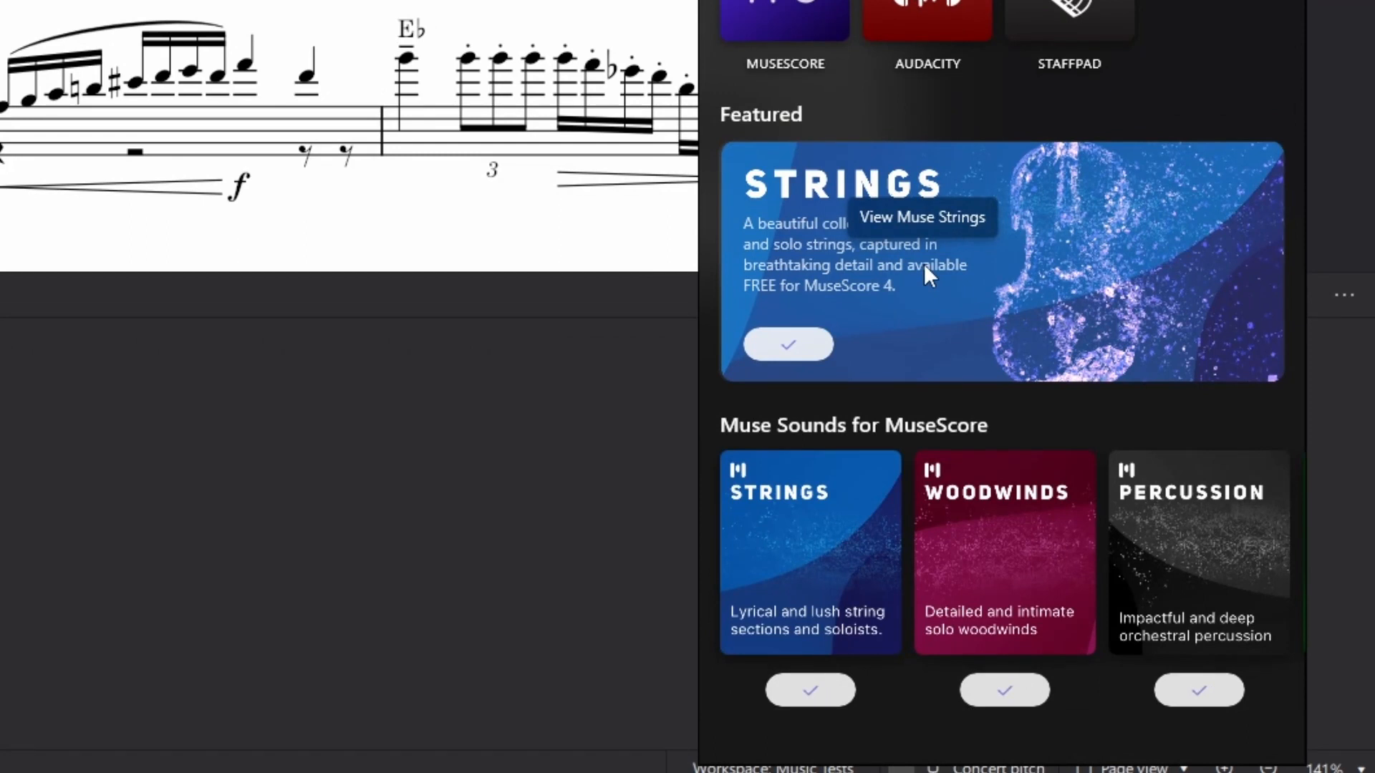
{"action": "mouse_move", "coordinate": [930, 279]}
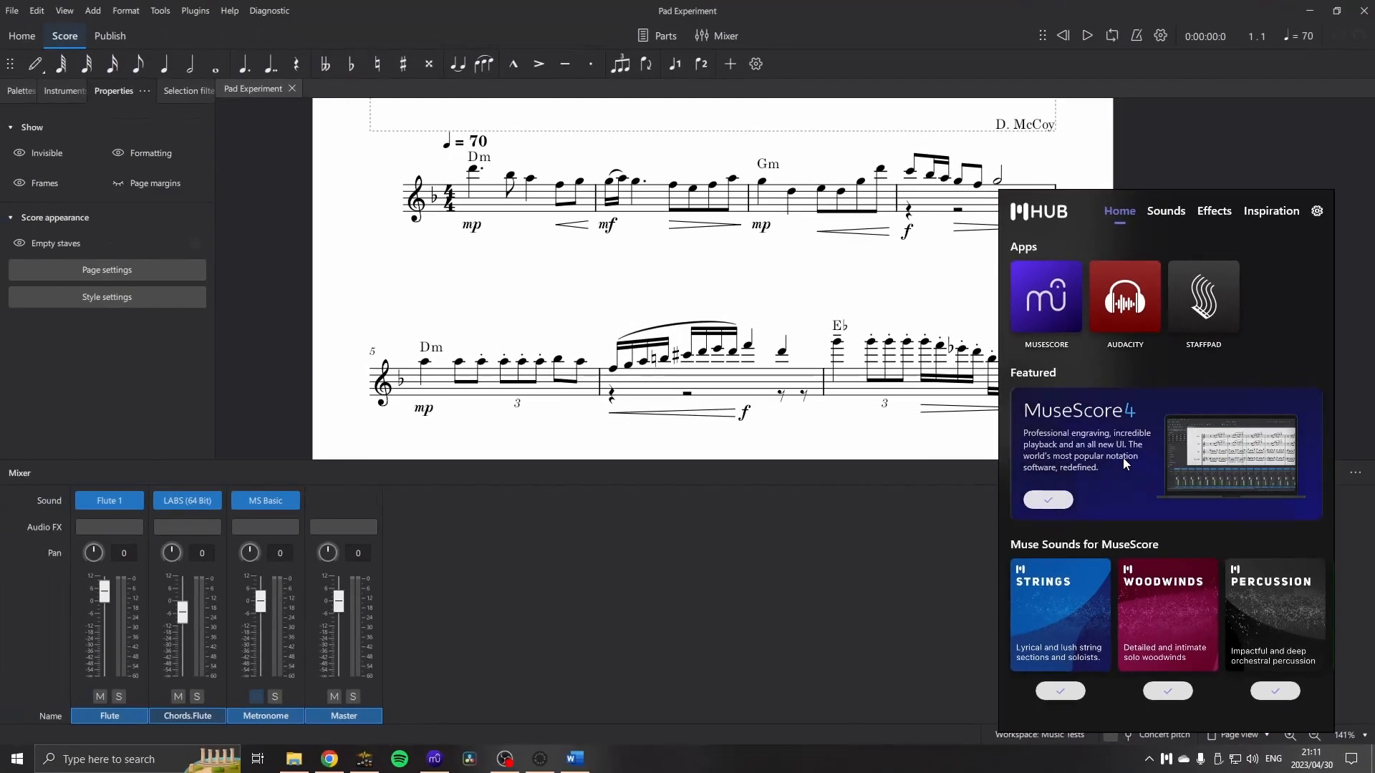
{"action": "mouse_move", "coordinate": [1125, 463]}
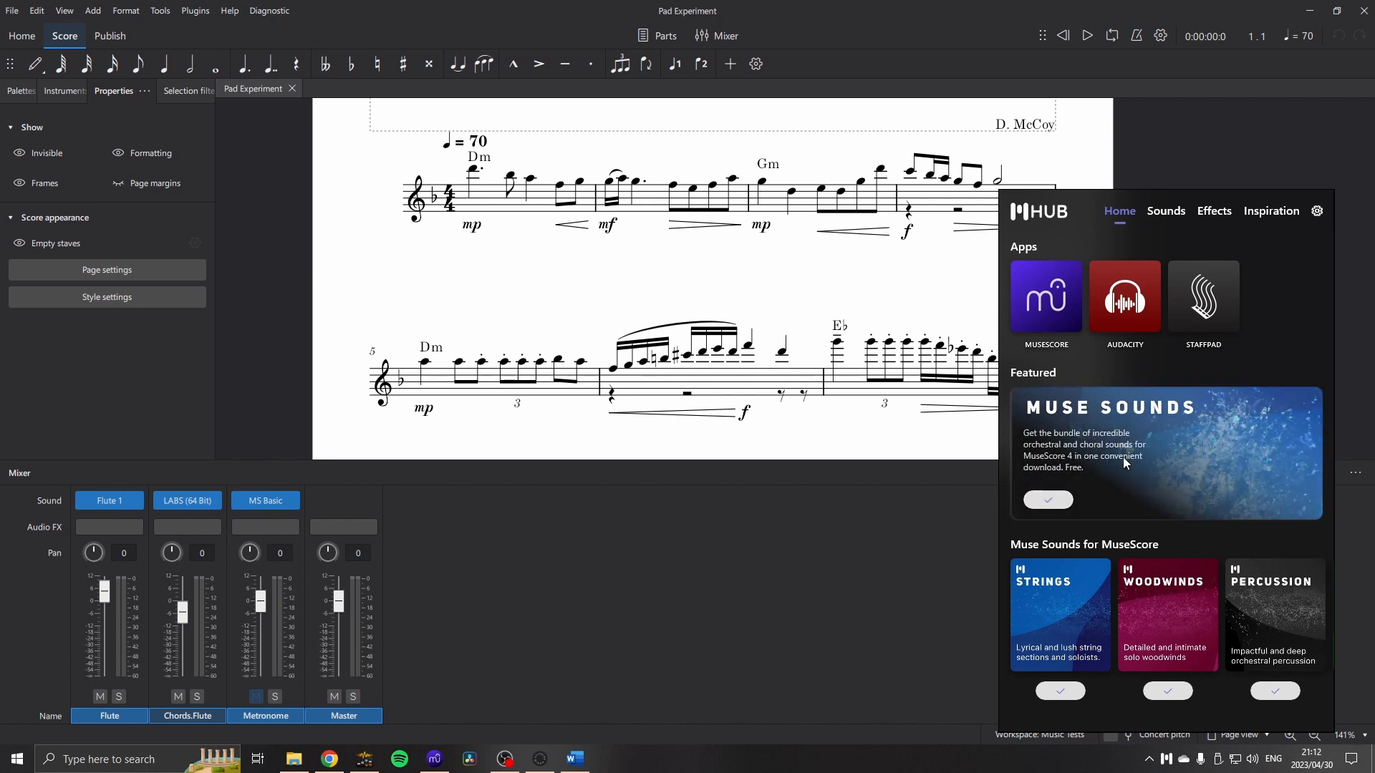
{"action": "mouse_move", "coordinate": [1124, 465]}
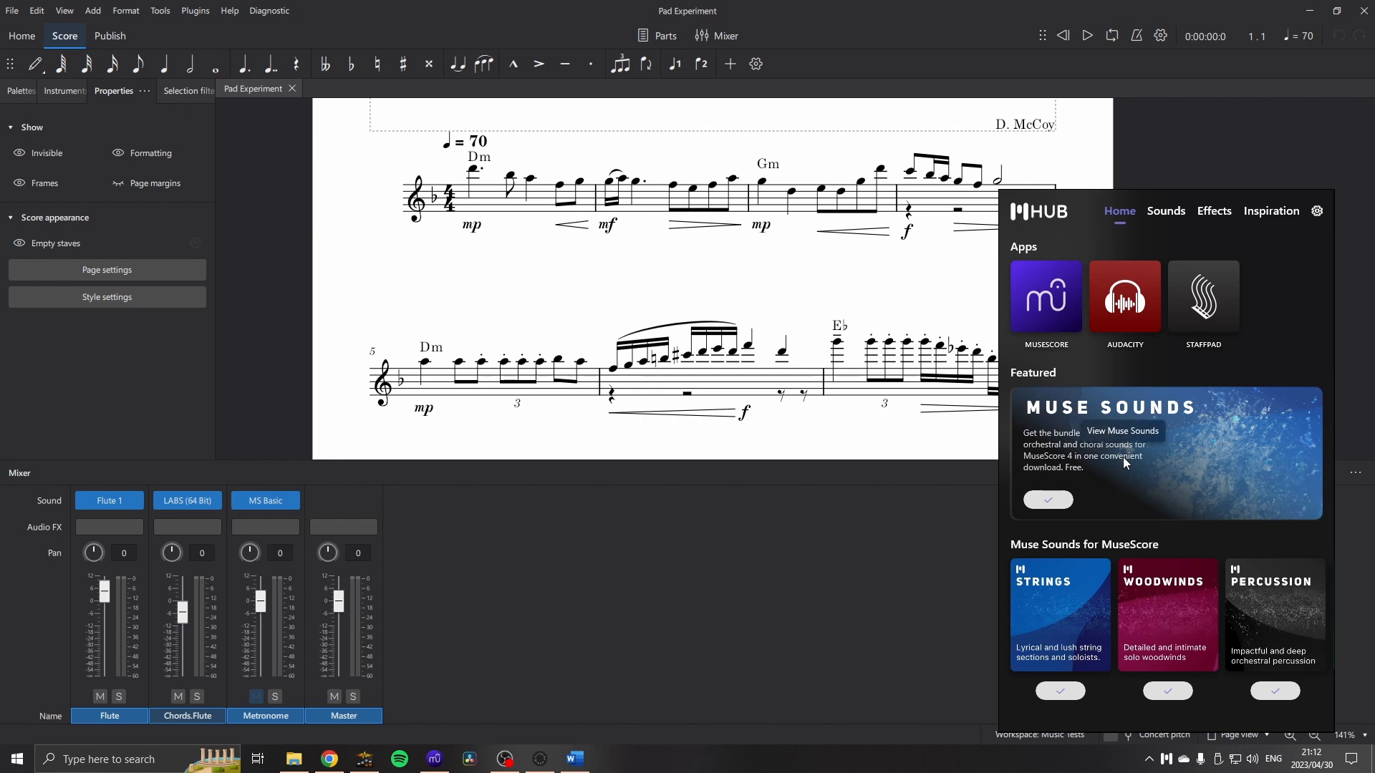
{"action": "mouse_move", "coordinate": [930, 435]}
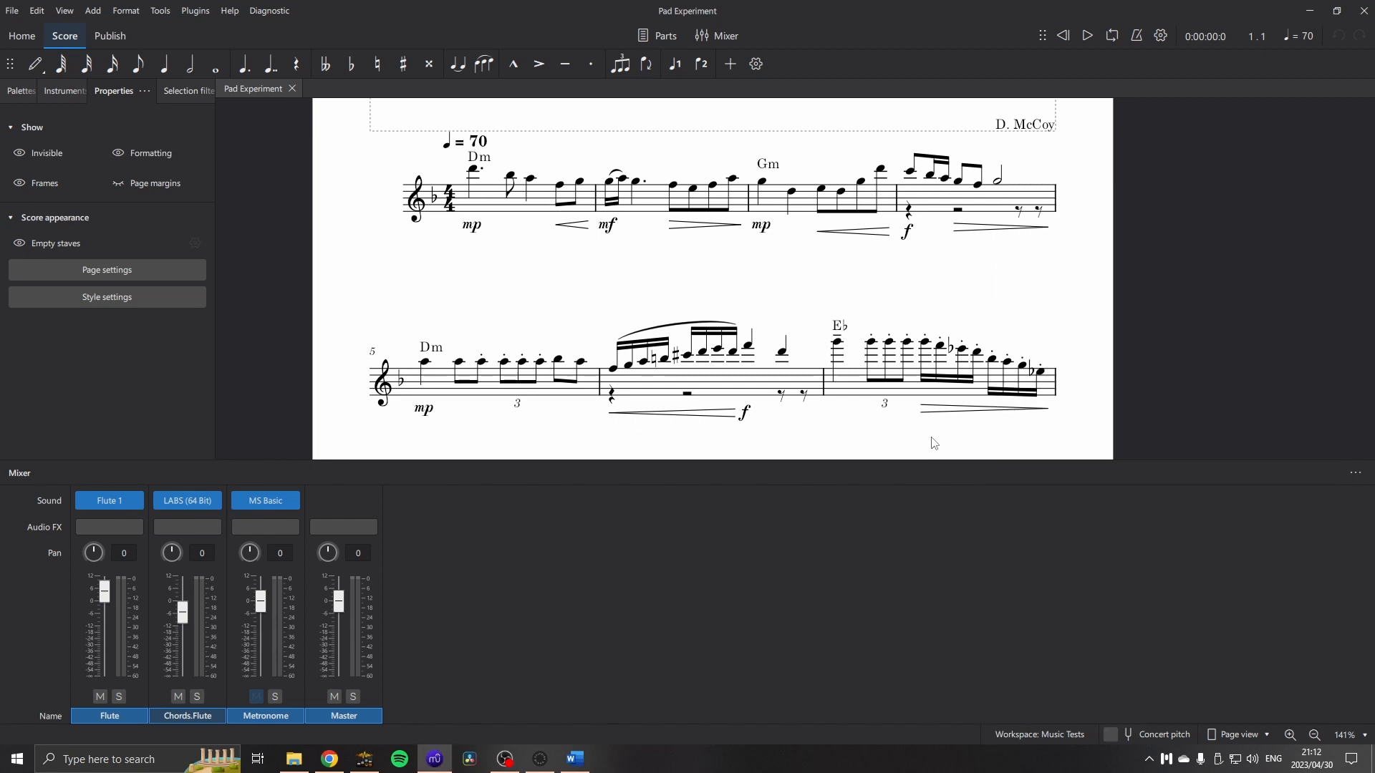
{"action": "mouse_move", "coordinate": [740, 327]}
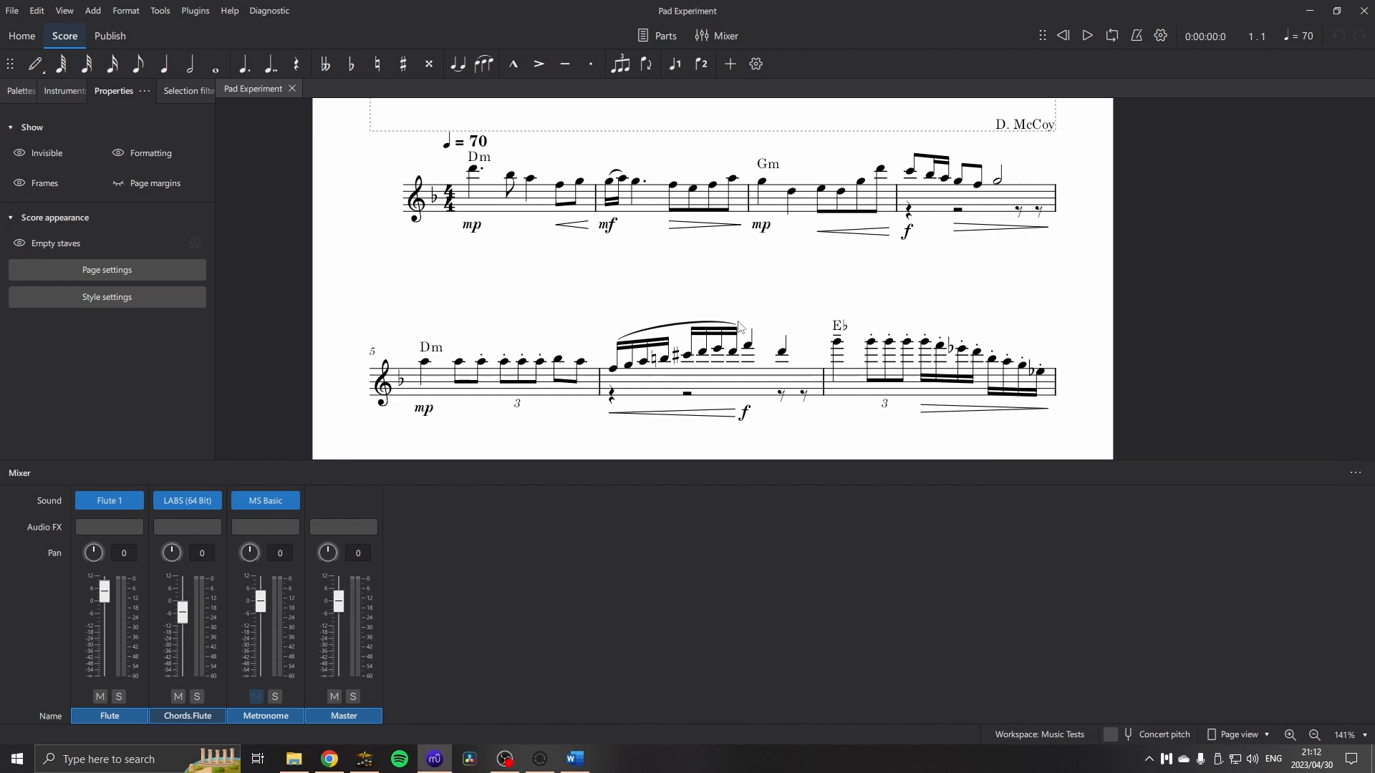
Create a new score for Flute with a D major key signature.
{"action": "left_click", "coordinate": [21, 35]}
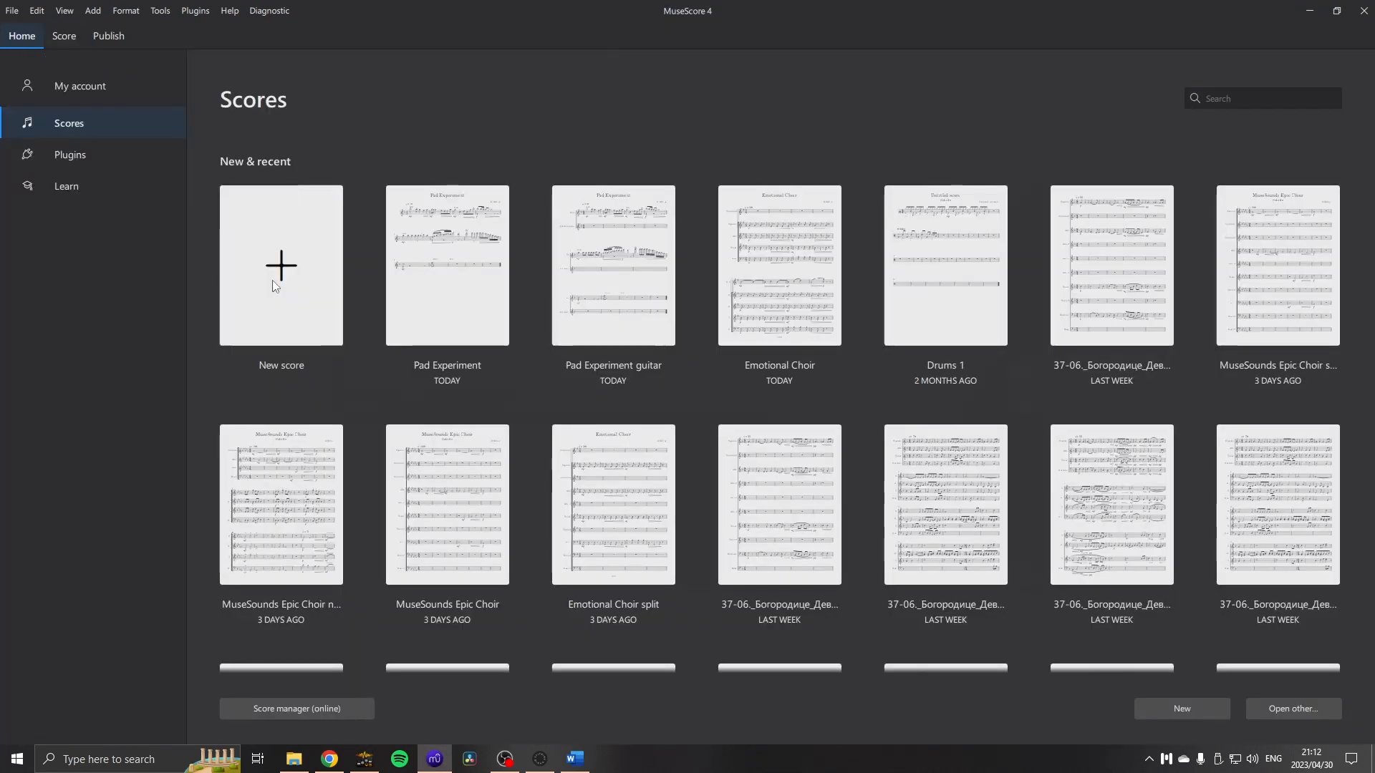
{"action": "left_click", "coordinate": [280, 265]}
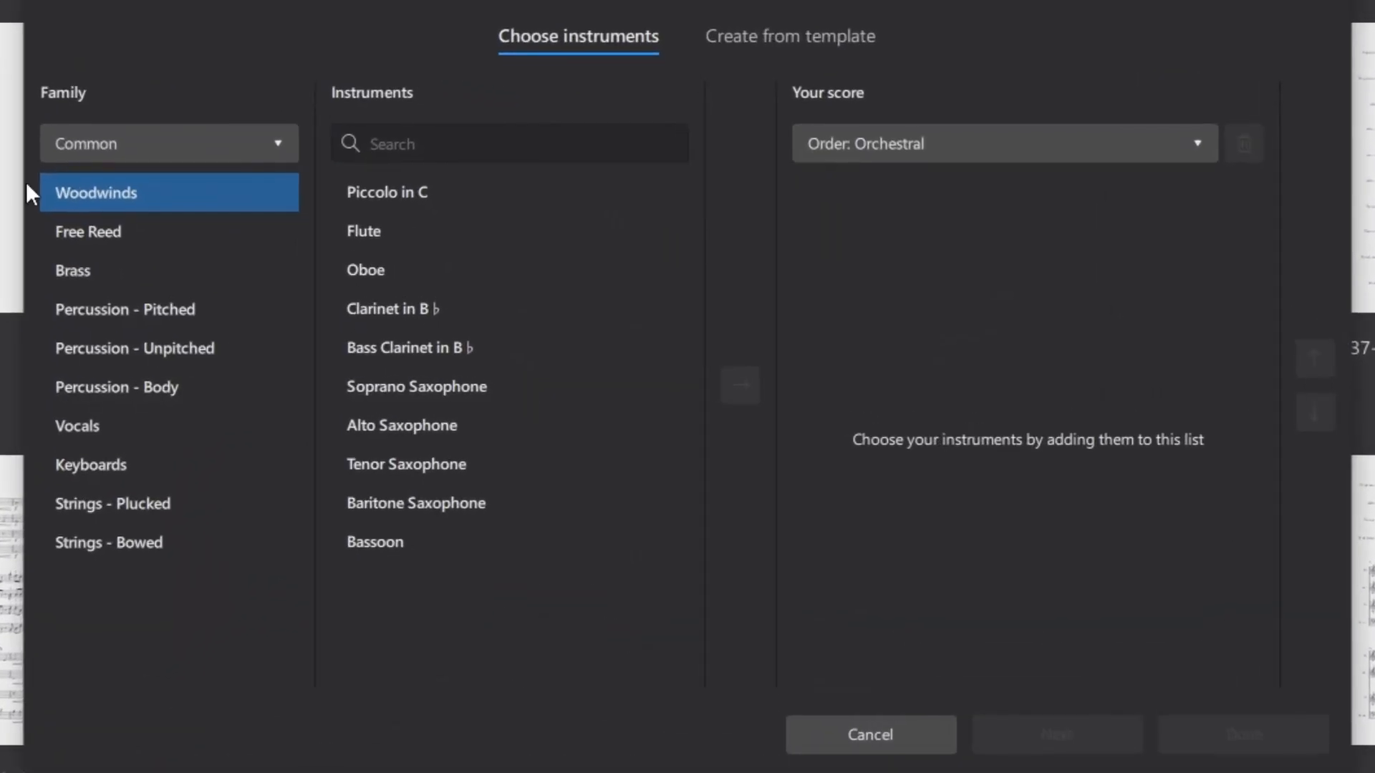
{"action": "mouse_move", "coordinate": [386, 232]}
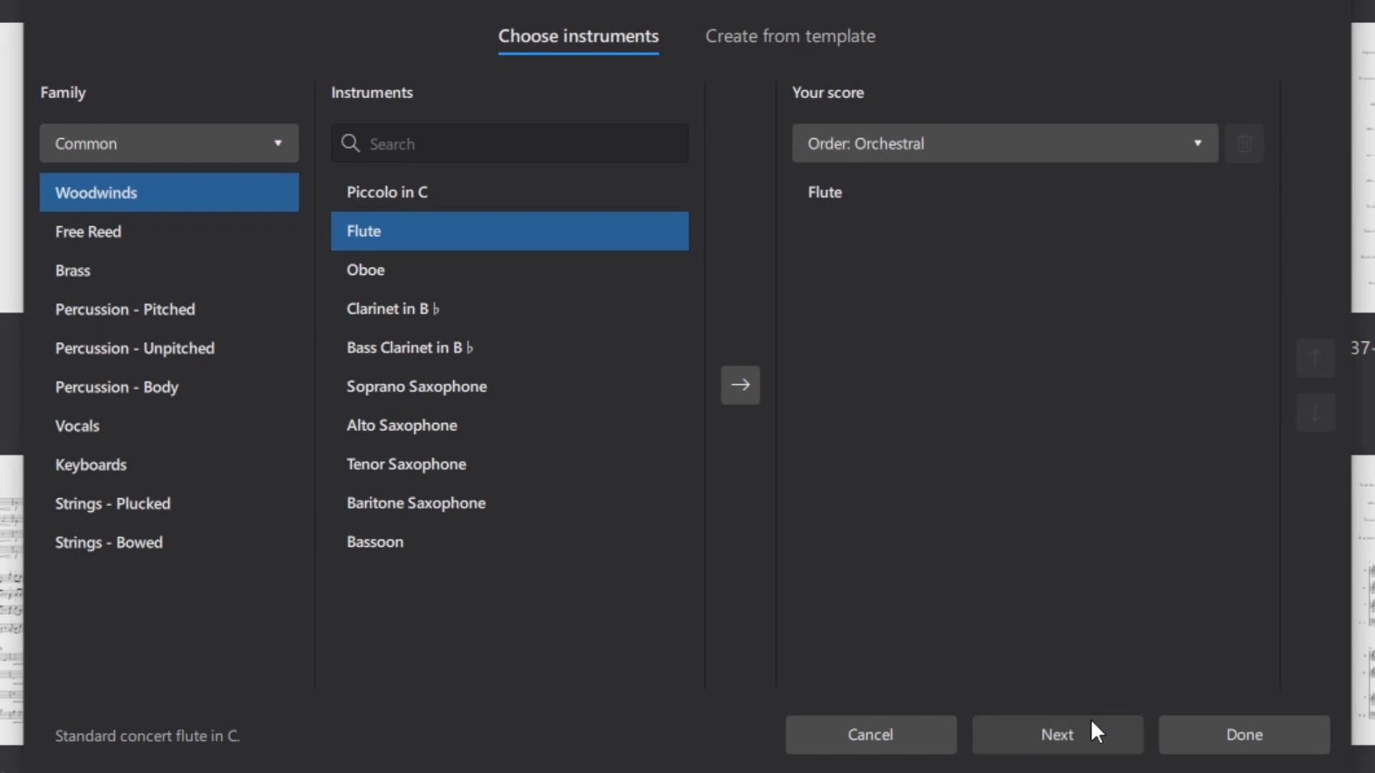
{"action": "left_click", "coordinate": [1057, 734]}
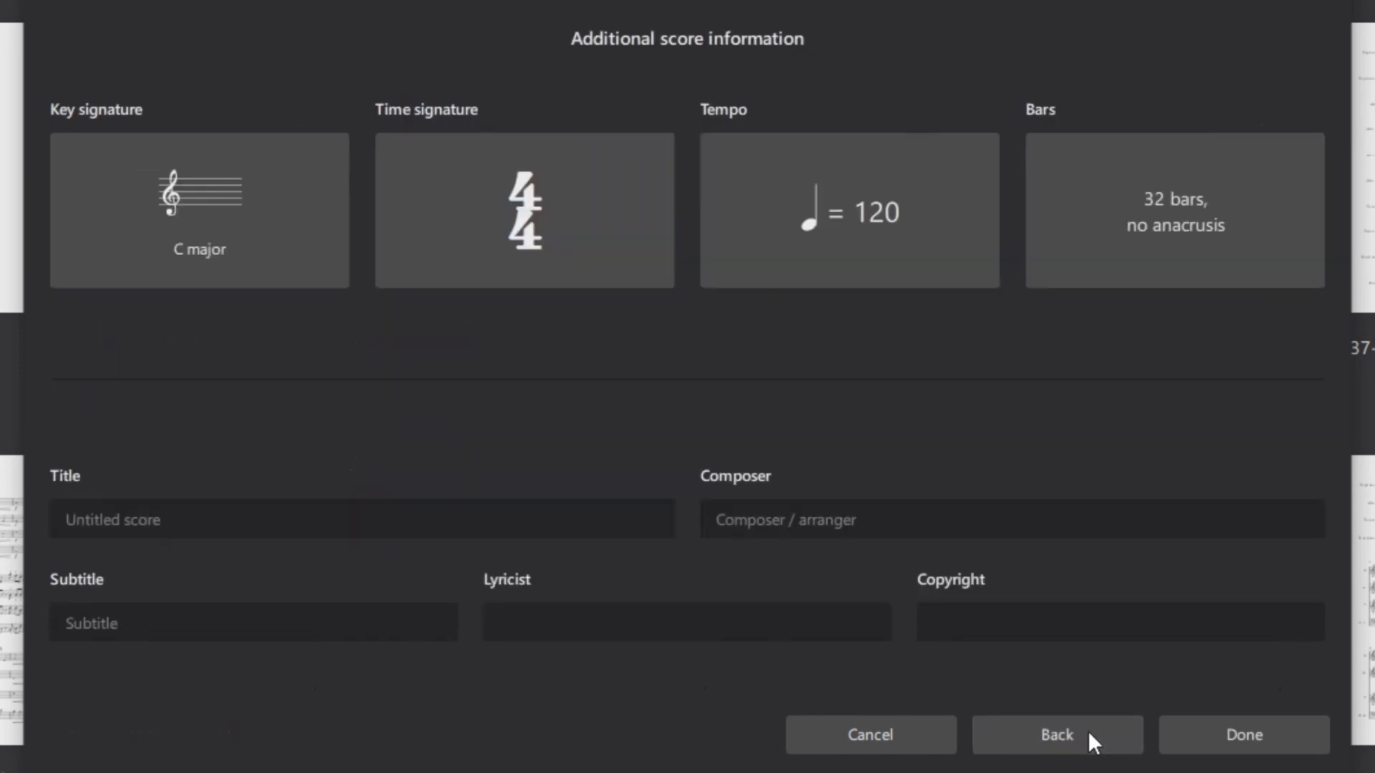
{"action": "left_click", "coordinate": [199, 211]}
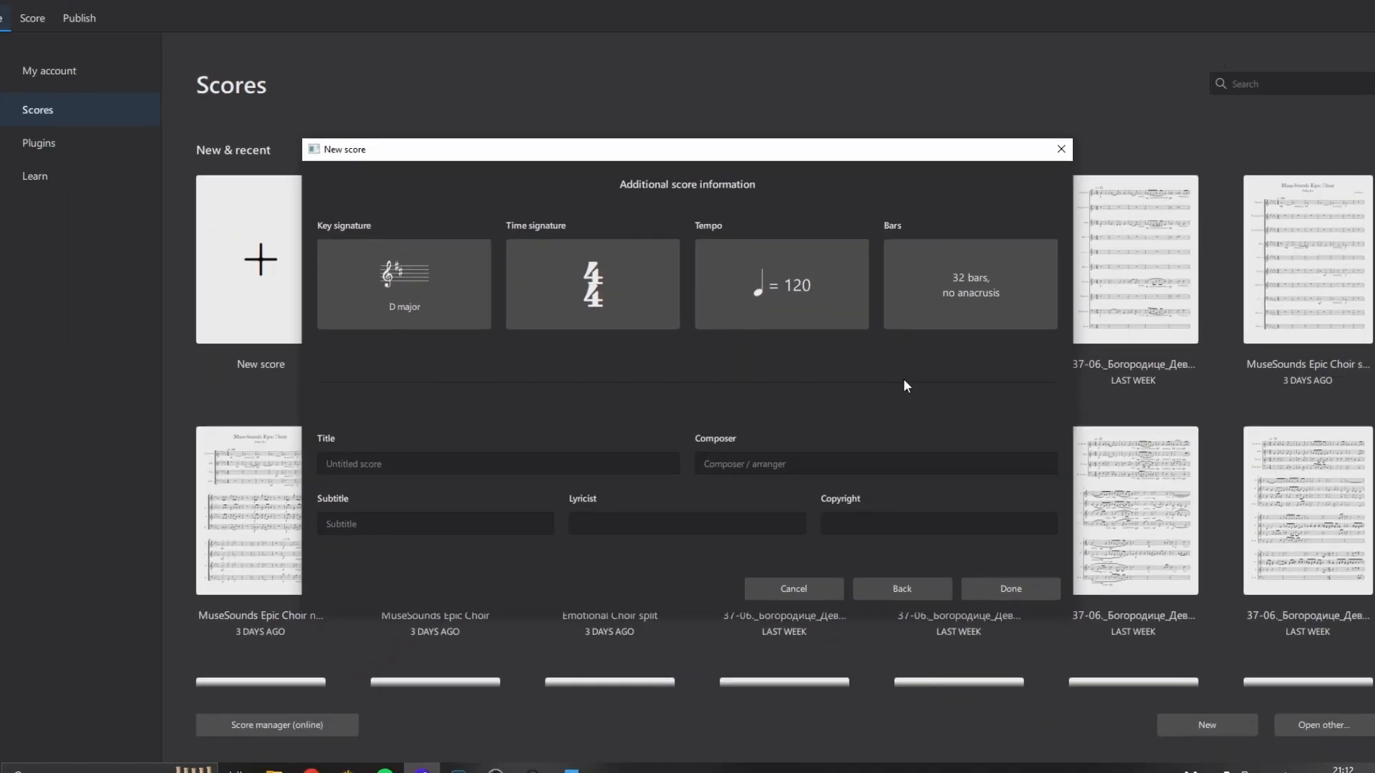
{"action": "left_click", "coordinate": [1008, 588]}
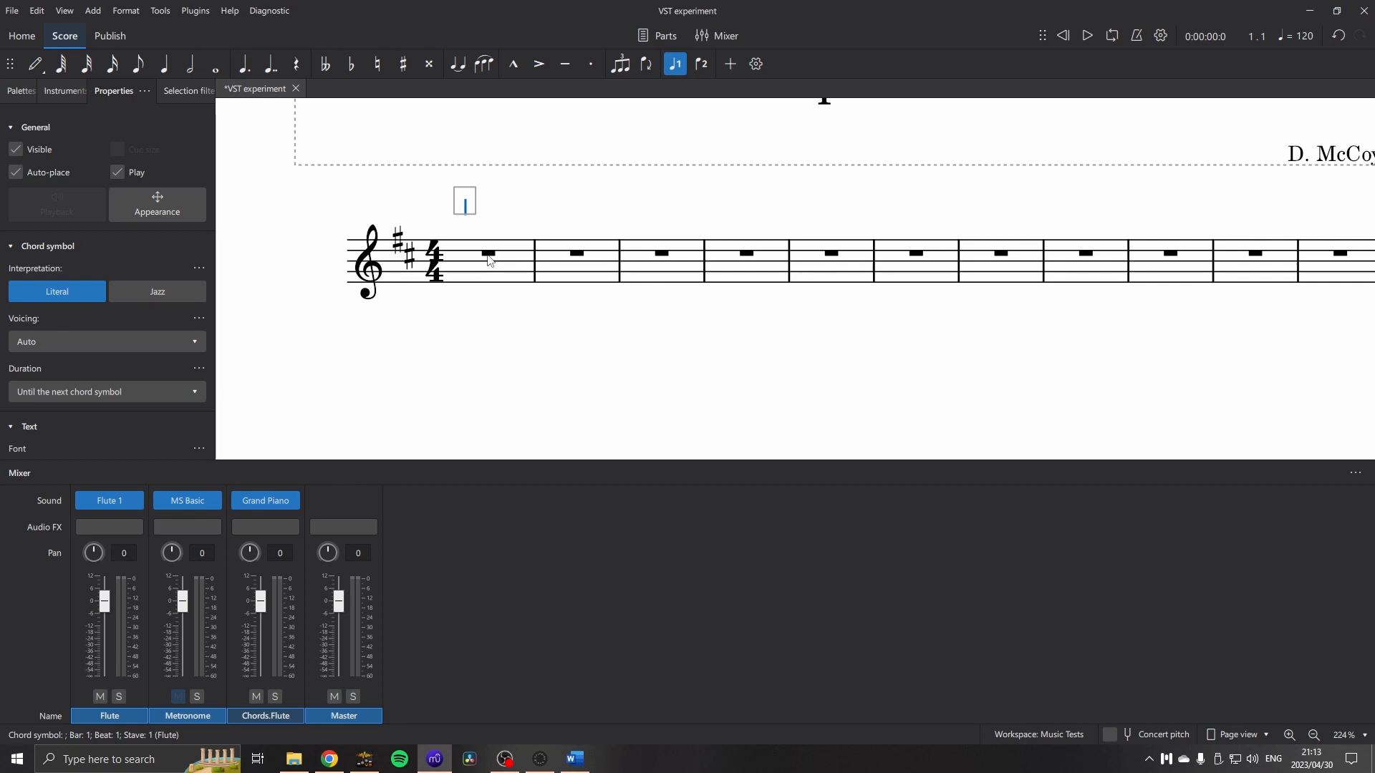
Enter chord symbols D, Bm, D, F, G, D, play them back, then hide the mixer.
{"action": "type", "text": "D"}
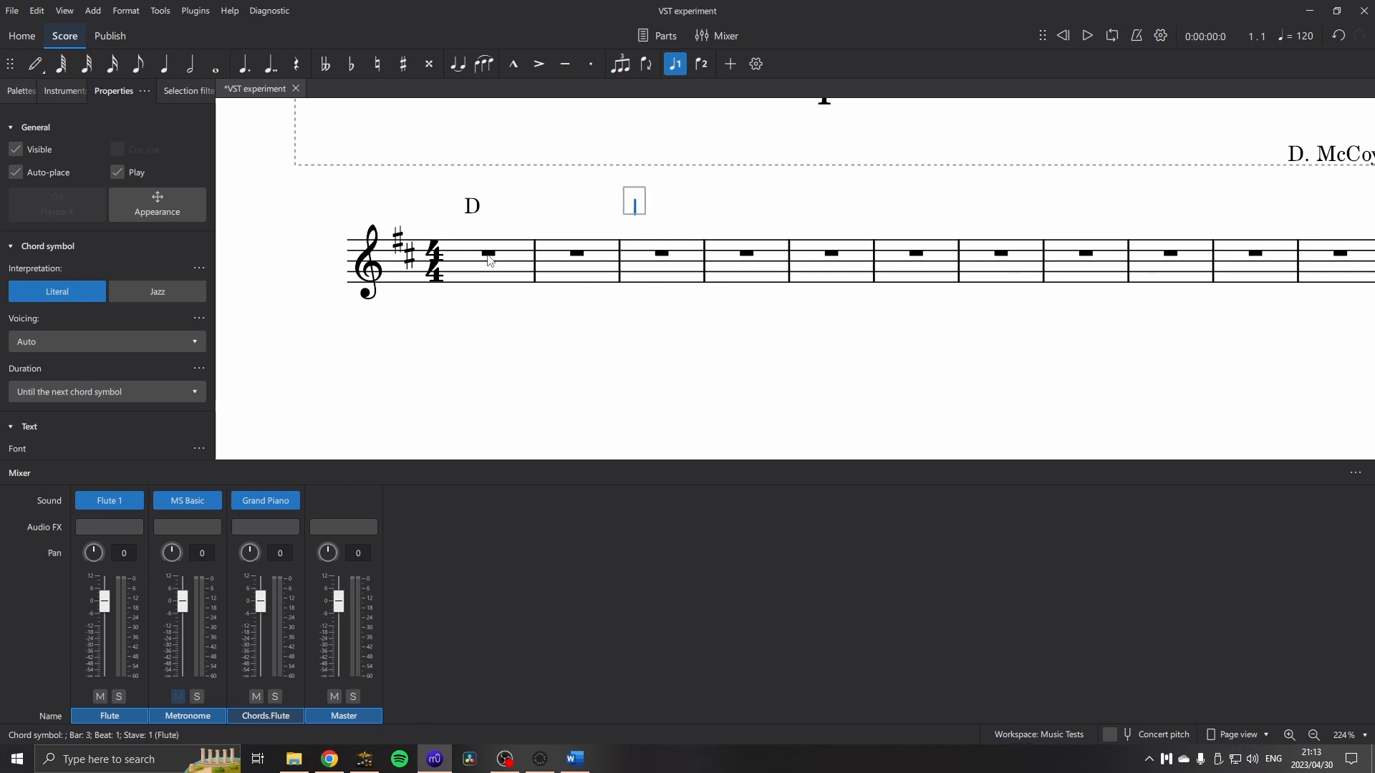
{"action": "type", "text": "Bm"}
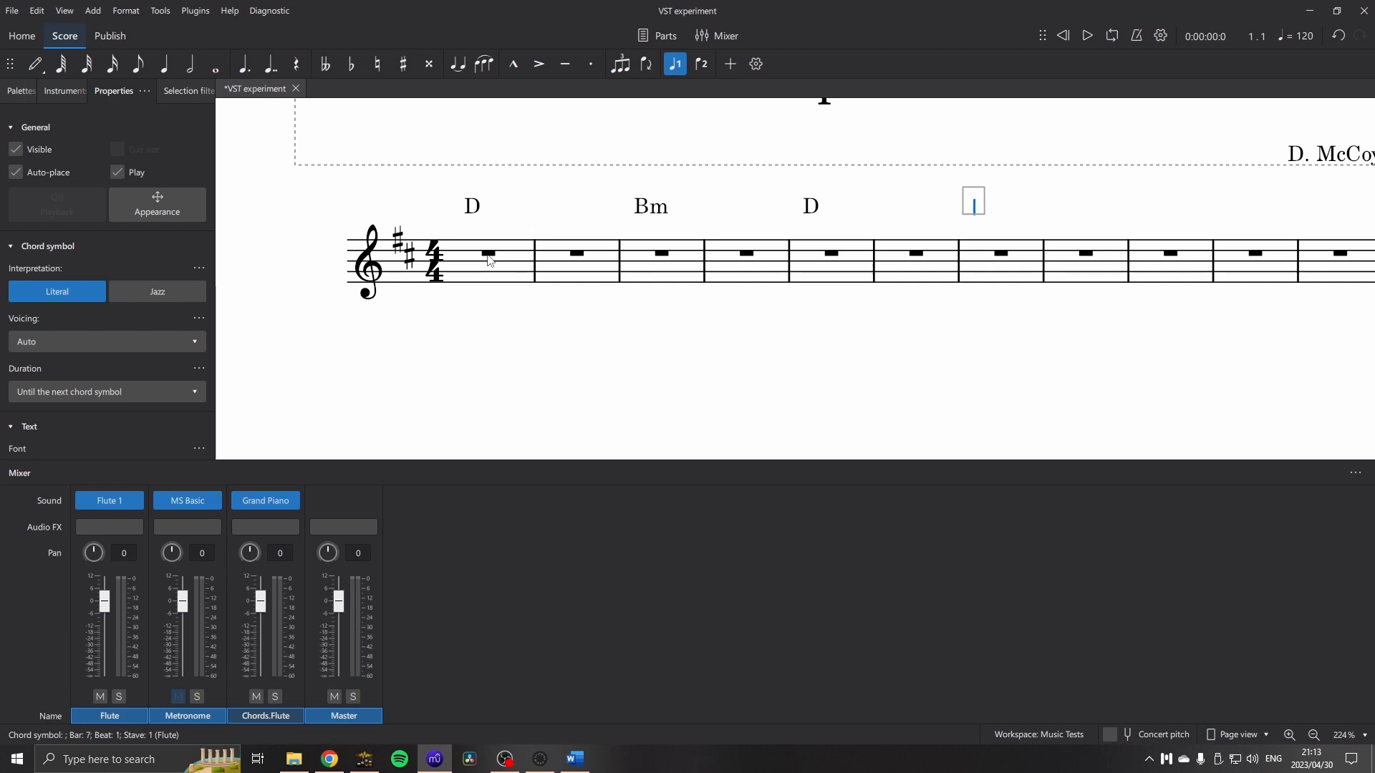
{"action": "type", "text": "D"}
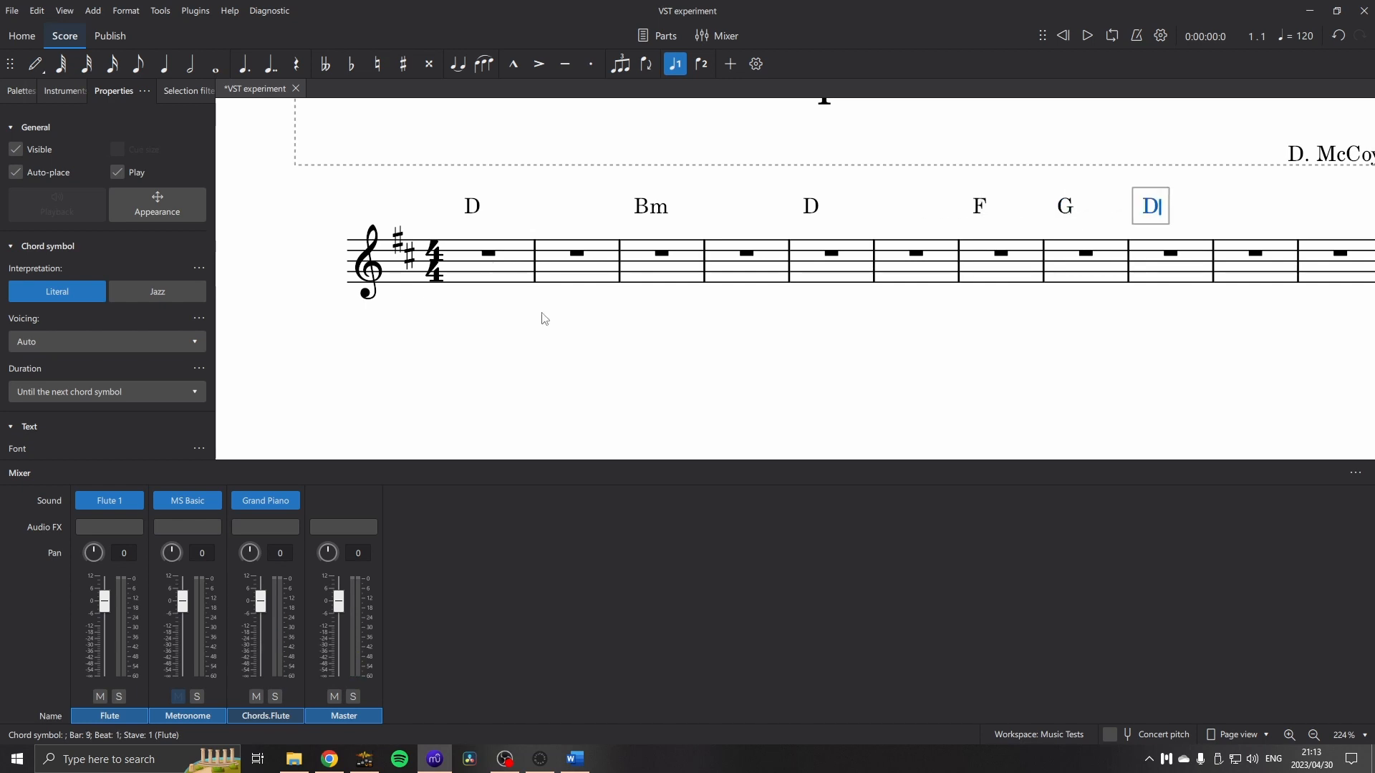
{"action": "left_click", "coordinate": [431, 262]}
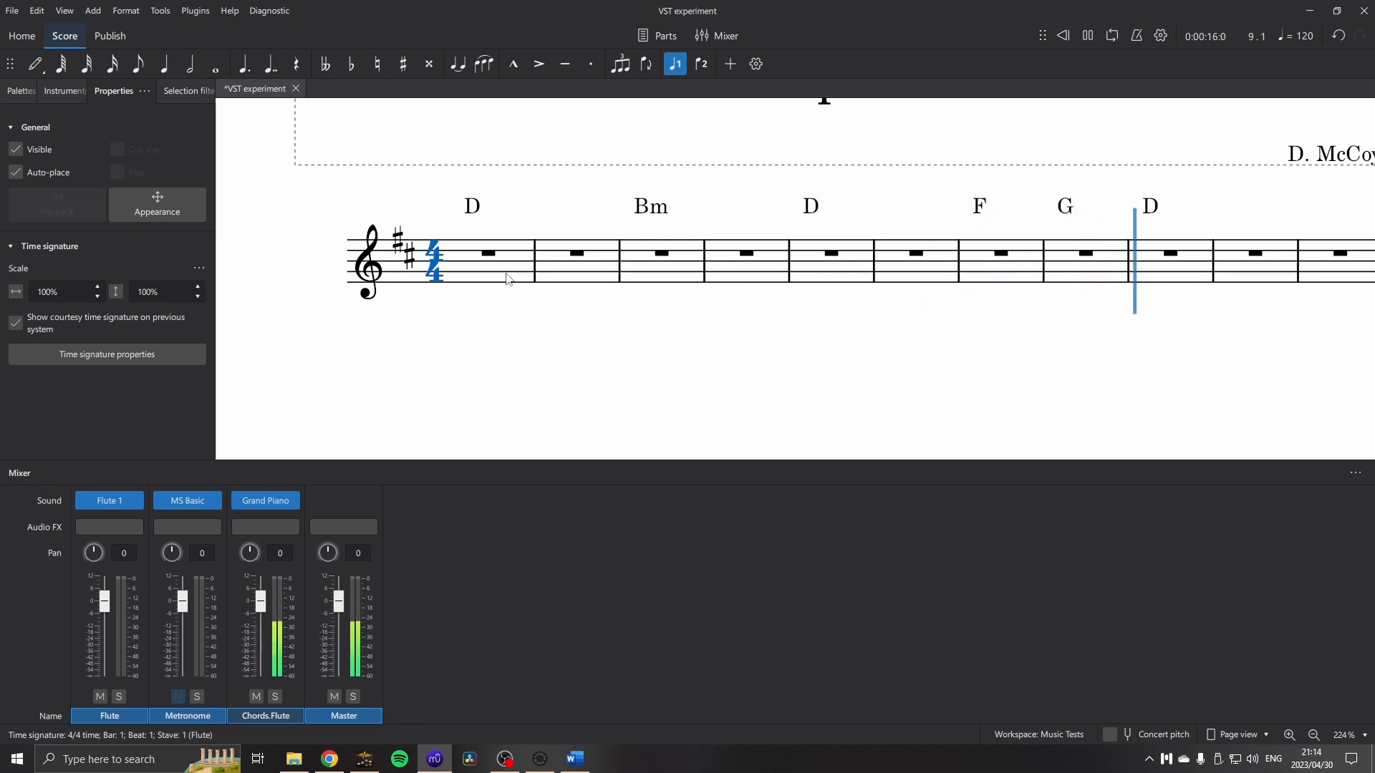
{"action": "left_click", "coordinate": [1086, 35]}
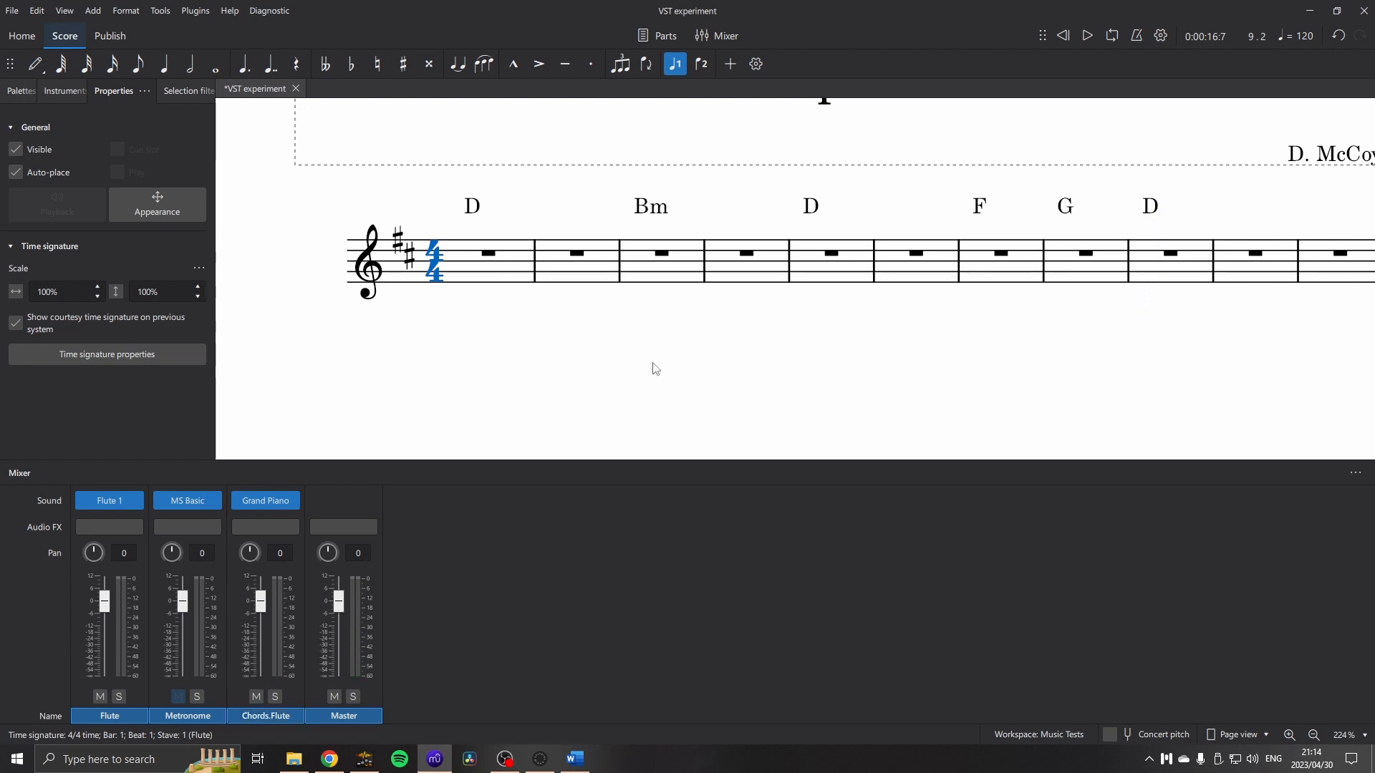
{"action": "left_click", "coordinate": [716, 35]}
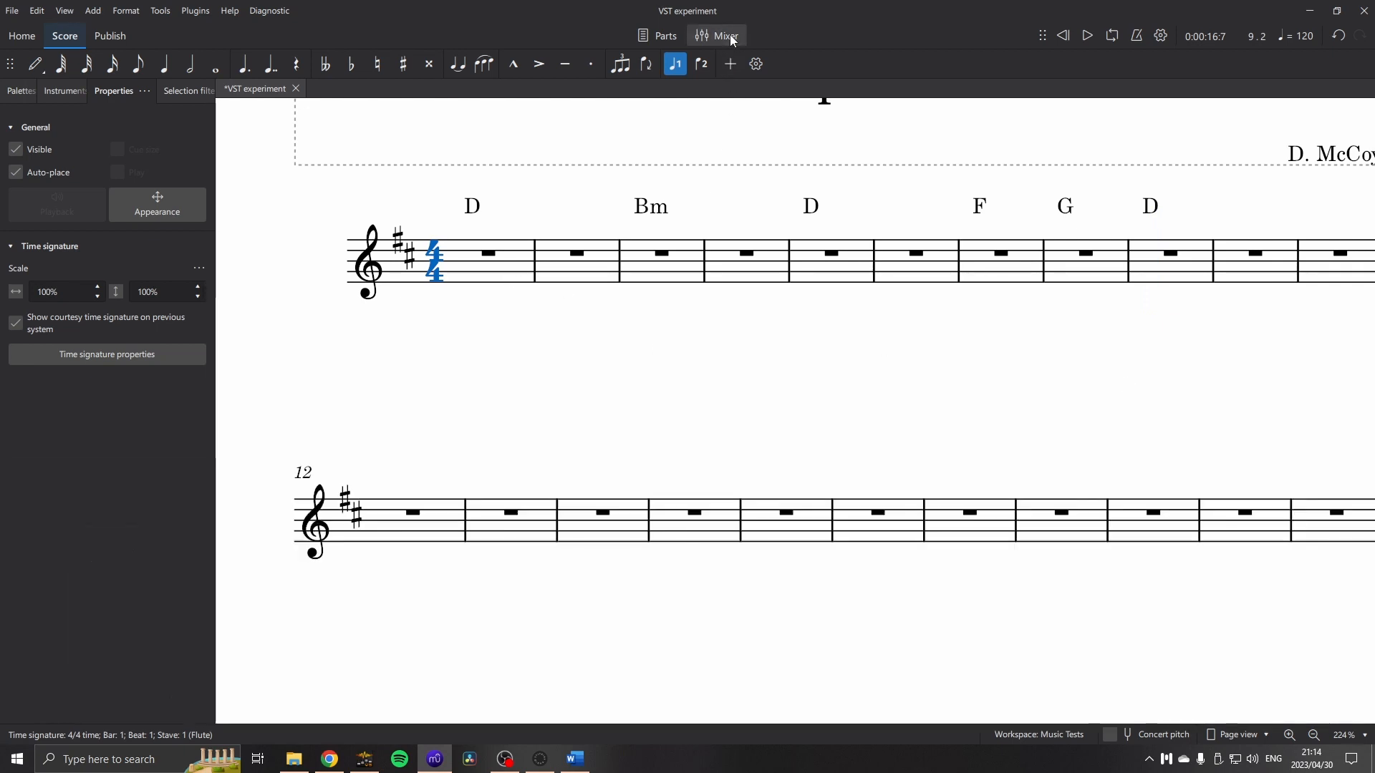
Show the mixer and view Chords.Flute sound options: Muse Sounds, VST3, SoundFonts.
{"action": "left_click", "coordinate": [716, 36]}
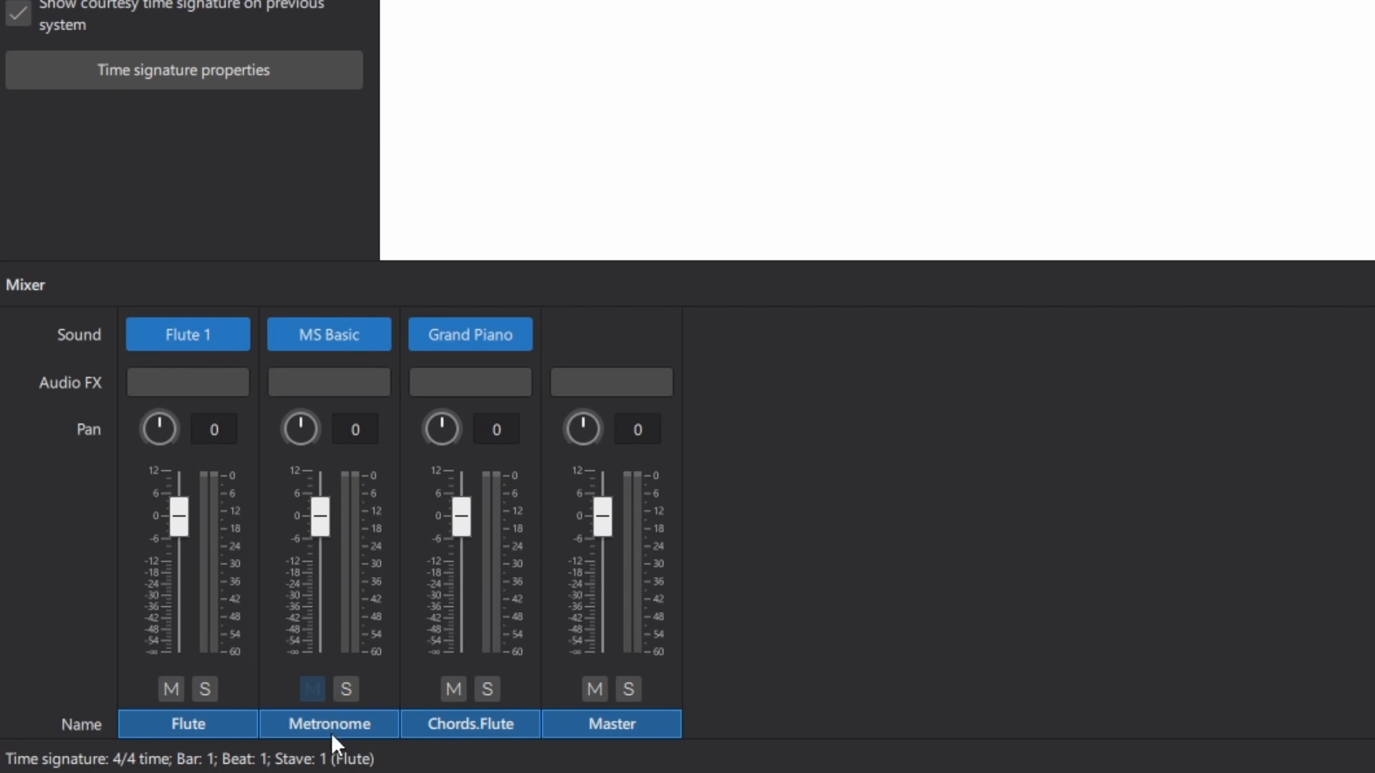
{"action": "mouse_move", "coordinate": [480, 743]}
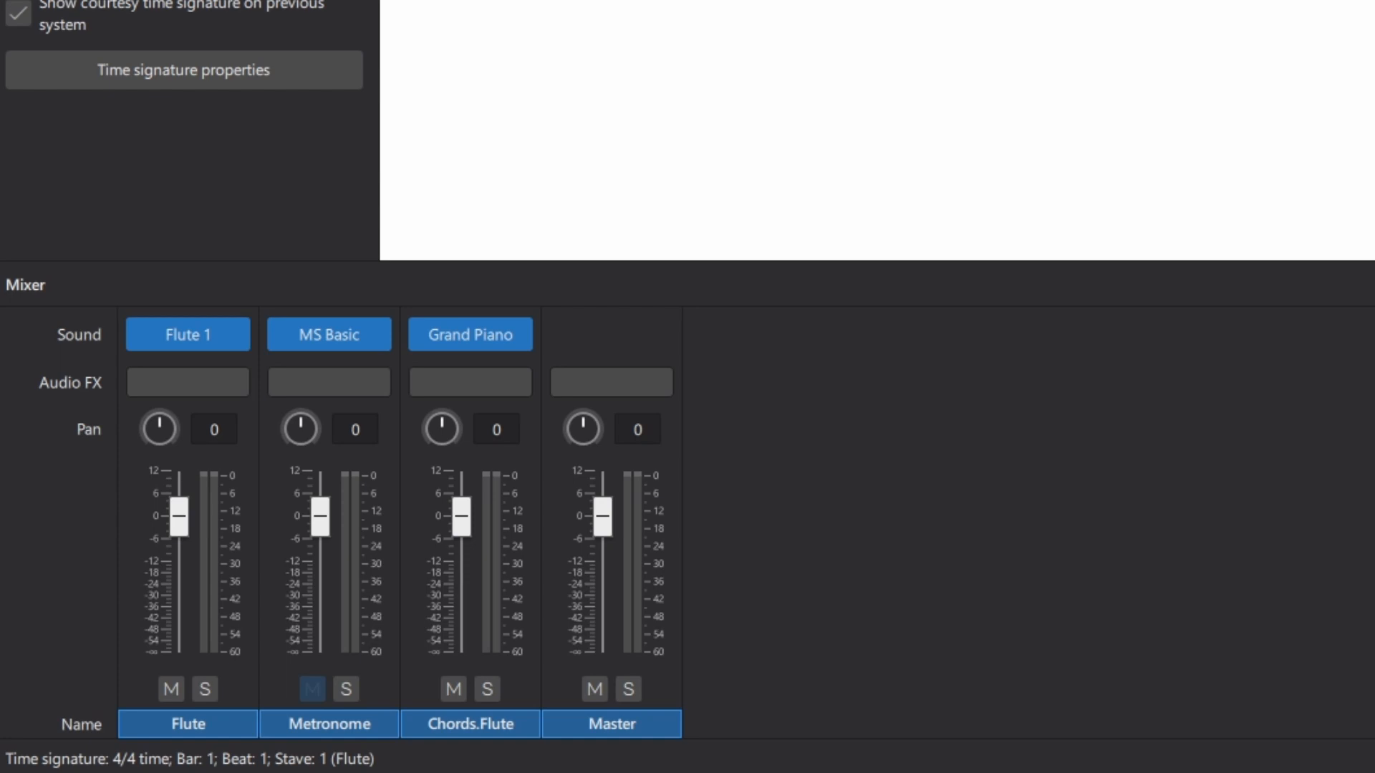
{"action": "mouse_move", "coordinate": [580, 354]}
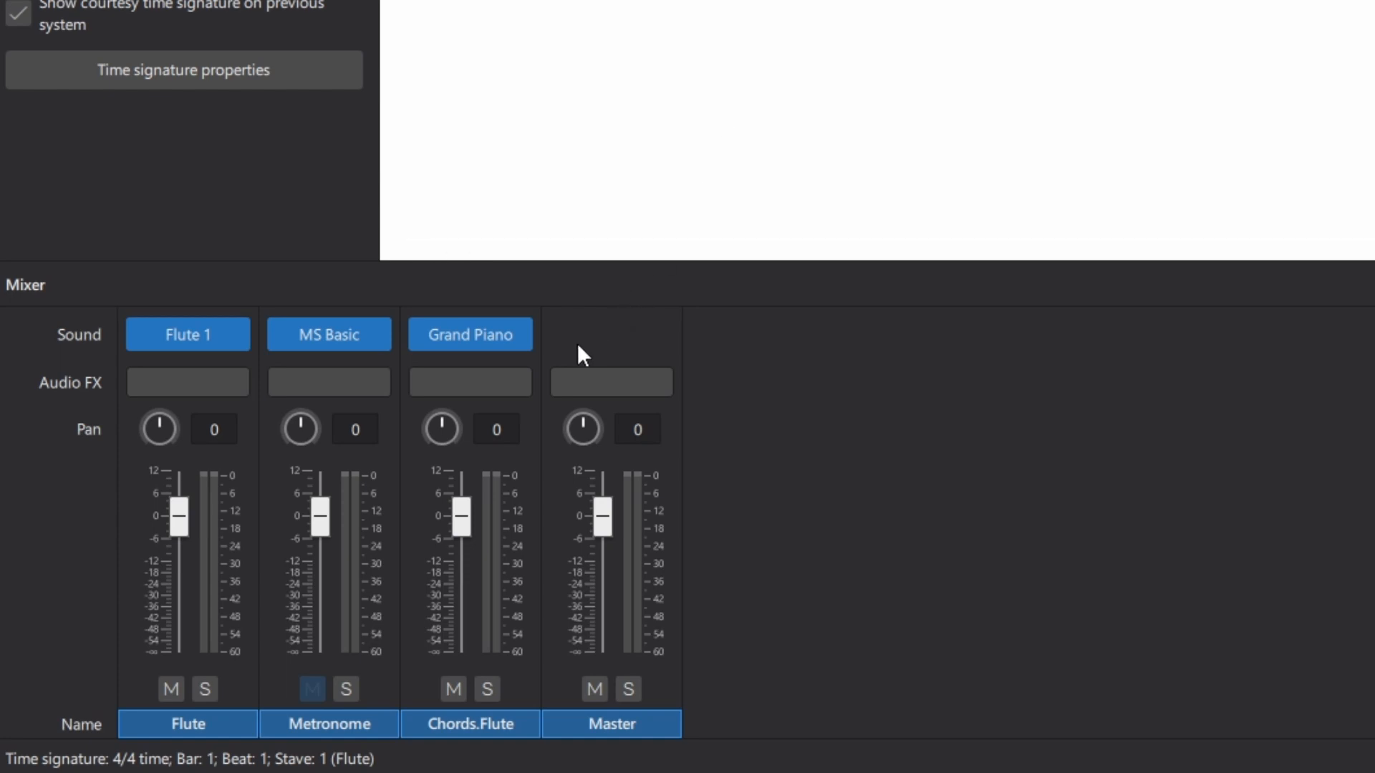
{"action": "mouse_move", "coordinate": [515, 346]}
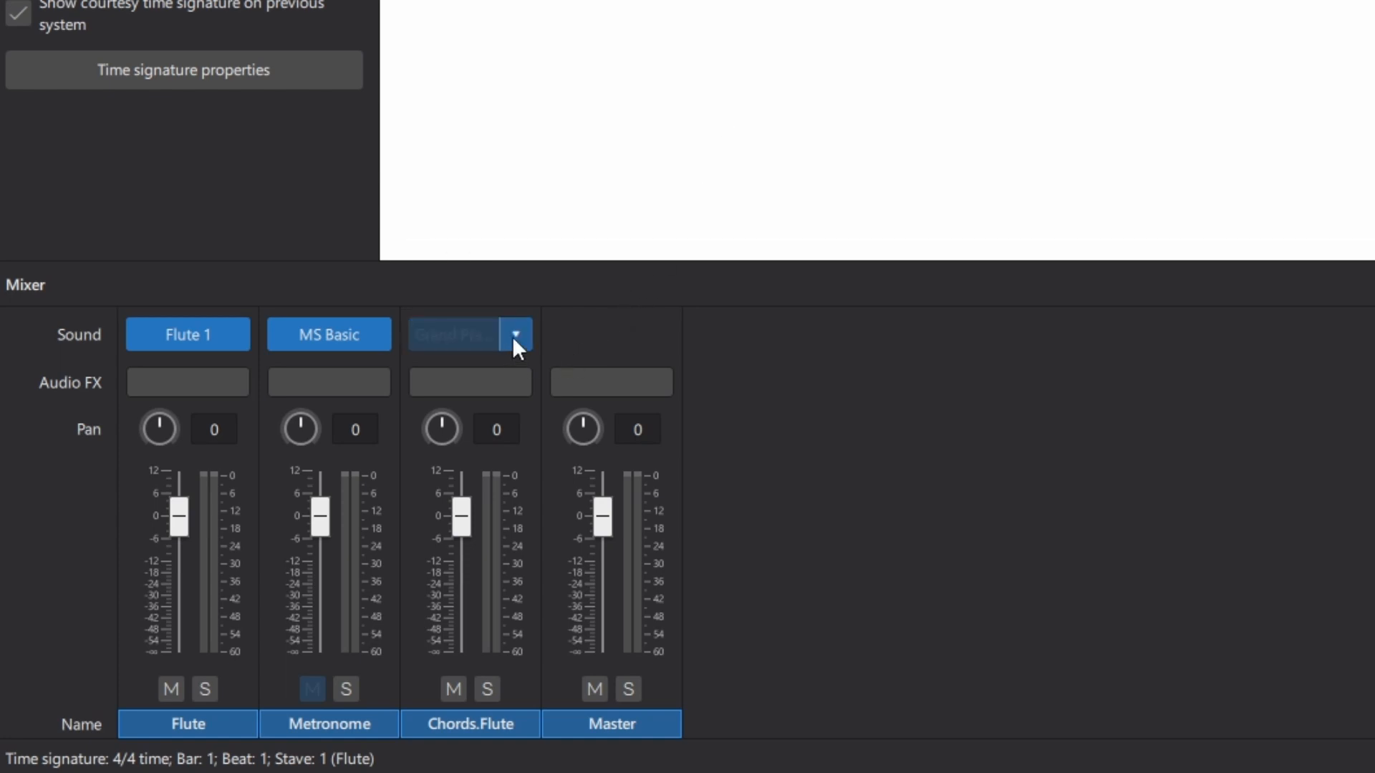
{"action": "left_click", "coordinate": [515, 334]}
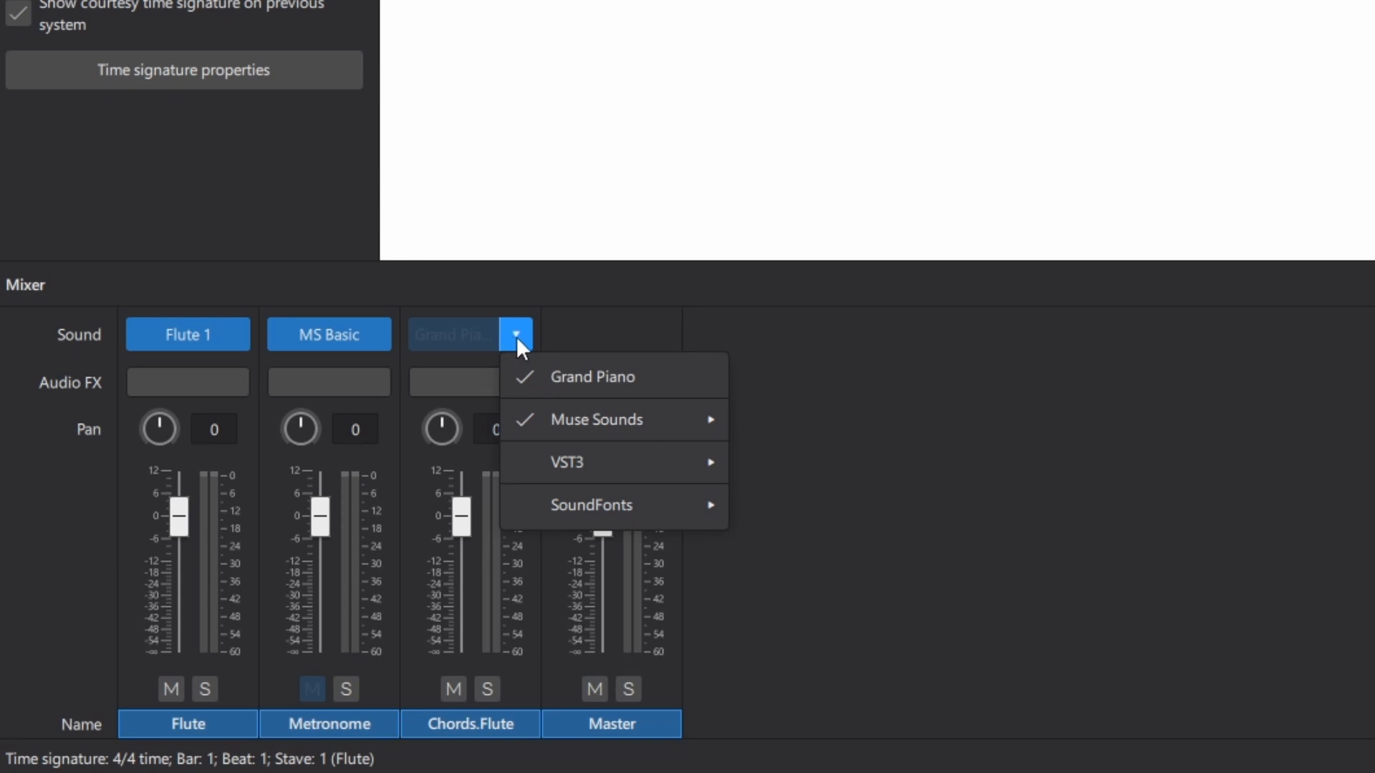
{"action": "mouse_move", "coordinate": [596, 464]}
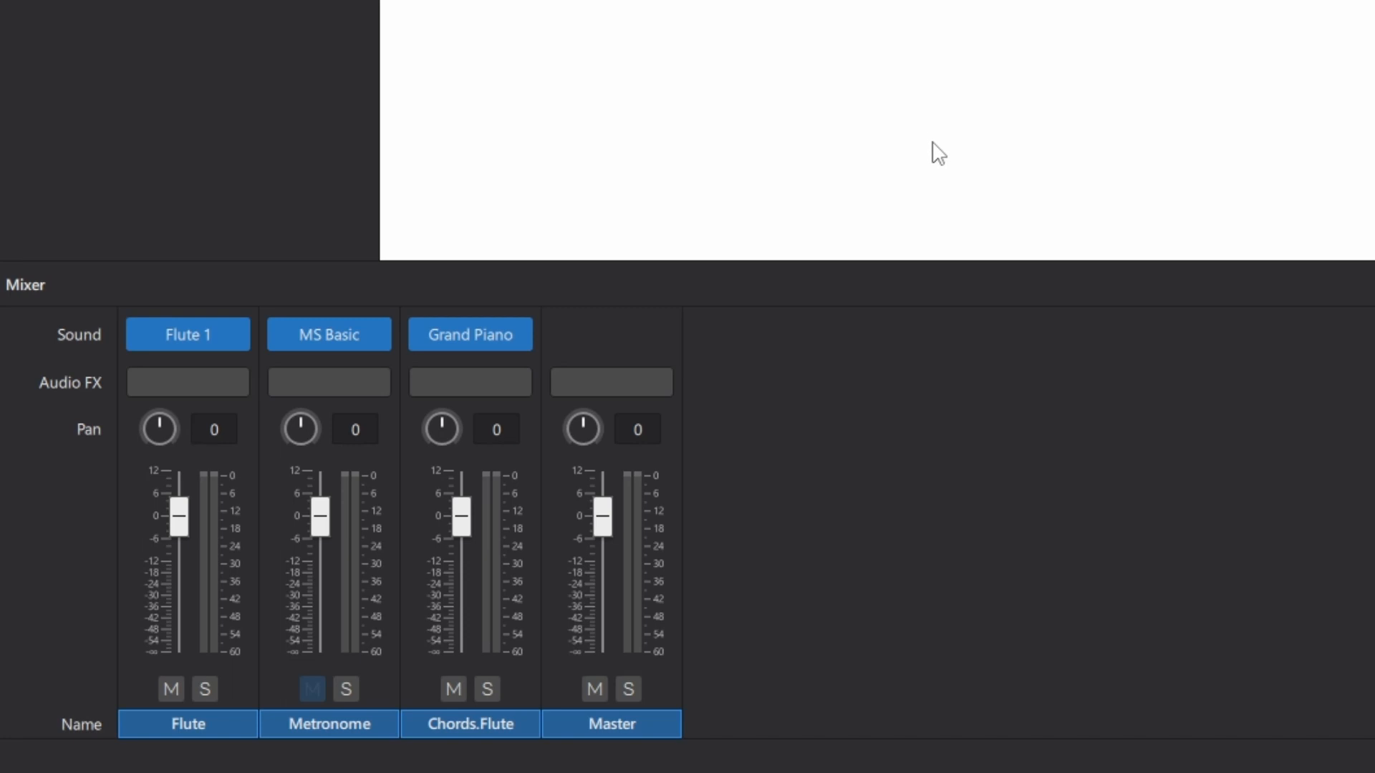
Find free LABS Textural Pads on Spitfire's site and download it through the Spitfire Audio app.
{"action": "left_click", "coordinate": [327, 758]}
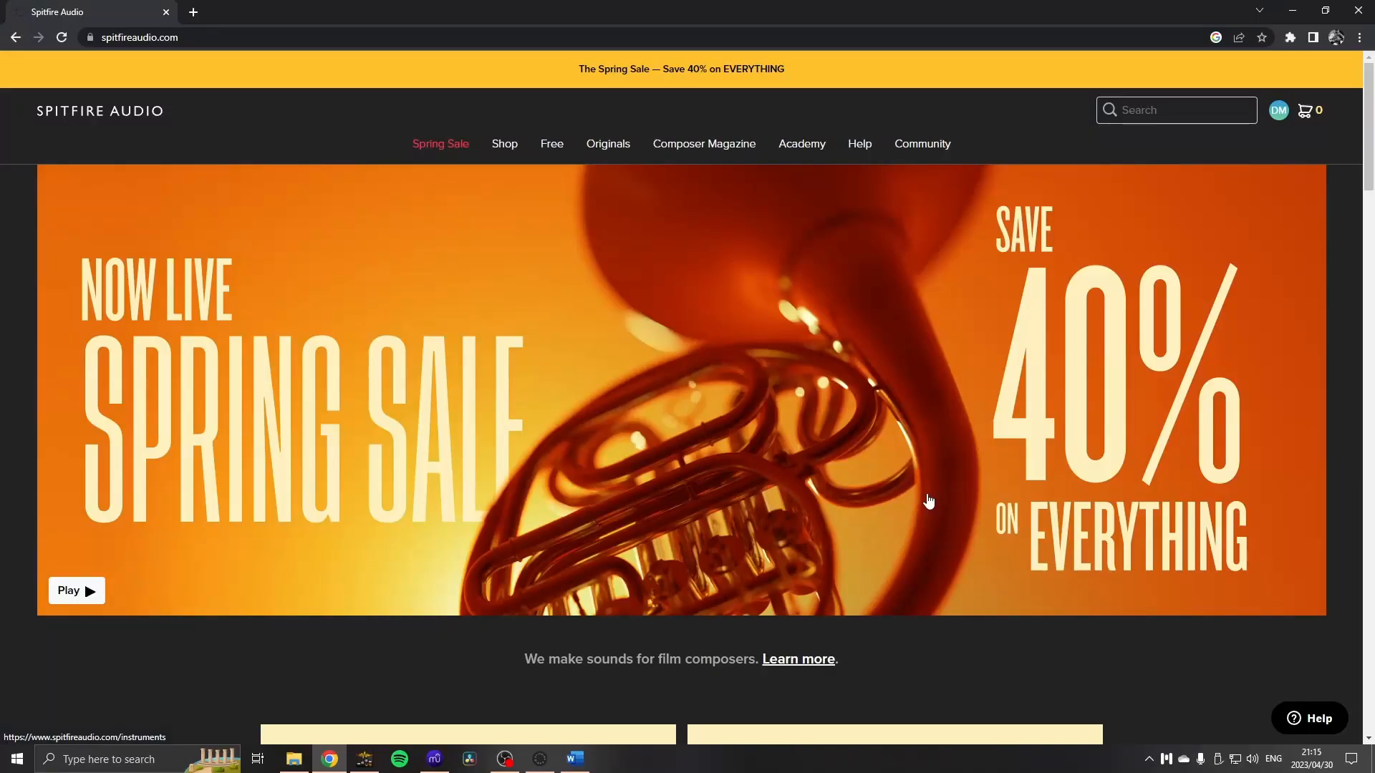
{"action": "mouse_move", "coordinate": [200, 42]}
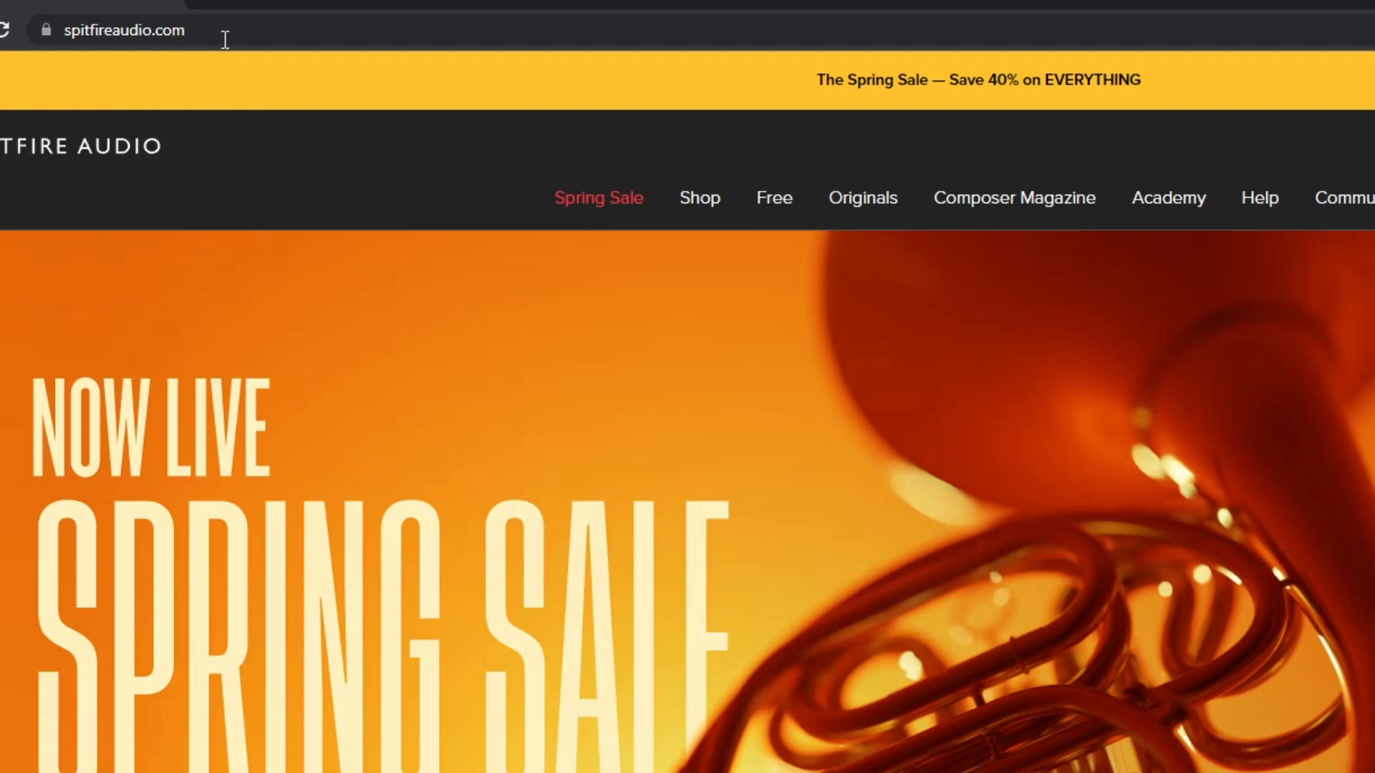
{"action": "left_click", "coordinate": [772, 197]}
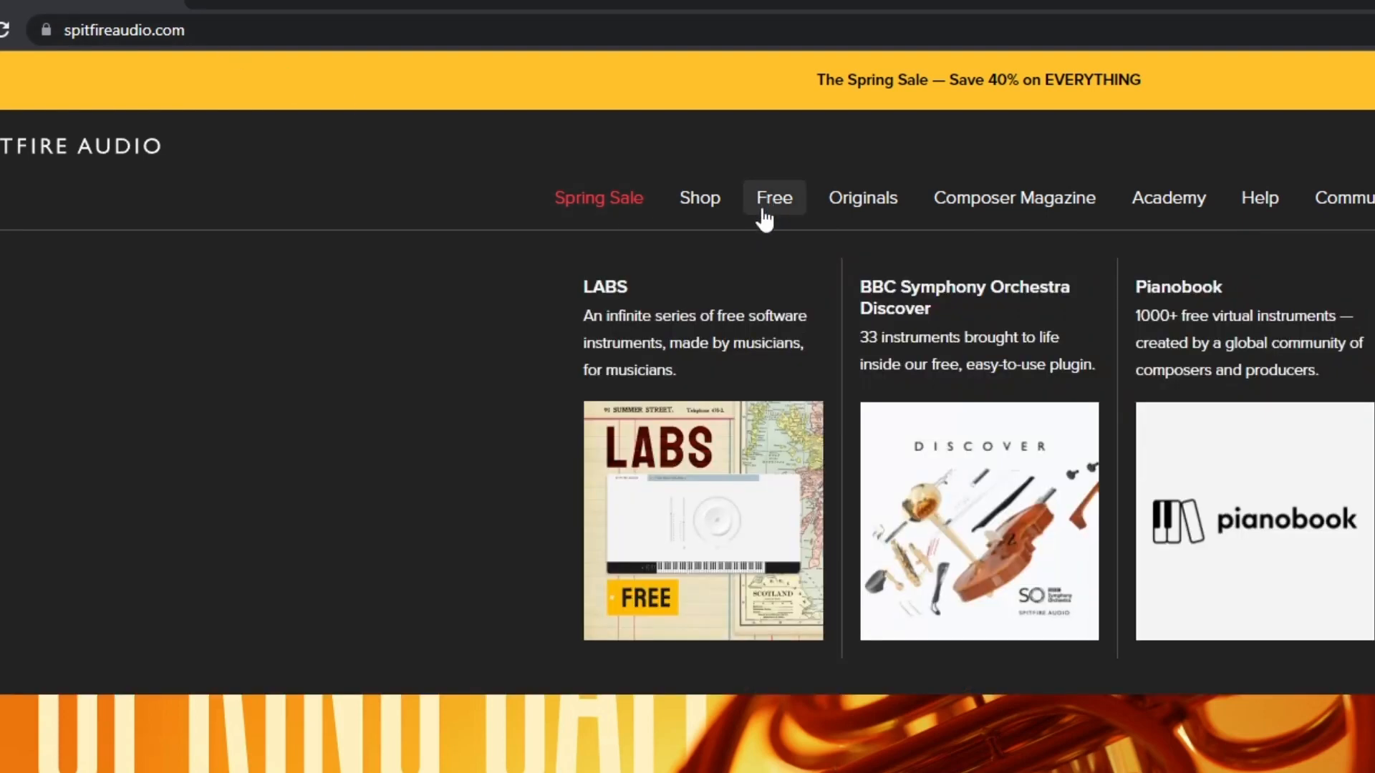
{"action": "mouse_move", "coordinate": [719, 496]}
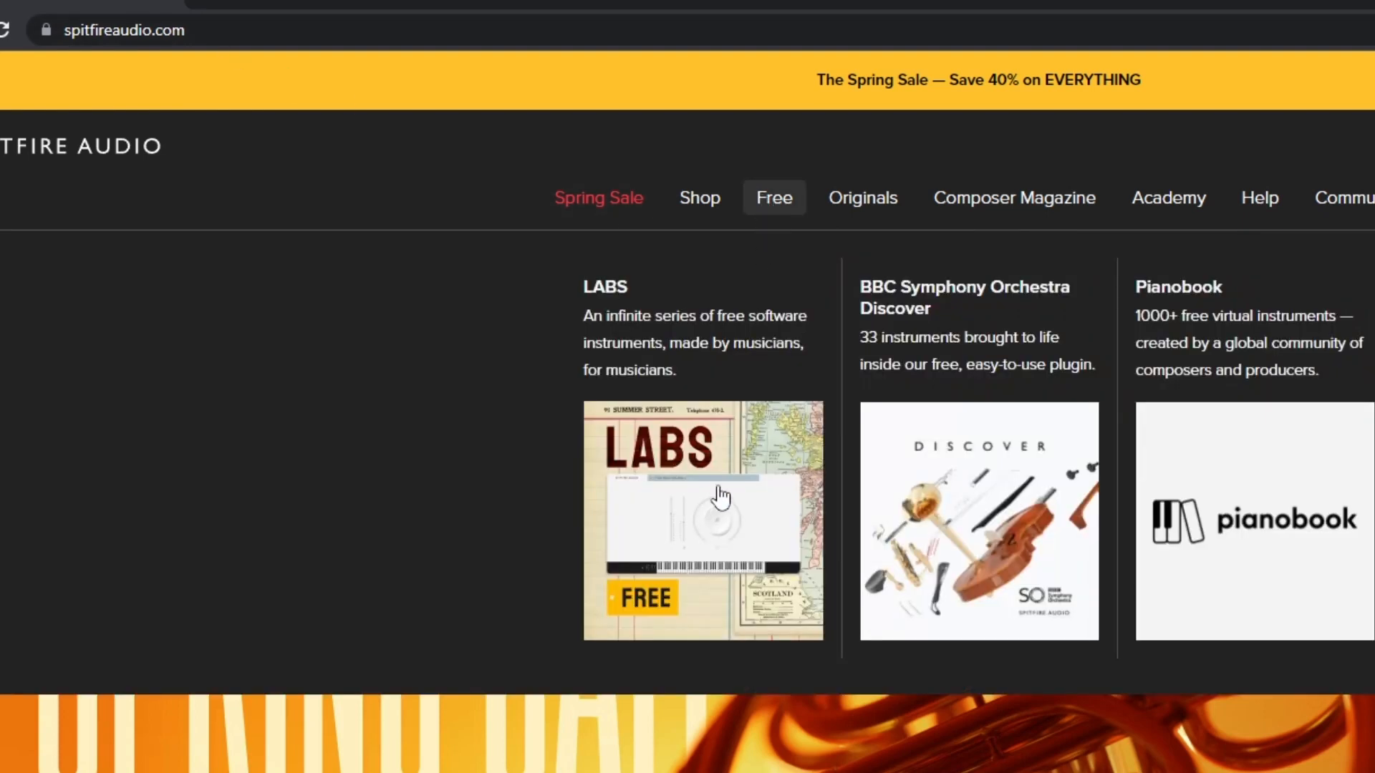
{"action": "mouse_move", "coordinate": [917, 524]}
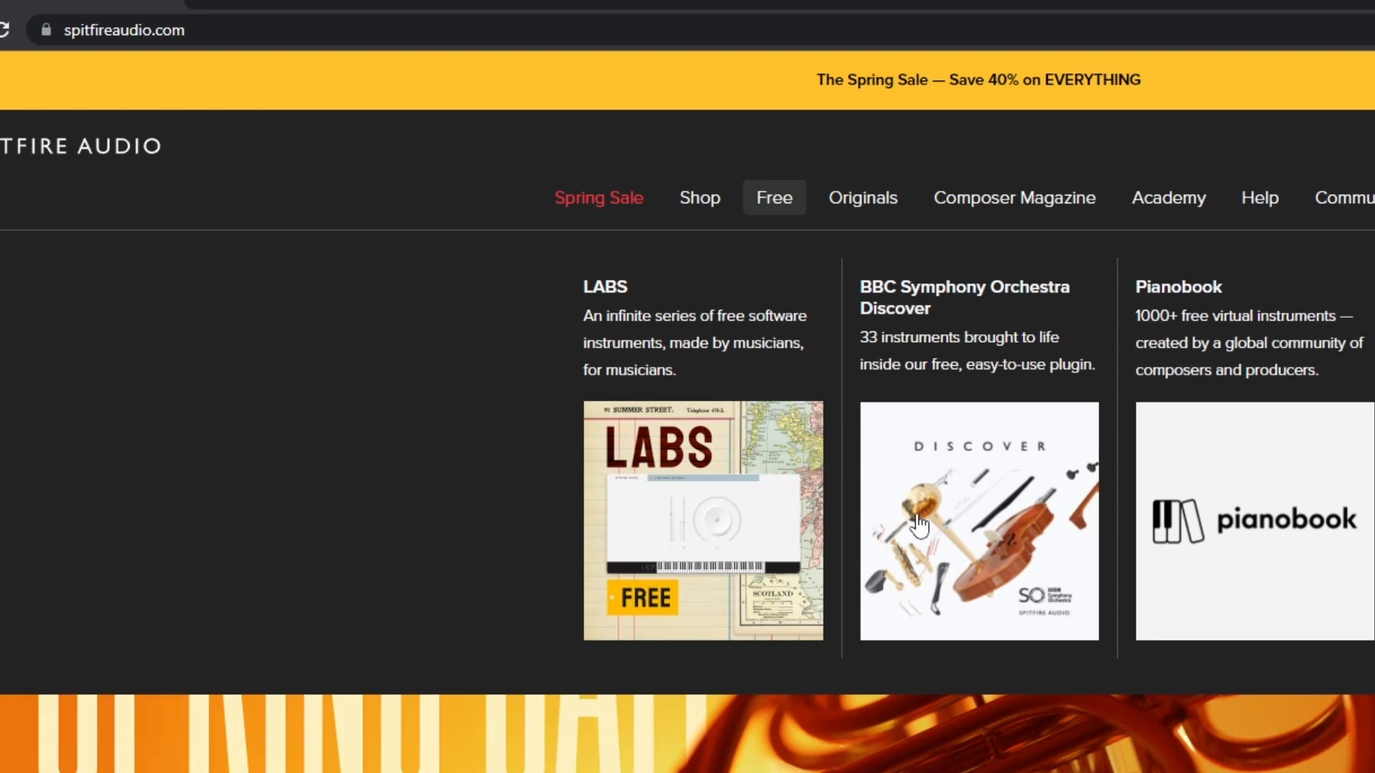
{"action": "mouse_move", "coordinate": [1303, 536]}
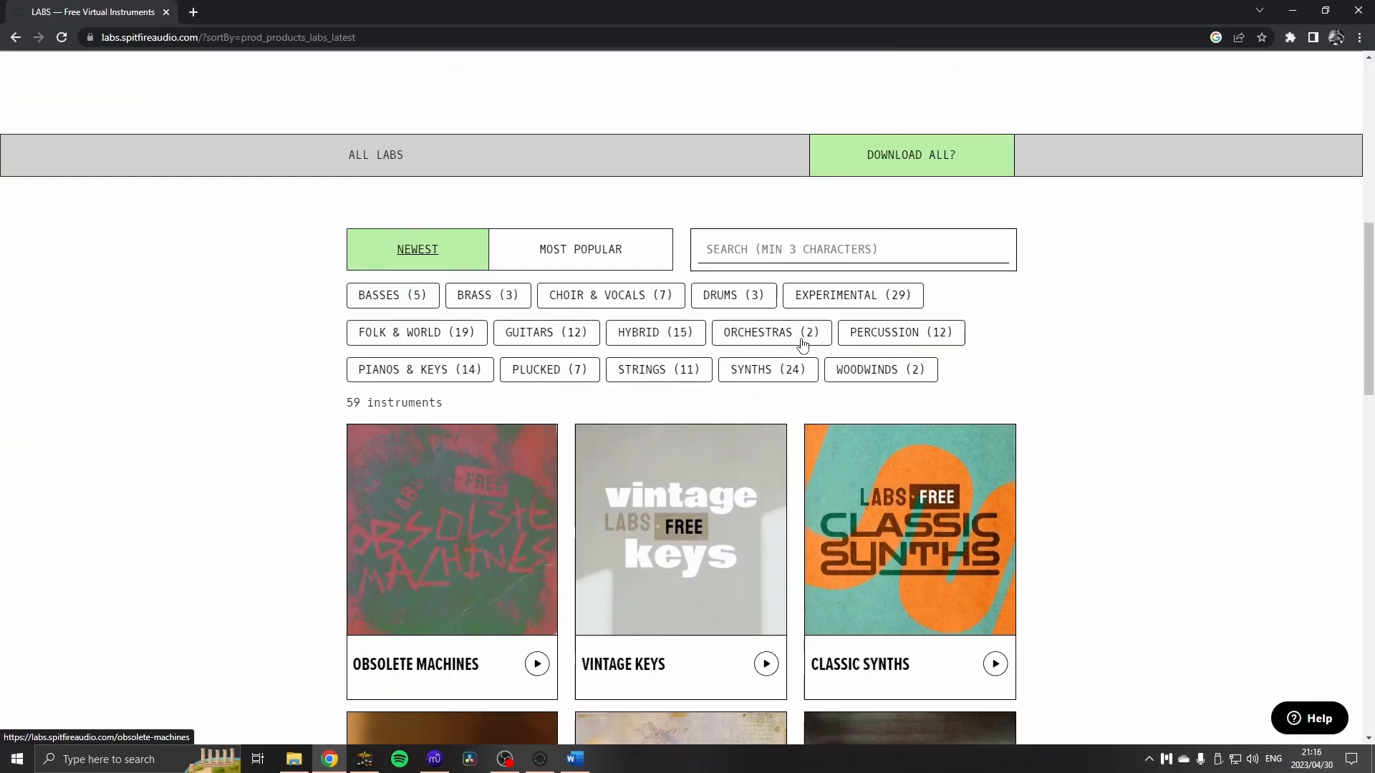
{"action": "scroll", "scroll_direction": "down", "scroll_amount": 3}
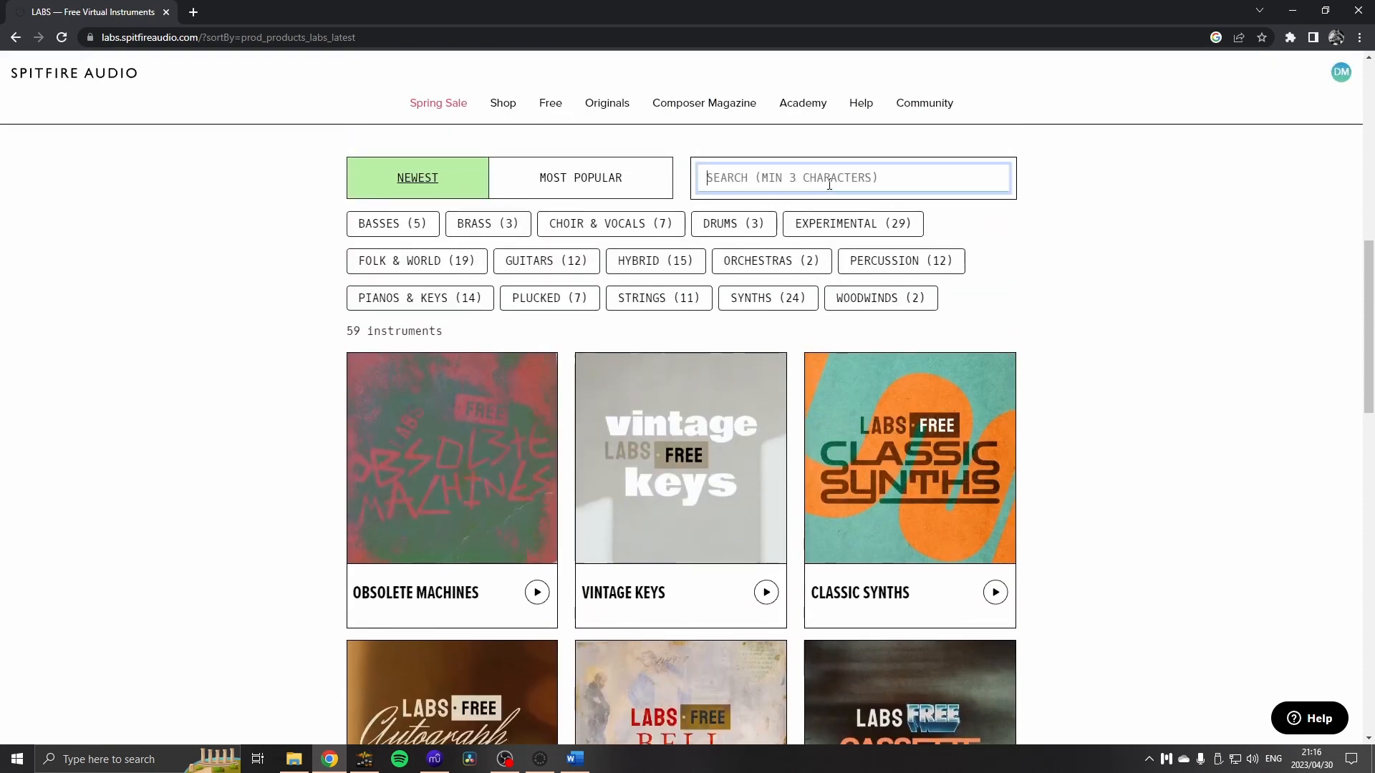
{"action": "type", "text": "PADS"}
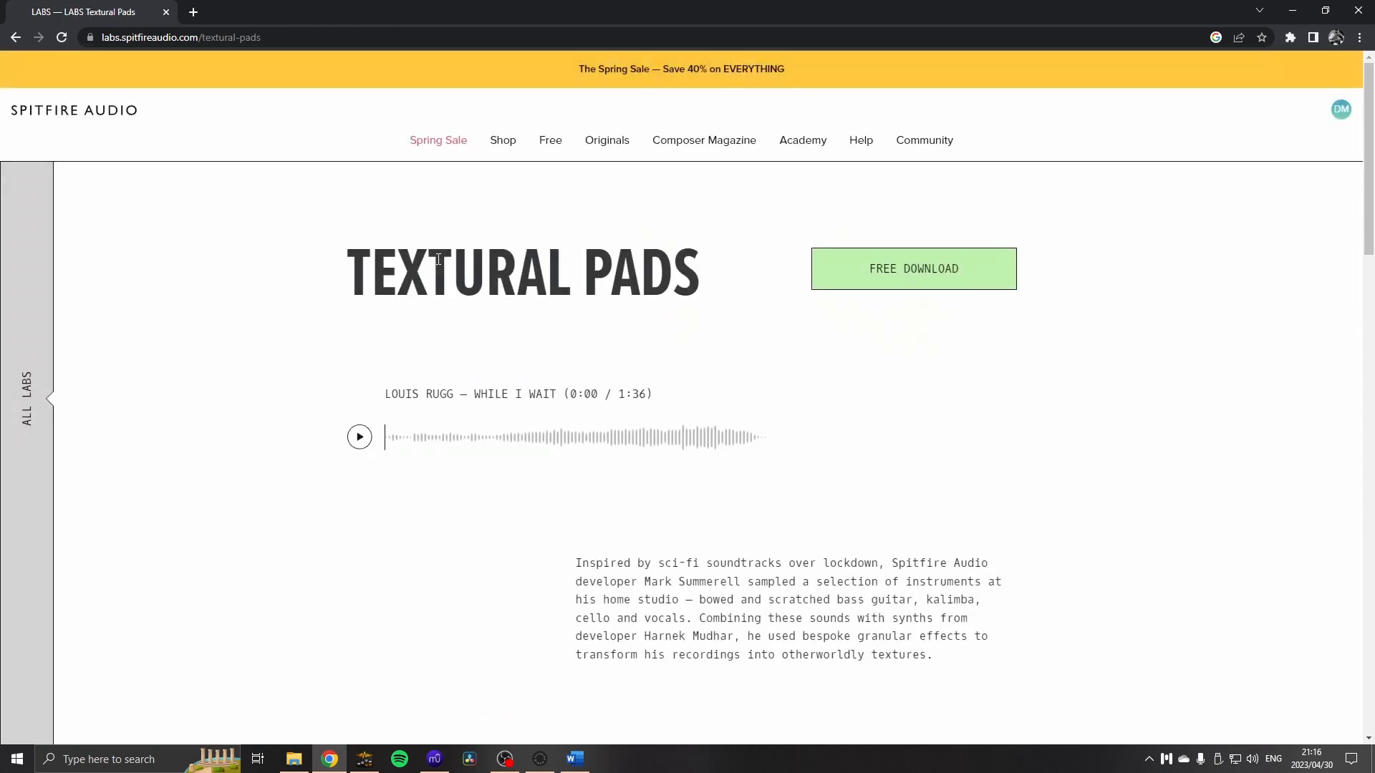
{"action": "mouse_move", "coordinate": [920, 286]}
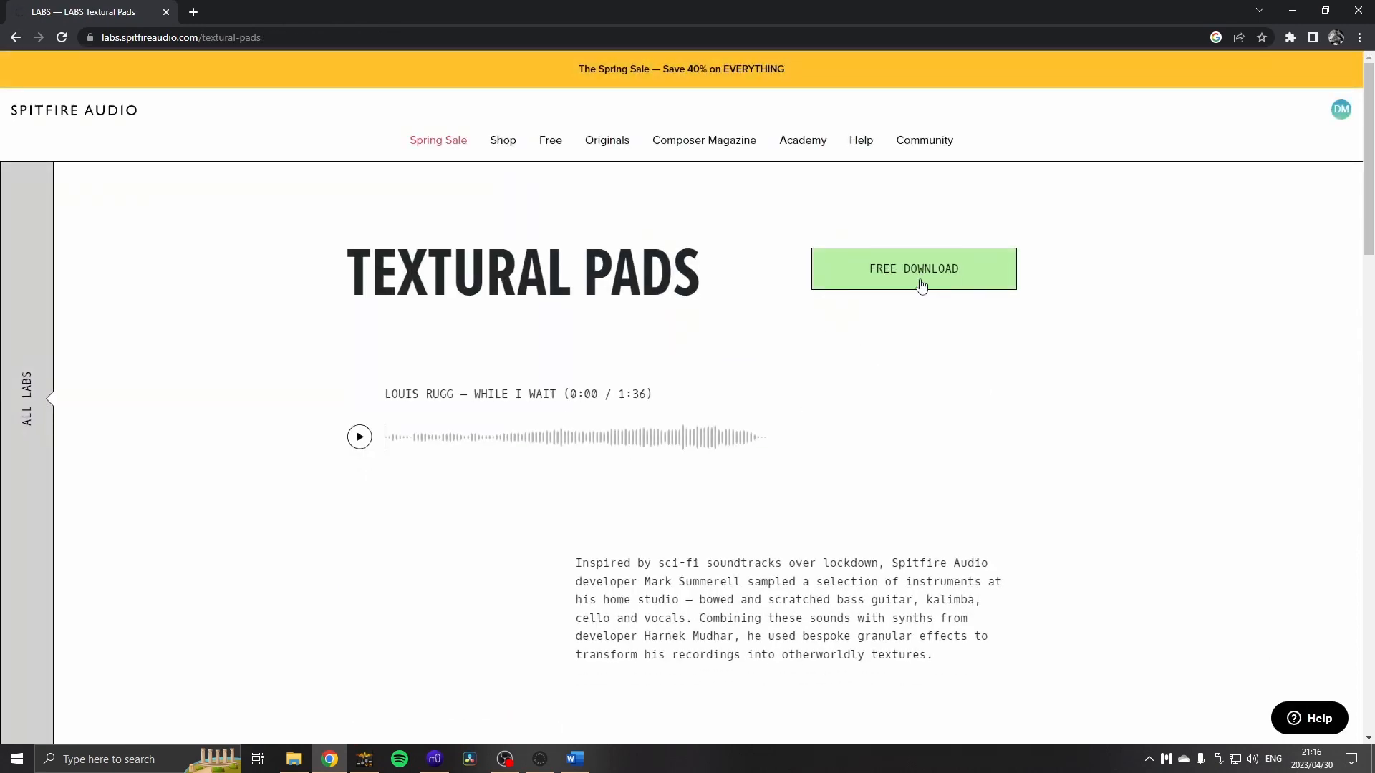
{"action": "left_click", "coordinate": [912, 268]}
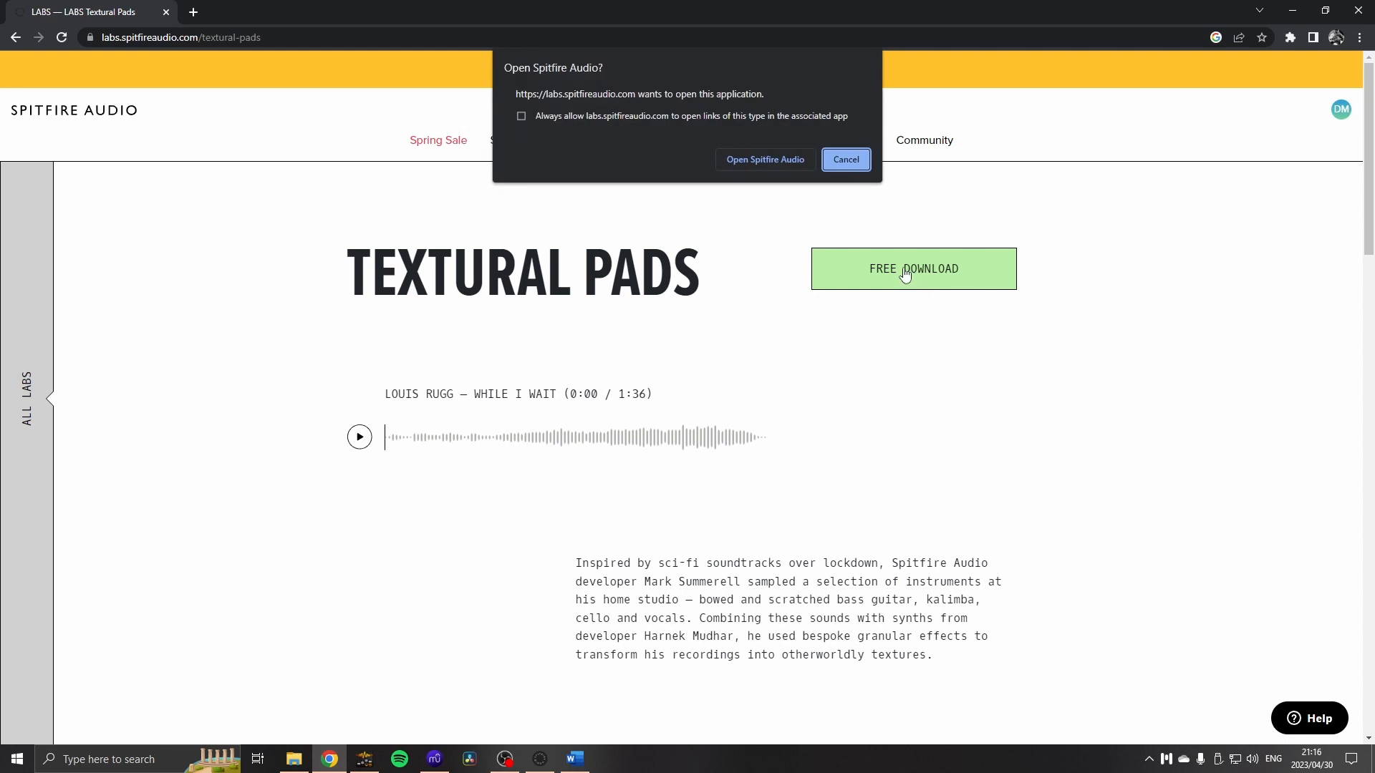
{"action": "mouse_move", "coordinate": [780, 172]}
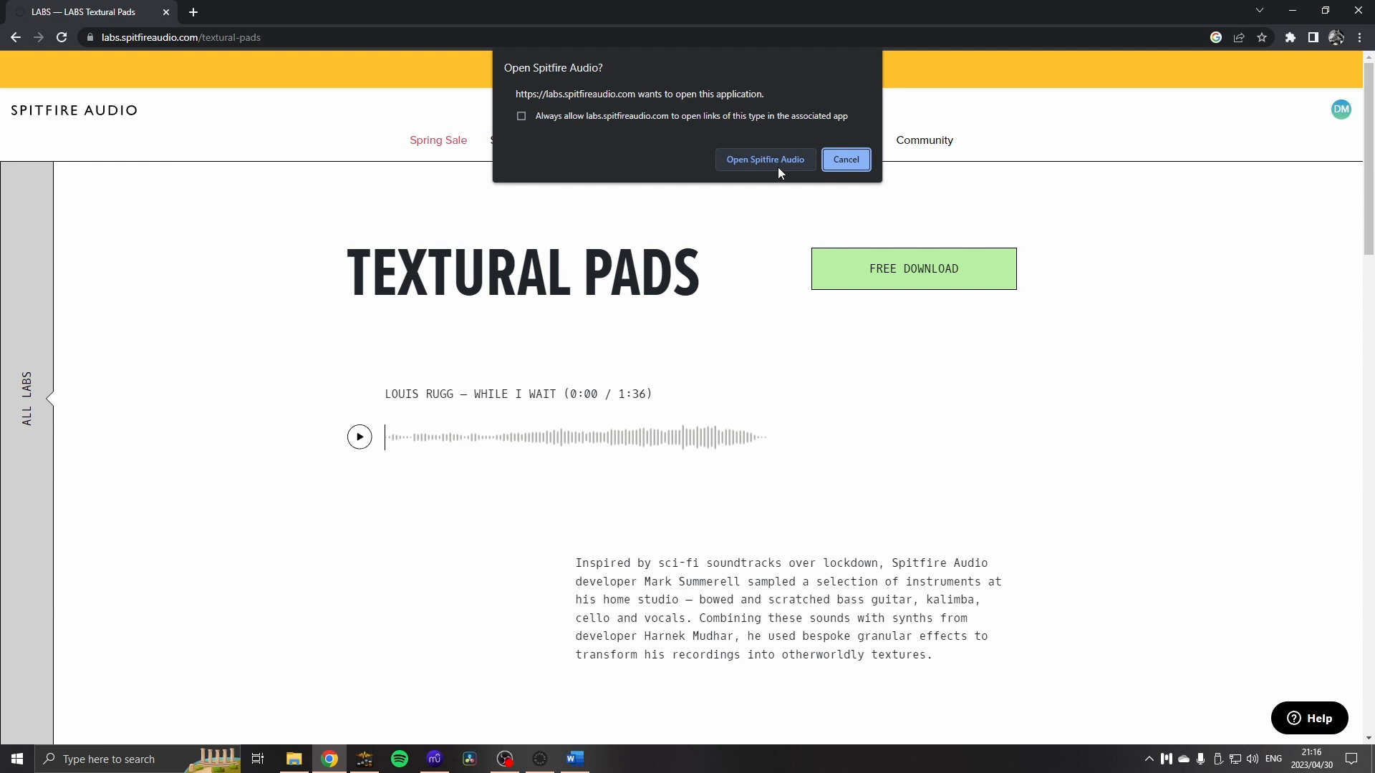
{"action": "left_click", "coordinate": [764, 160]}
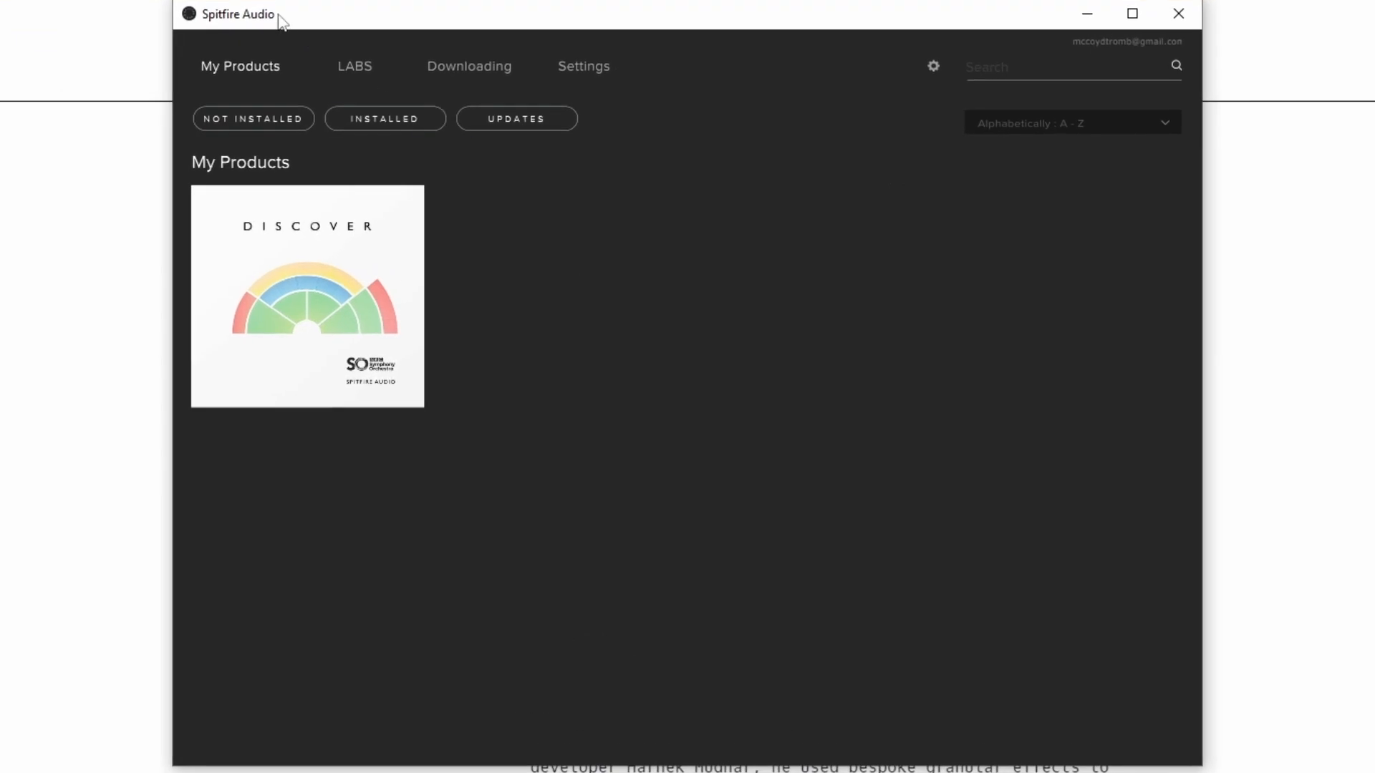
{"action": "mouse_move", "coordinate": [354, 65]}
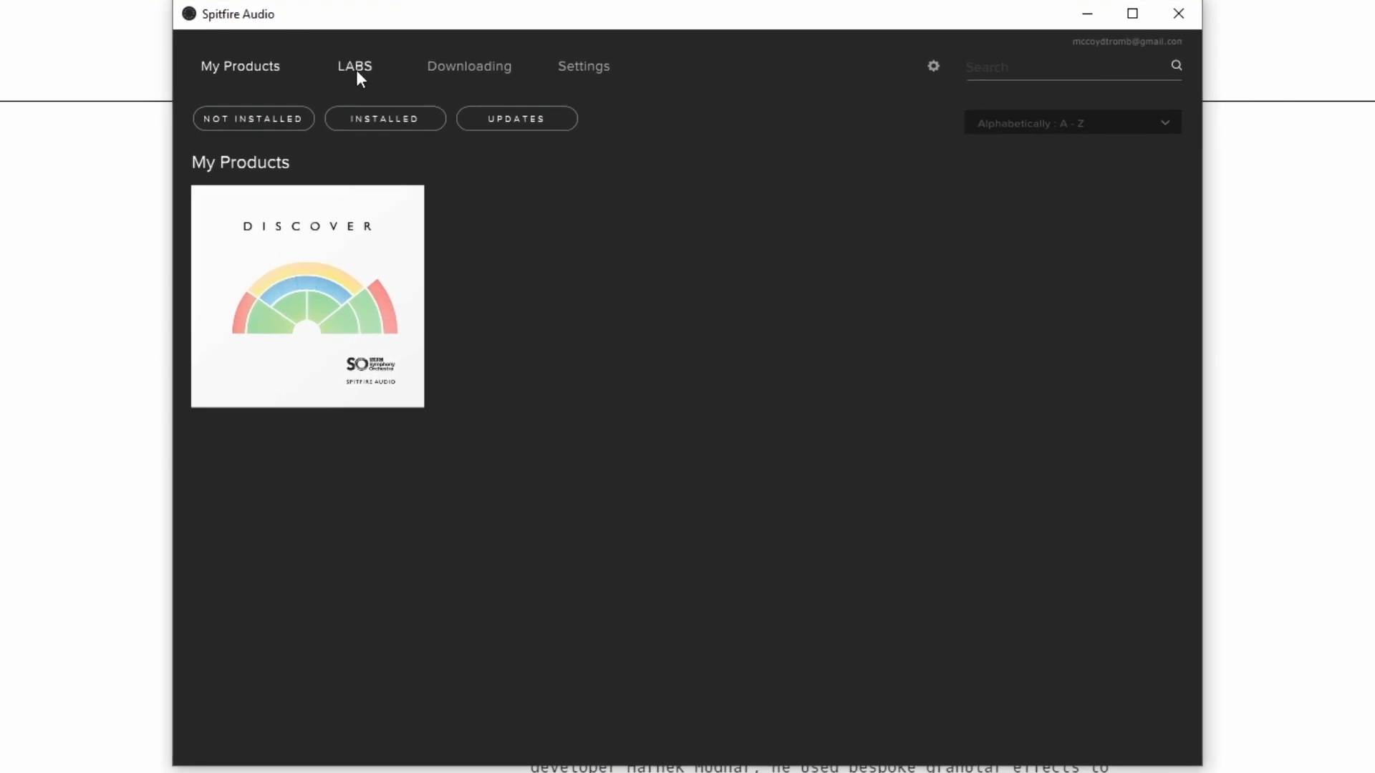
Browse the not-yet-installed LABS instruments in the Spitfire Audio app.
{"action": "left_click", "coordinate": [354, 66]}
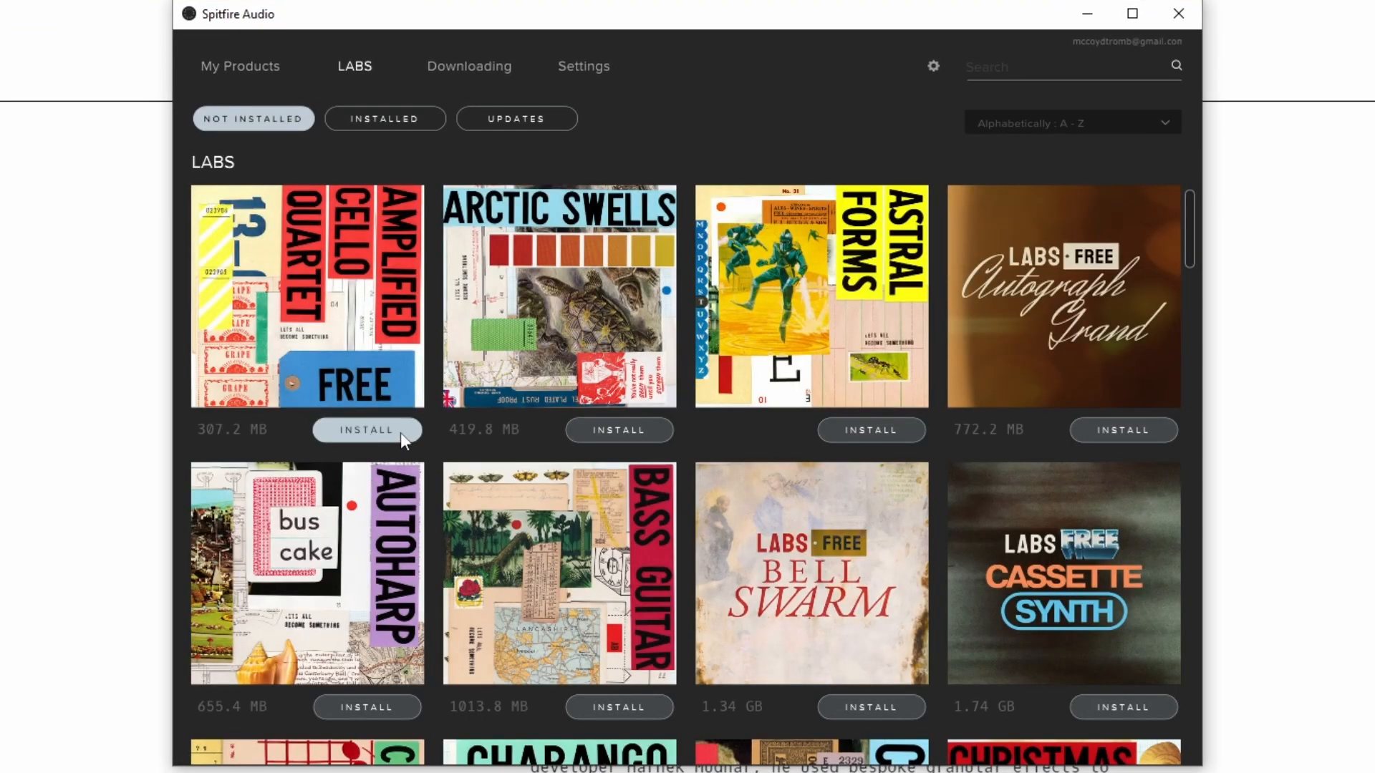
{"action": "mouse_move", "coordinate": [1123, 429]}
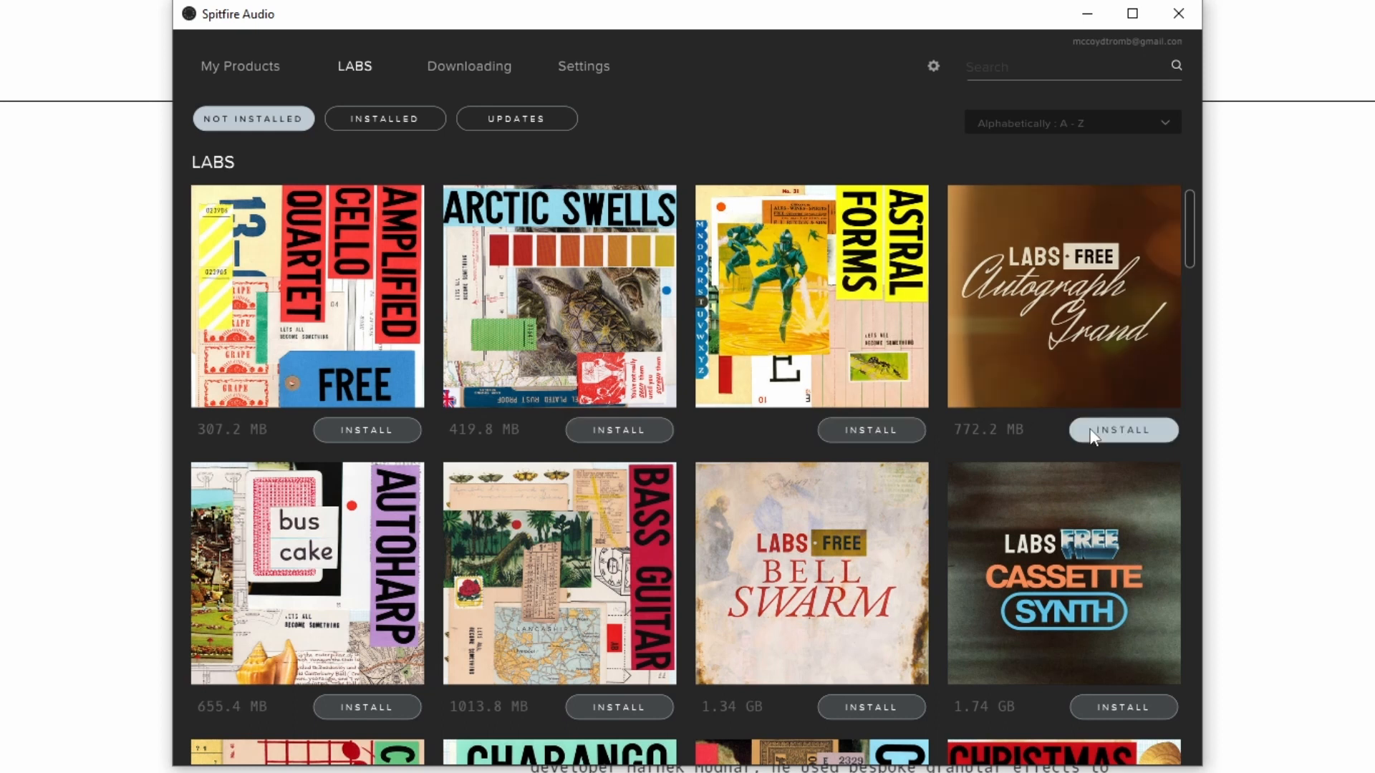
{"action": "mouse_move", "coordinate": [1029, 370]}
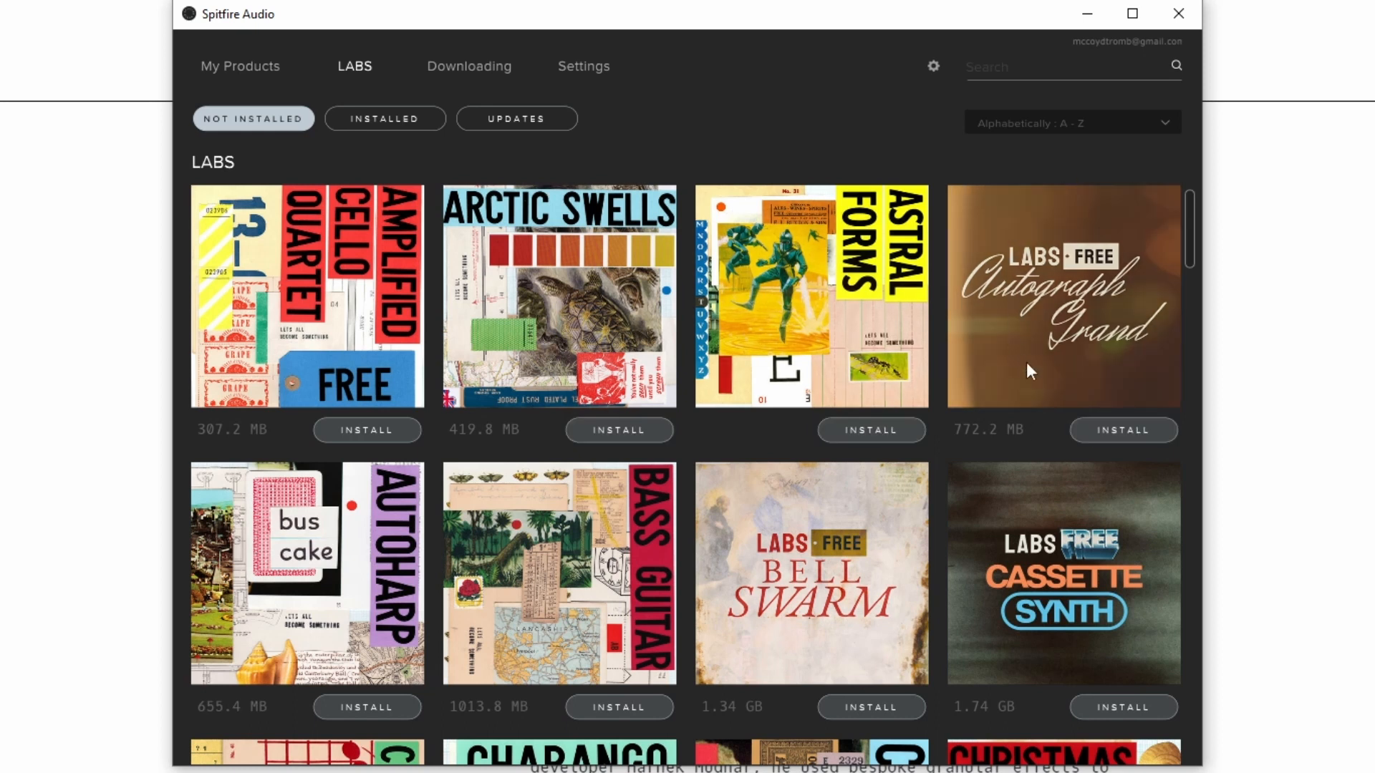
{"action": "mouse_move", "coordinate": [1038, 384]}
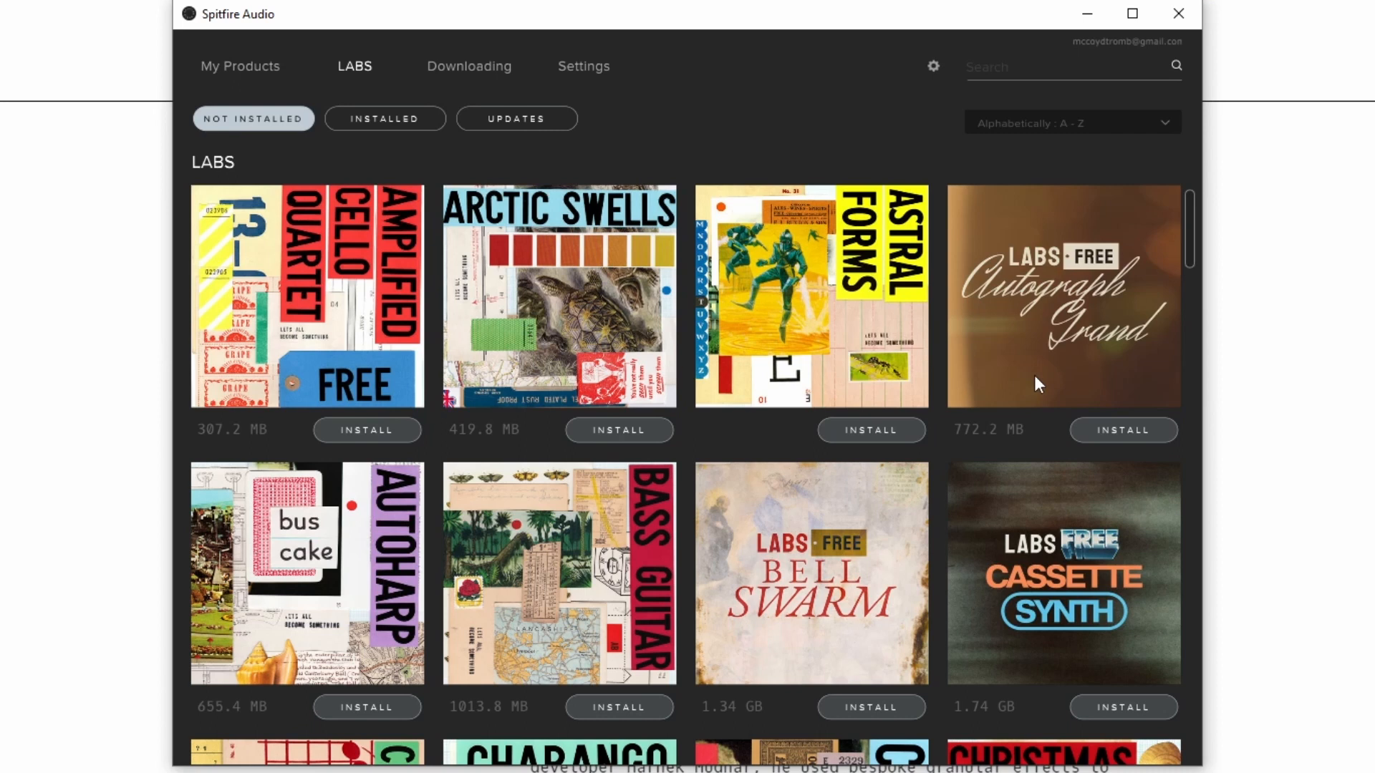
{"action": "left_click", "coordinate": [384, 118]}
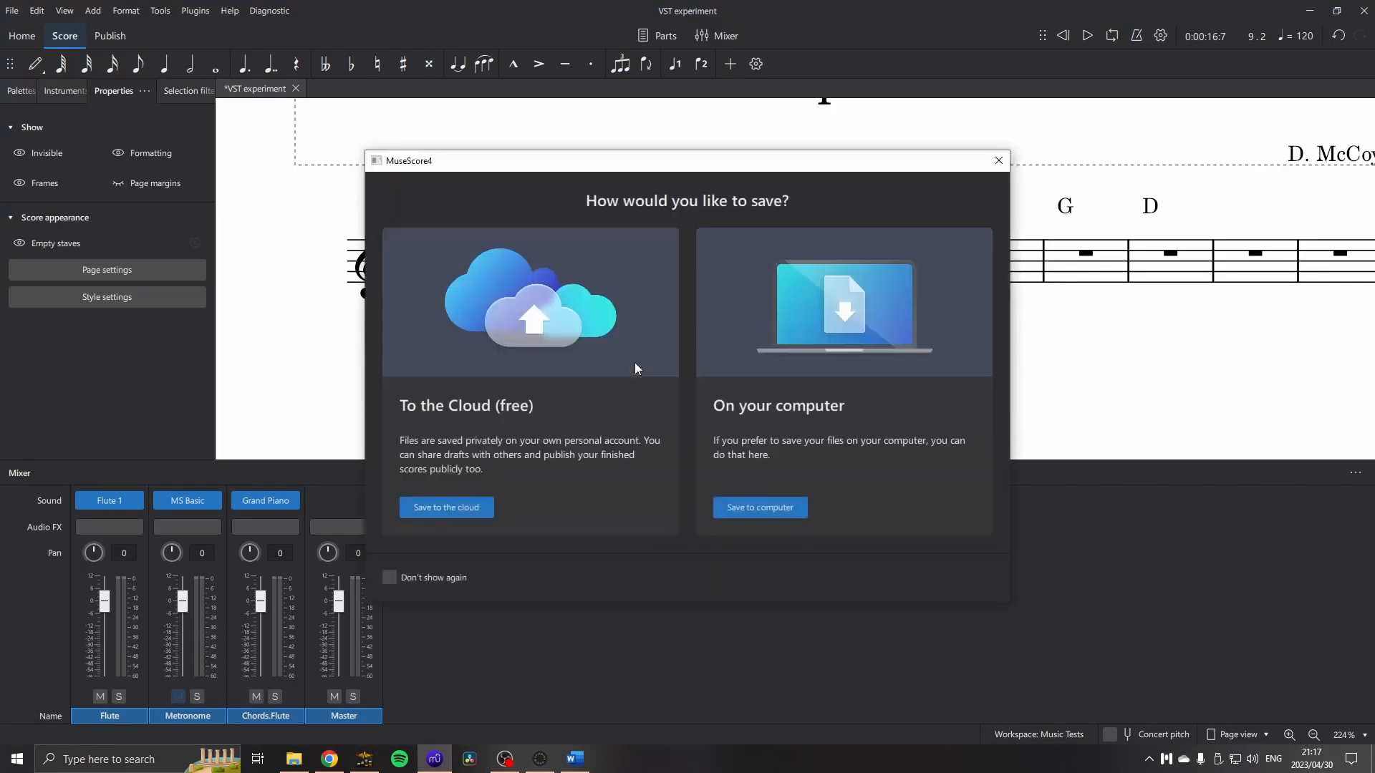
Confirm Textural Pads is installed, then reopen the VST experiment score from MuseScore Home.
{"action": "left_click", "coordinate": [995, 160]}
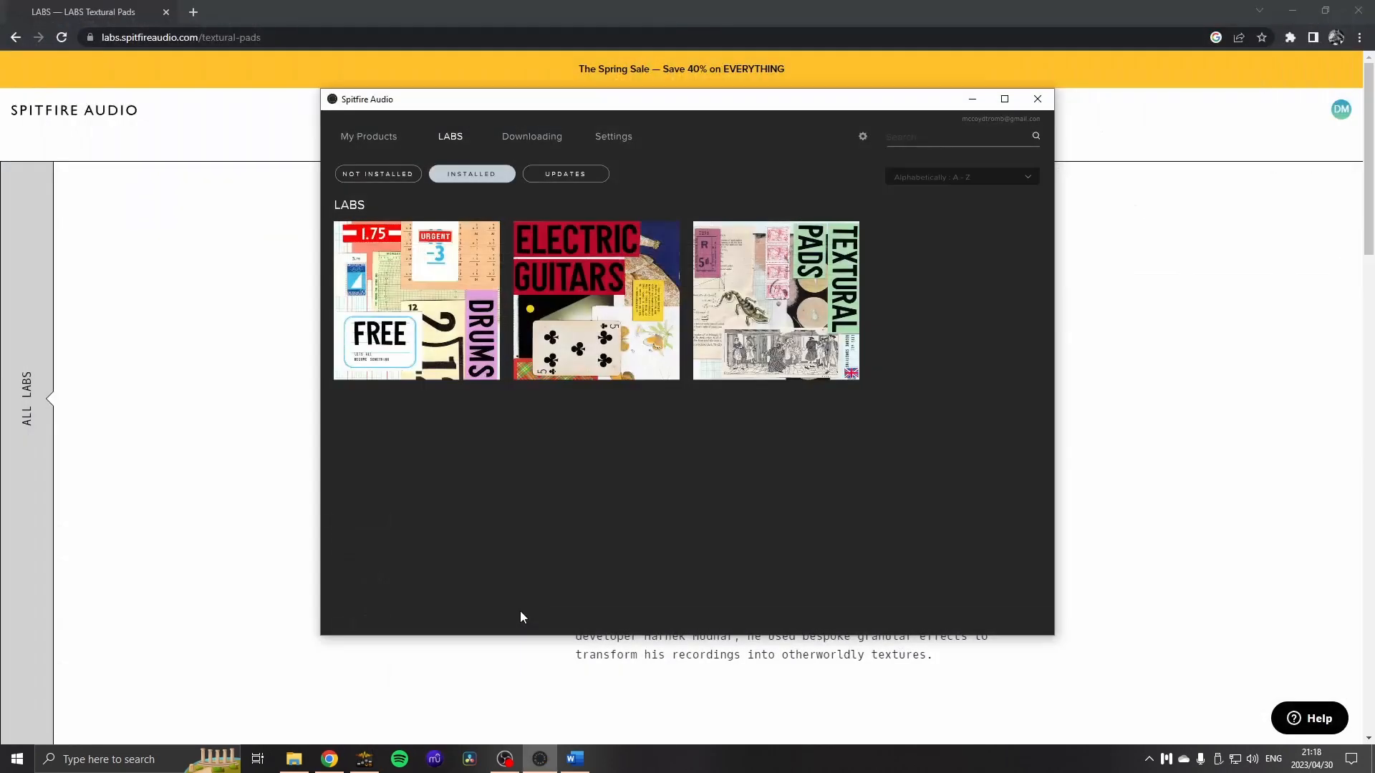
{"action": "left_click", "coordinate": [434, 759]}
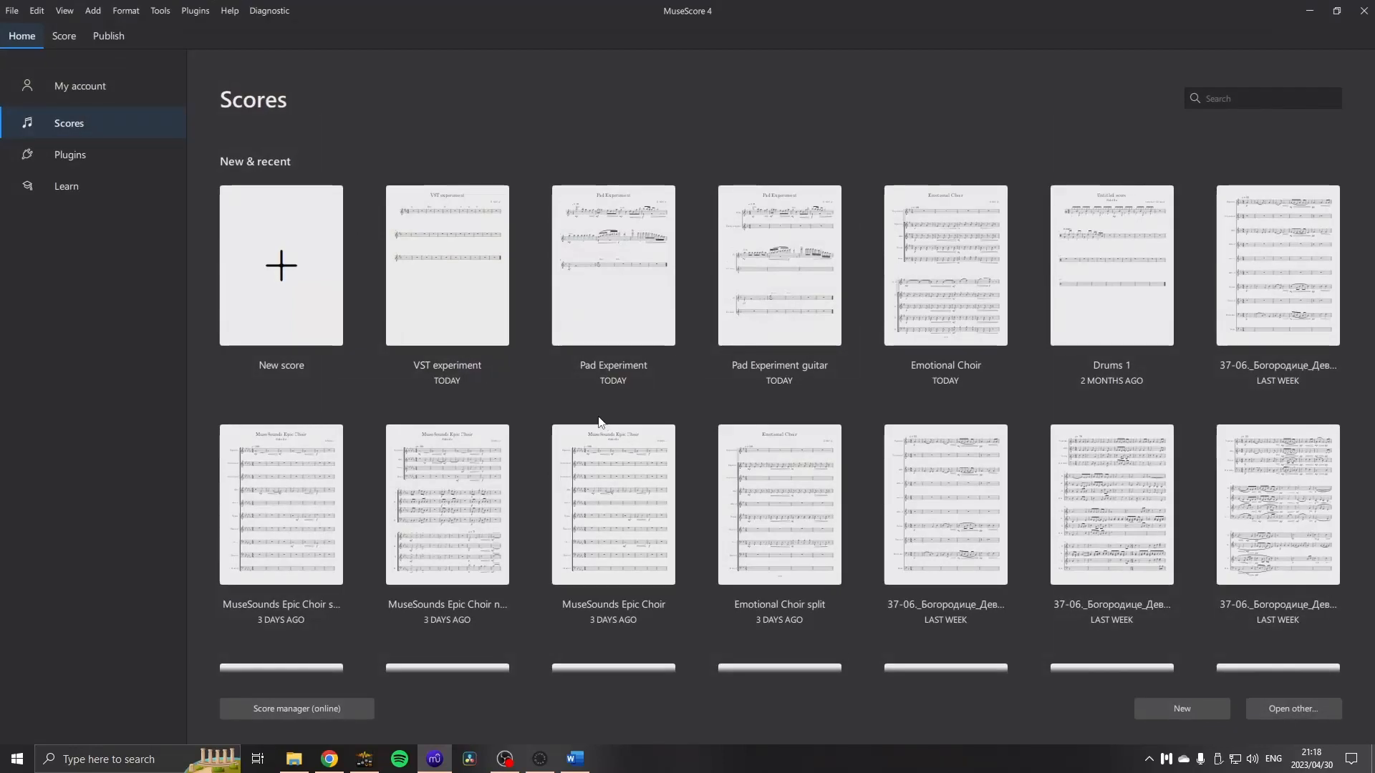
{"action": "mouse_move", "coordinate": [589, 419]}
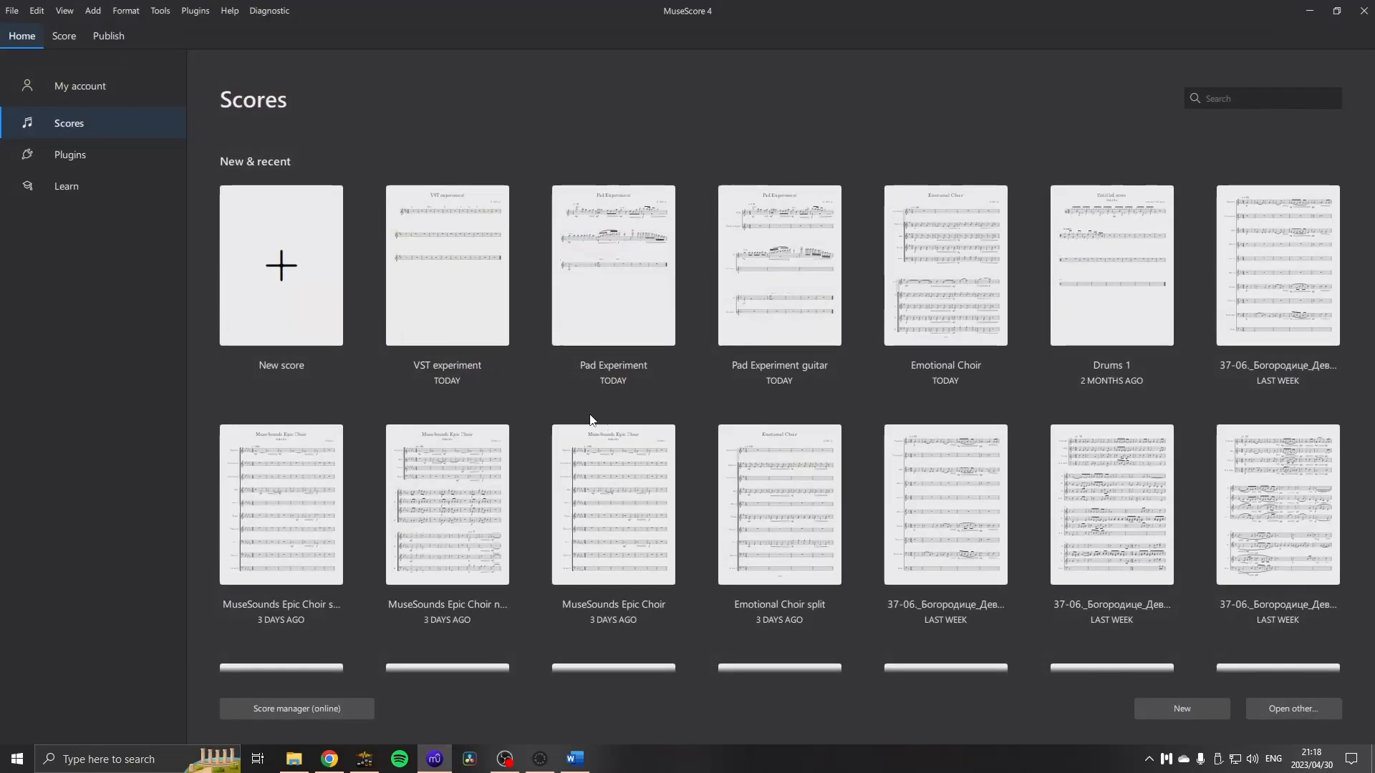
{"action": "mouse_move", "coordinate": [489, 318]}
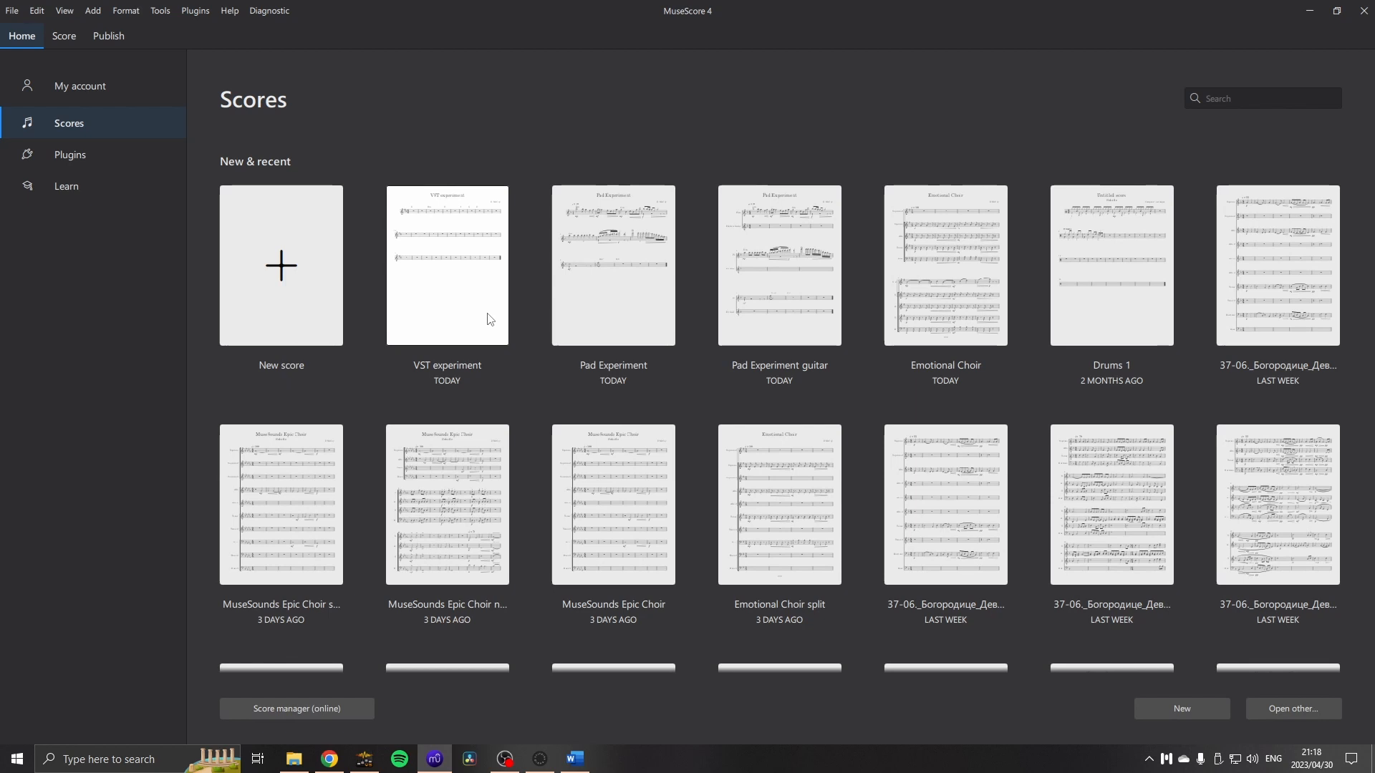
{"action": "double_click", "coordinate": [446, 265]}
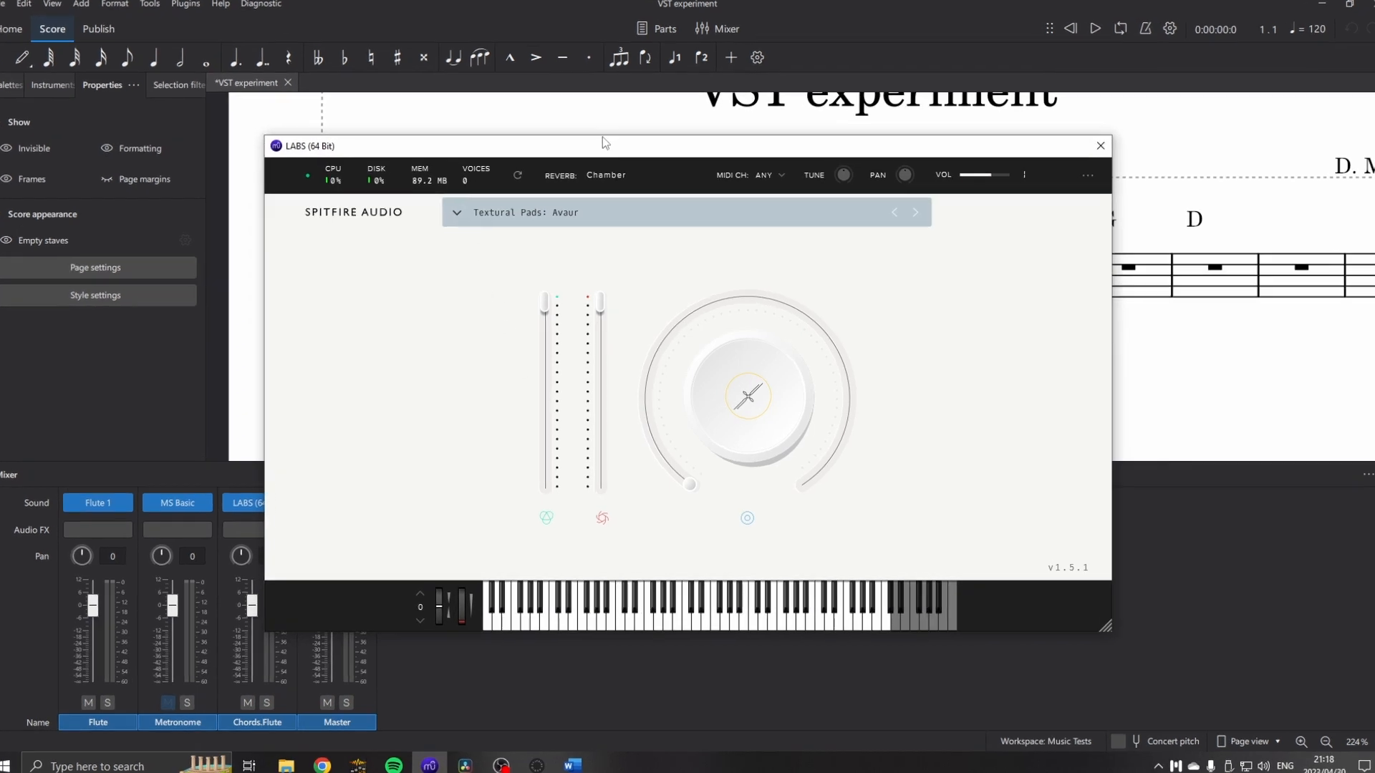
Load the Textural Pads Avaur preset in LABS and close the plugin window.
{"action": "left_click", "coordinate": [457, 212]}
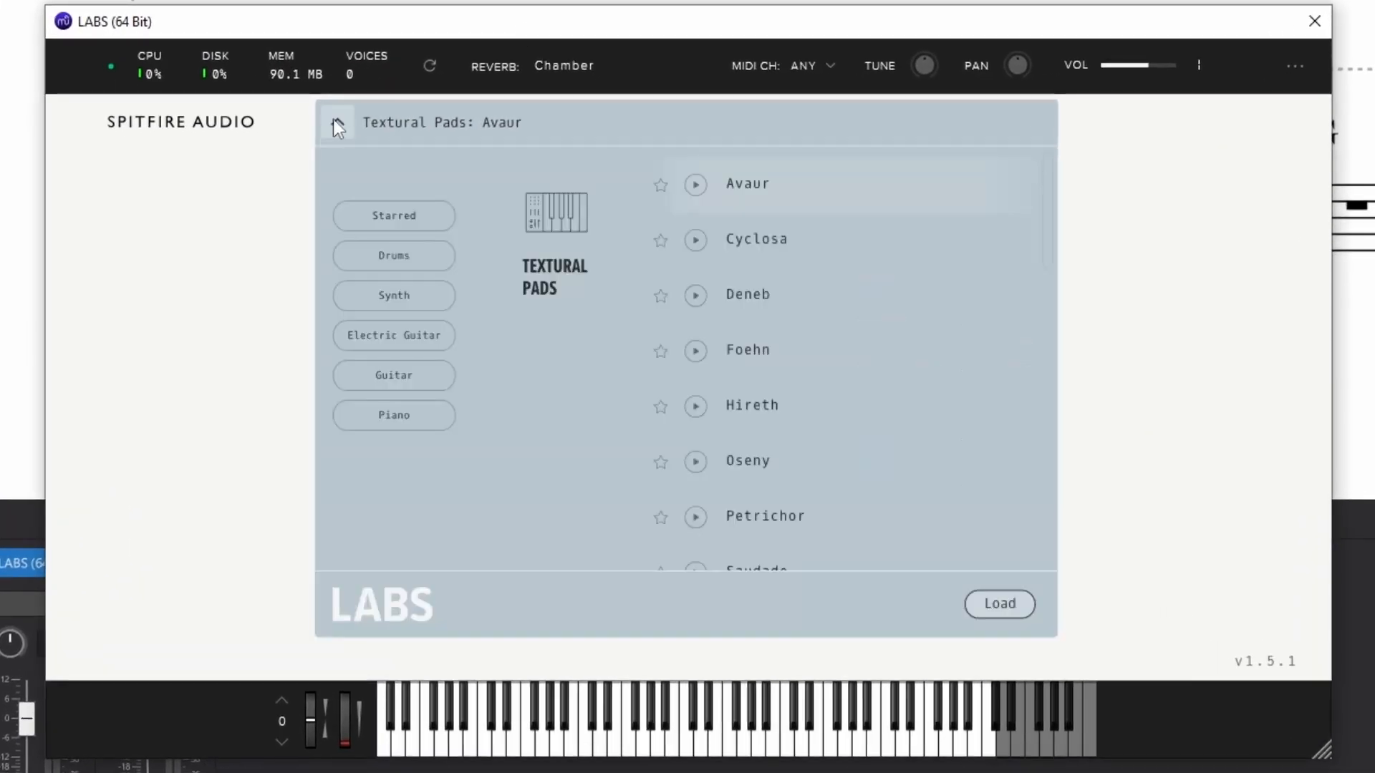
{"action": "scroll", "scroll_direction": "down", "scroll_amount": 3}
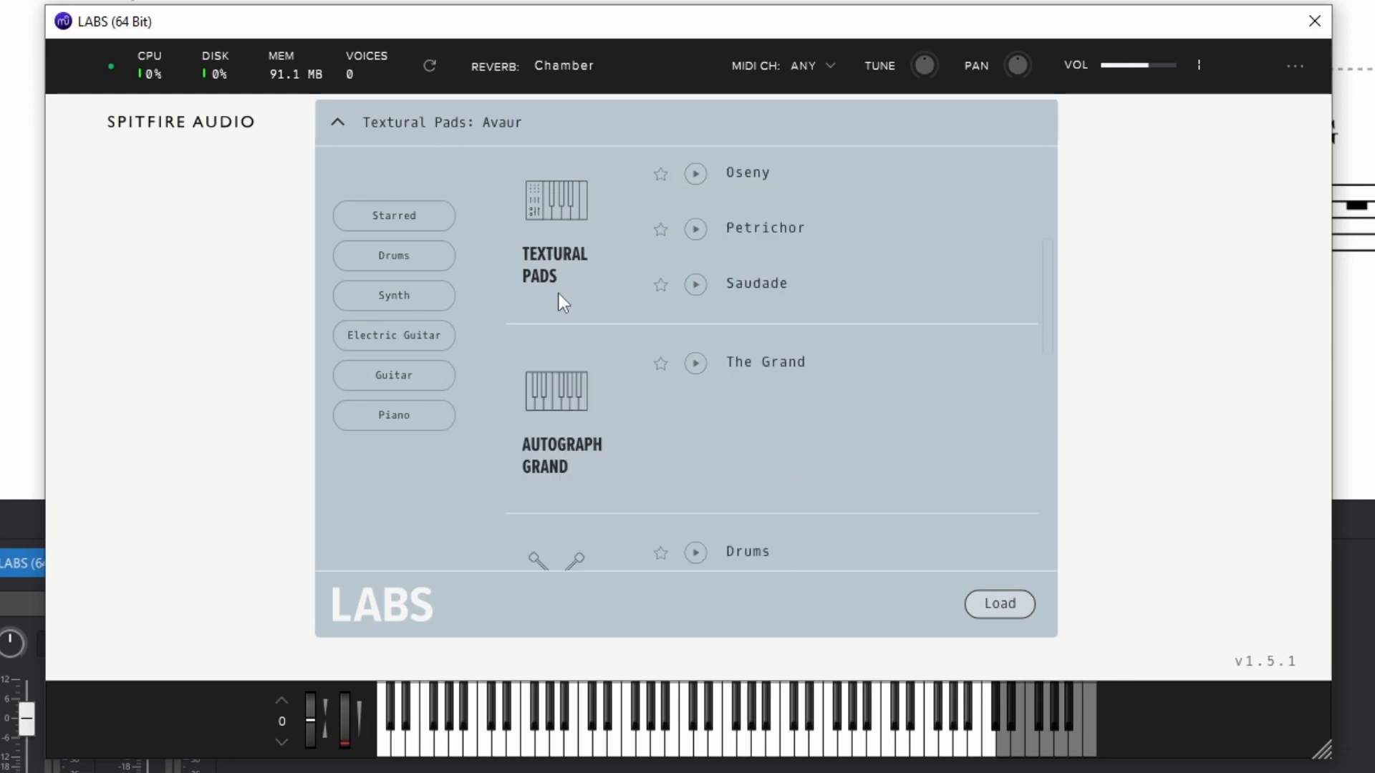
{"action": "scroll", "scroll_direction": "up", "scroll_amount": 3}
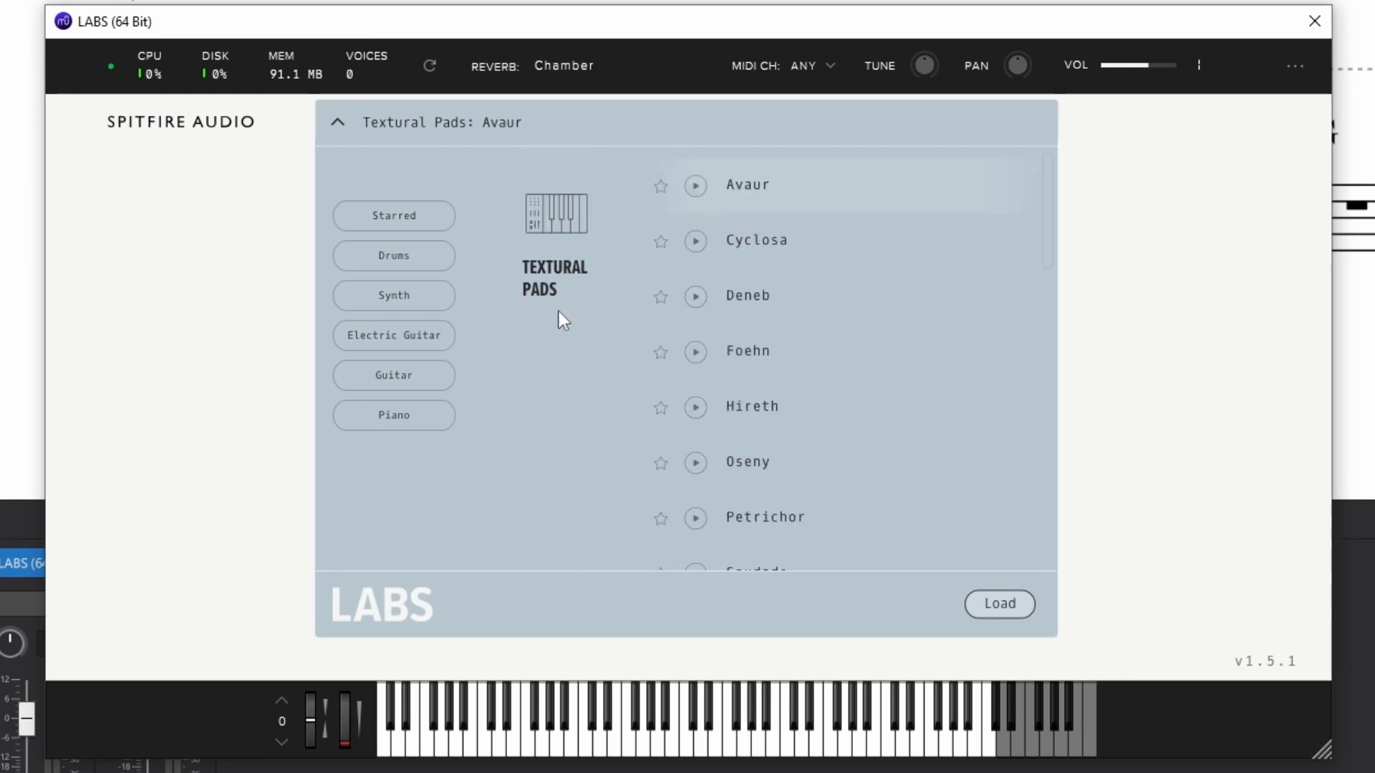
{"action": "mouse_move", "coordinate": [750, 184]}
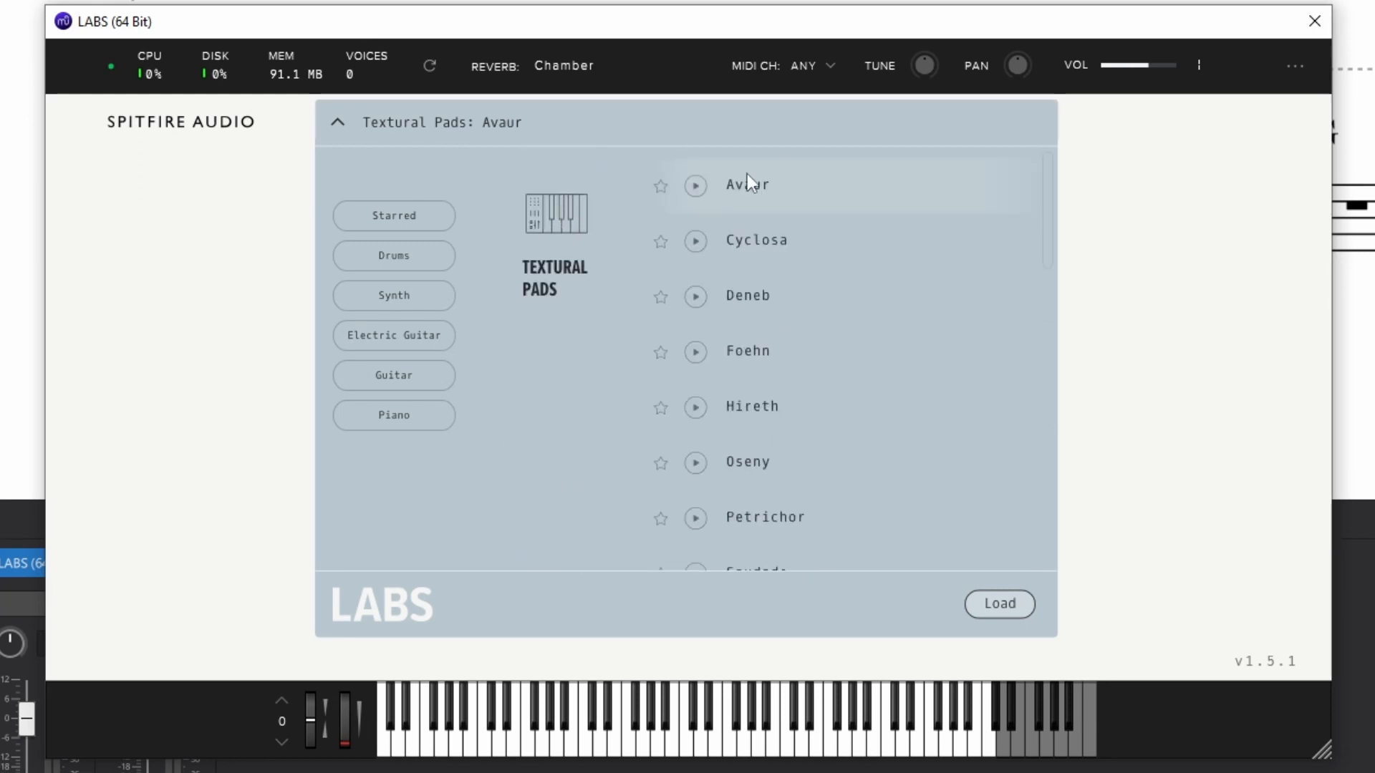
{"action": "mouse_move", "coordinate": [694, 351]}
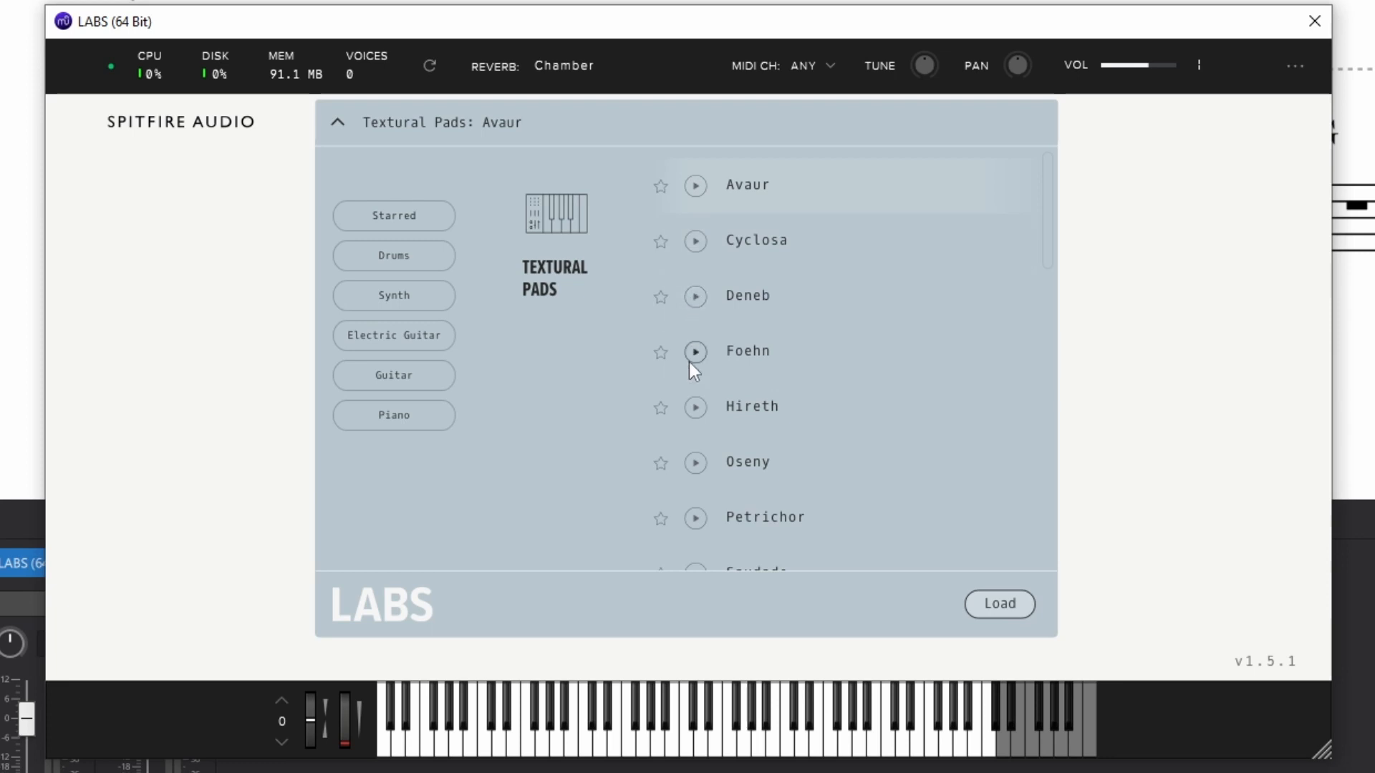
{"action": "mouse_move", "coordinate": [1006, 414]}
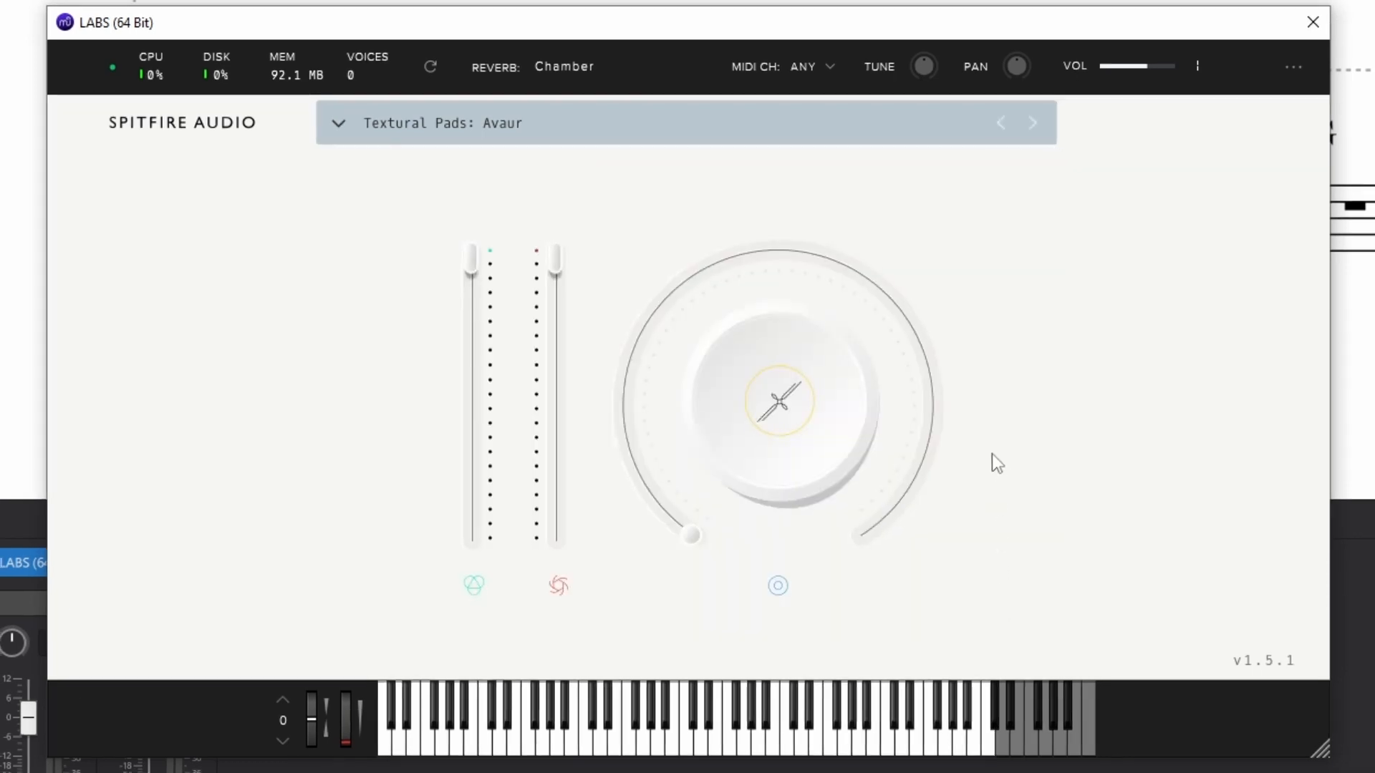
{"action": "left_click", "coordinate": [1311, 22]}
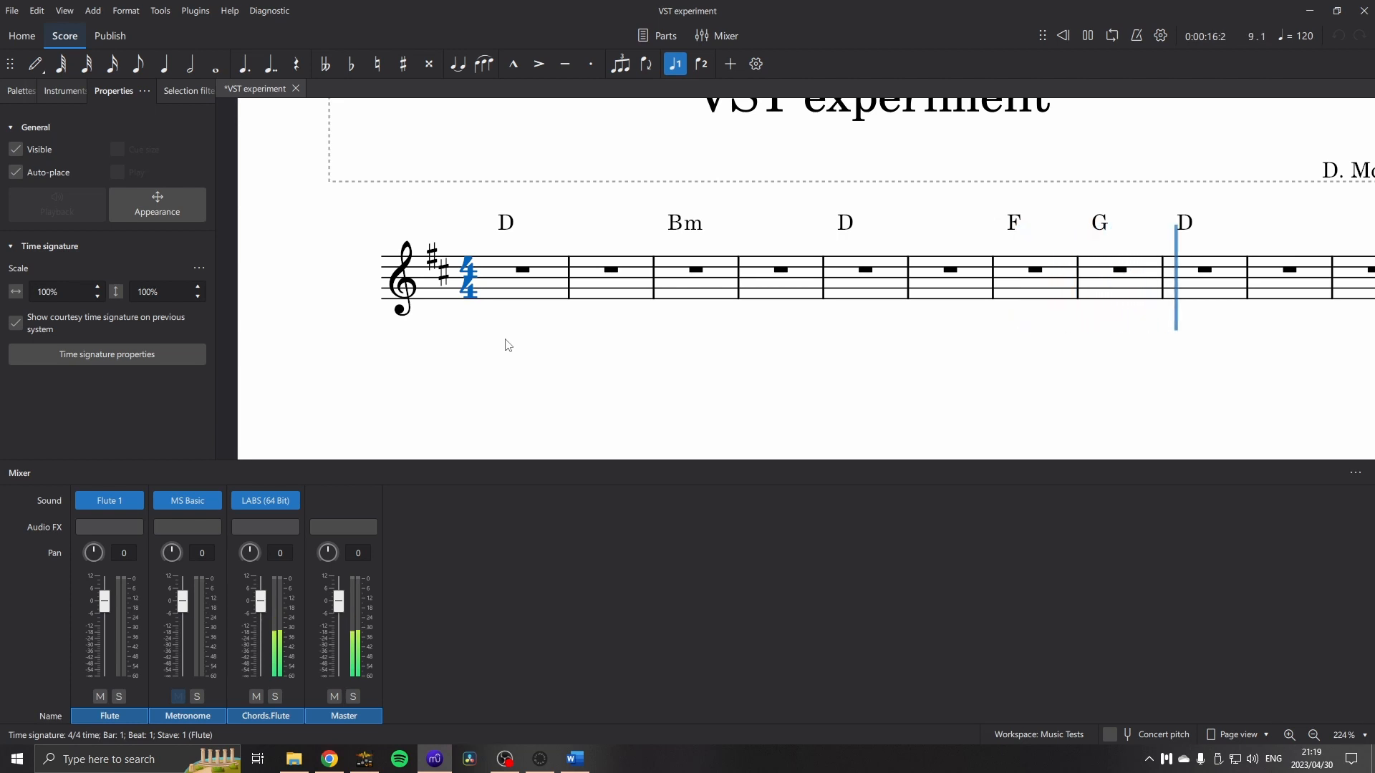
{"action": "key", "text": "Right"}
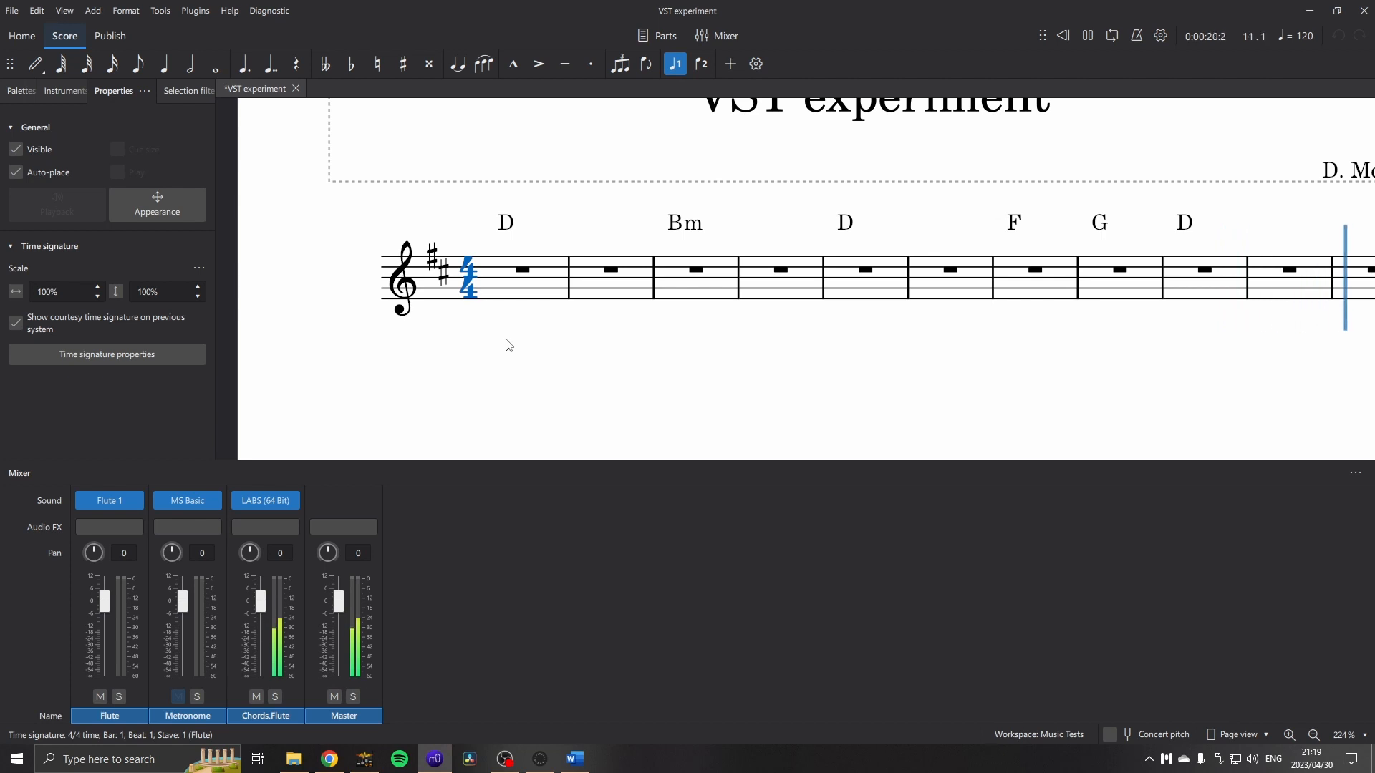
{"action": "left_click", "coordinate": [1085, 35]}
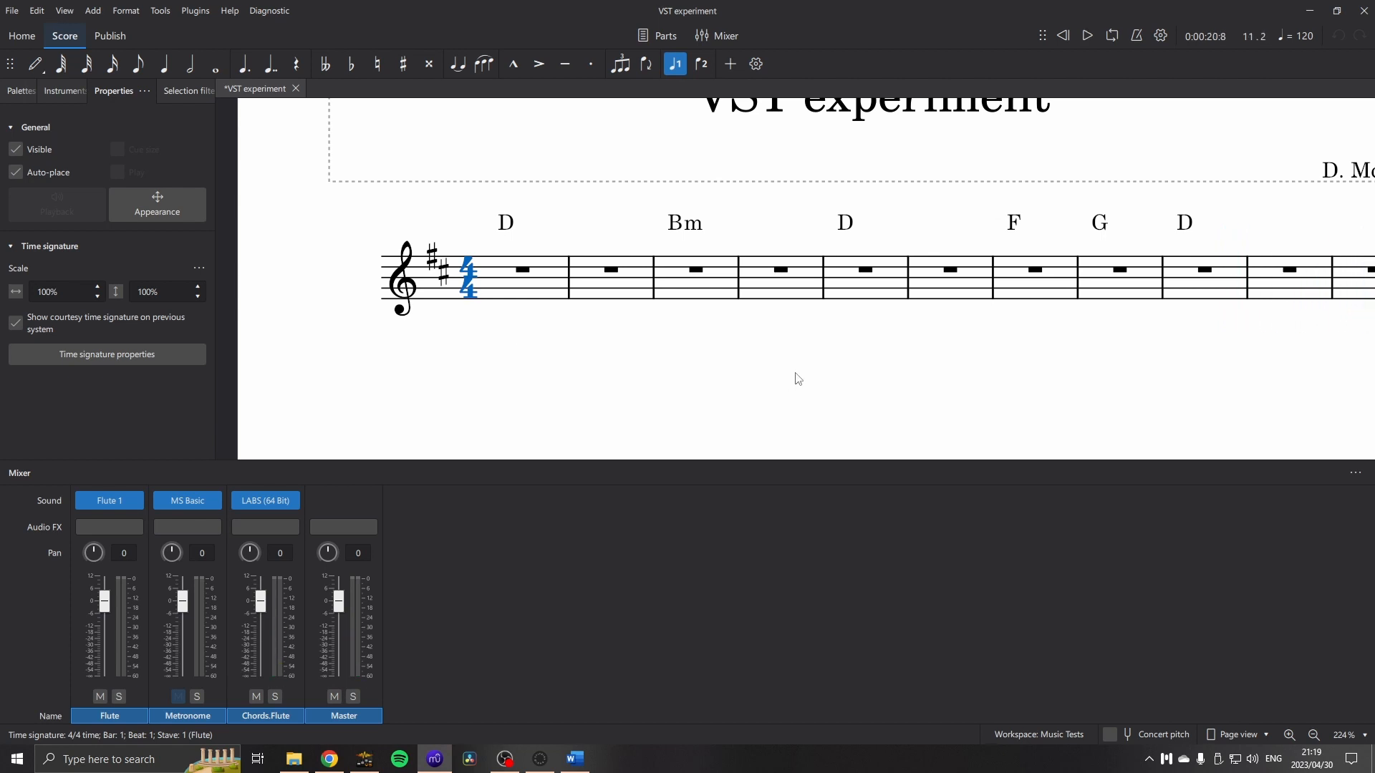
{"action": "mouse_move", "coordinate": [792, 380]}
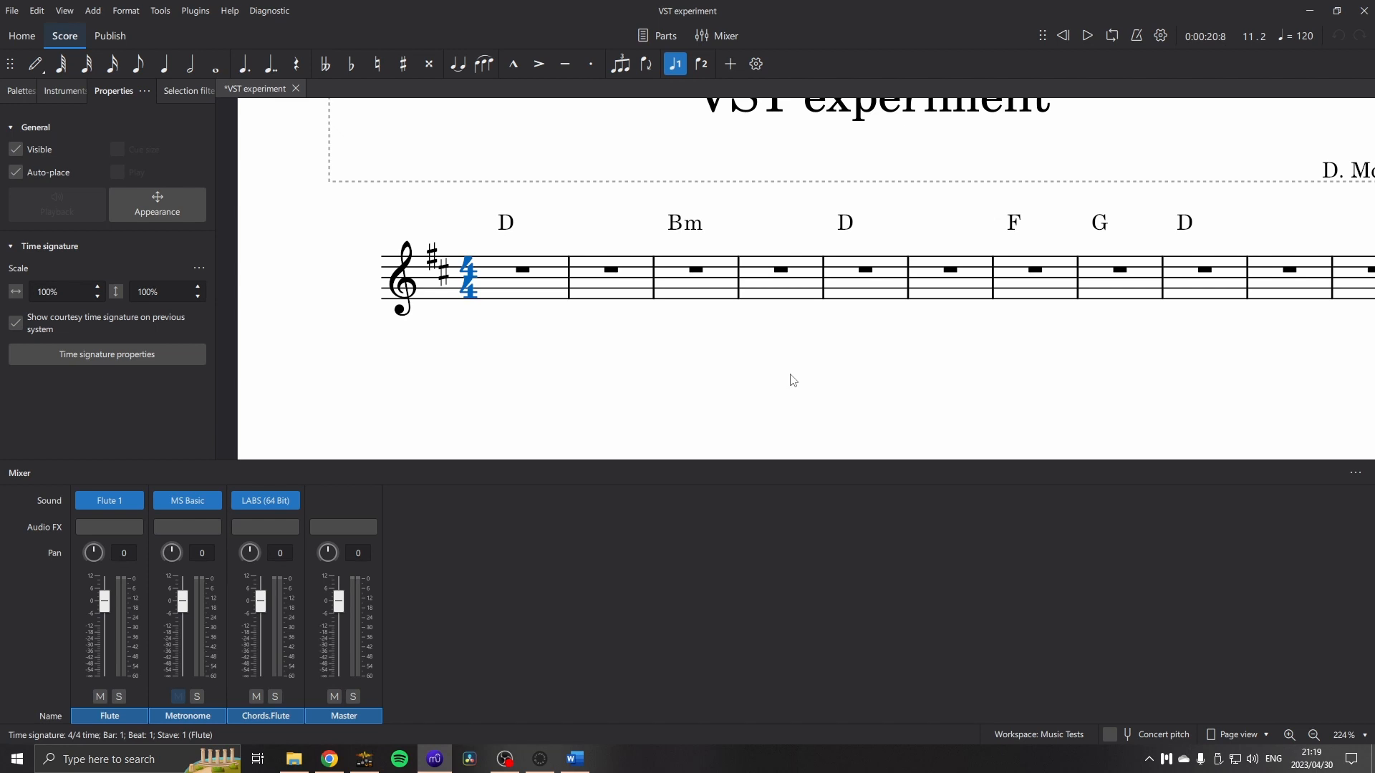
{"action": "mouse_move", "coordinate": [527, 278]}
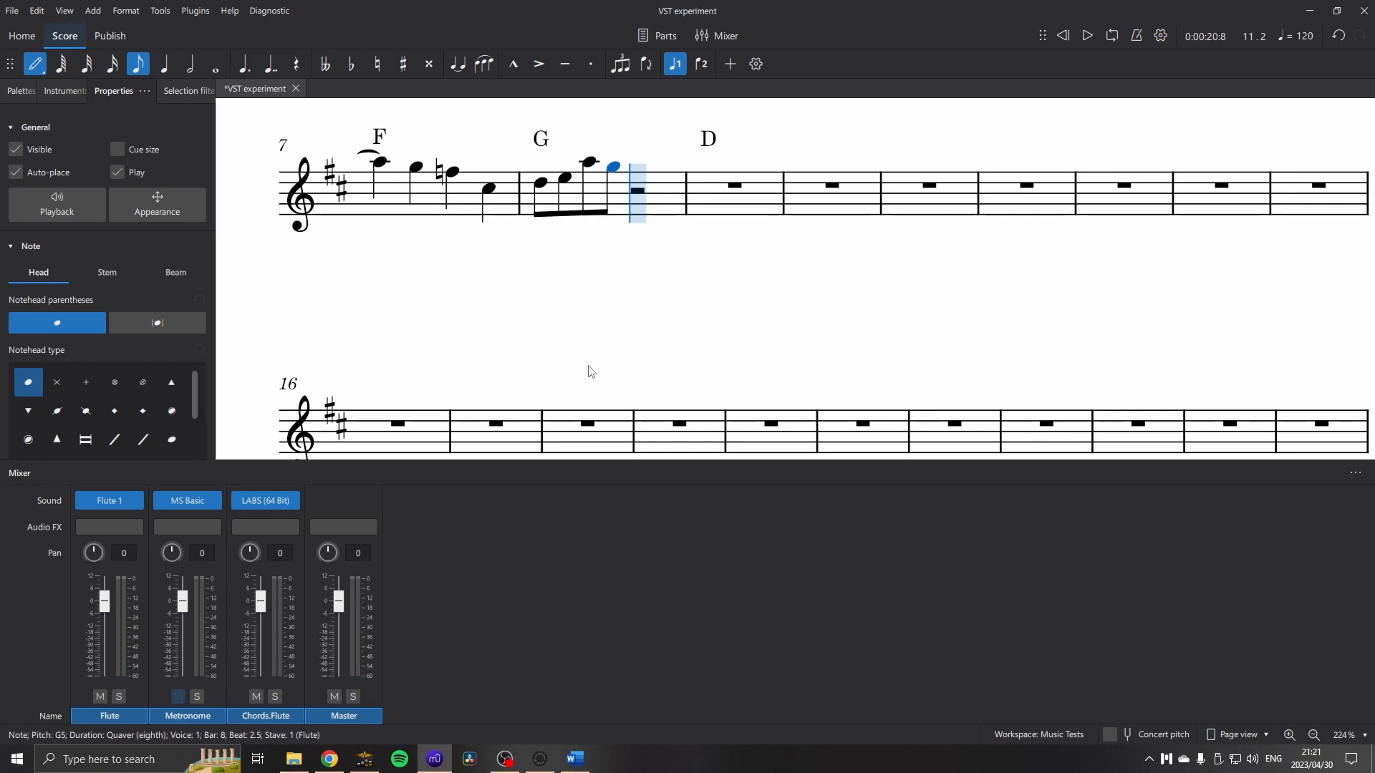
Enter a half note in the flute melody and switch to Continuous view.
{"action": "left_click", "coordinate": [214, 63]}
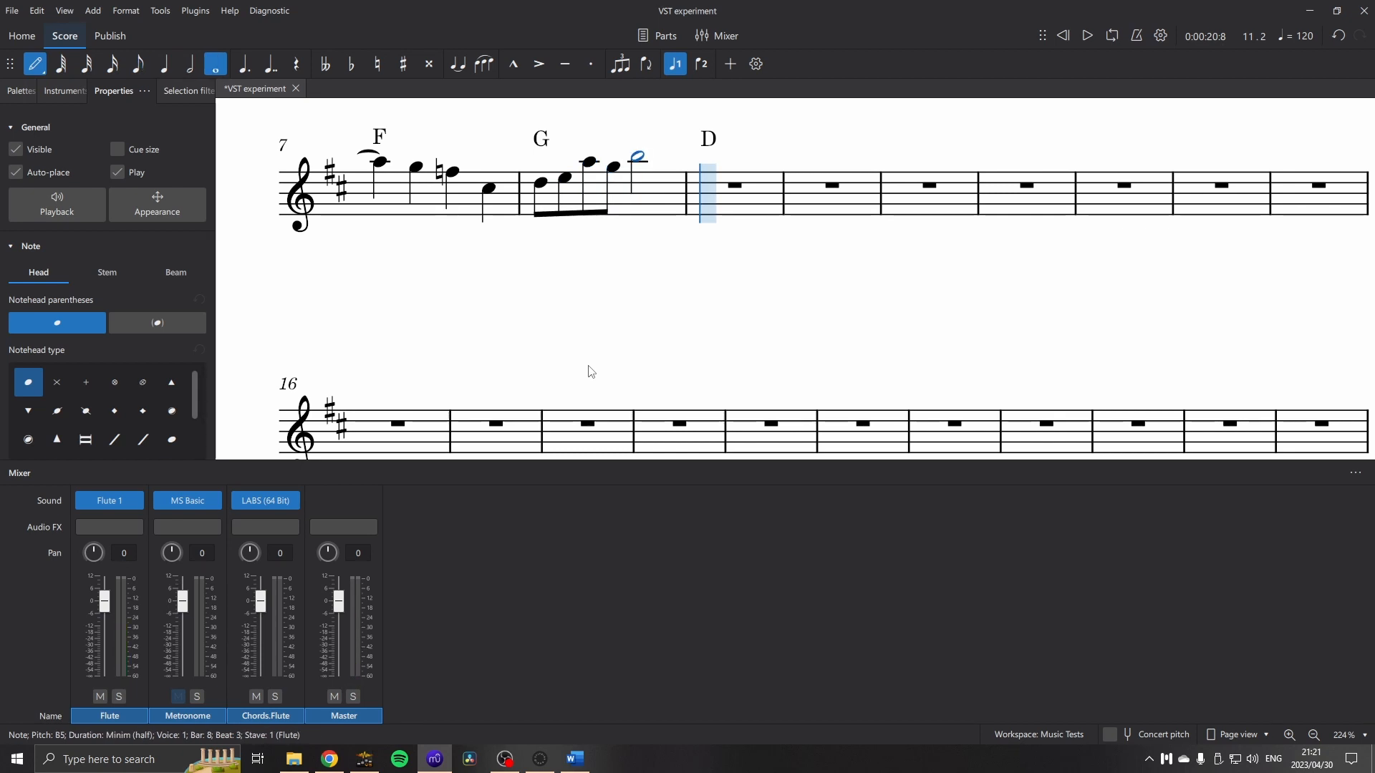
{"action": "left_click", "coordinate": [1238, 734]}
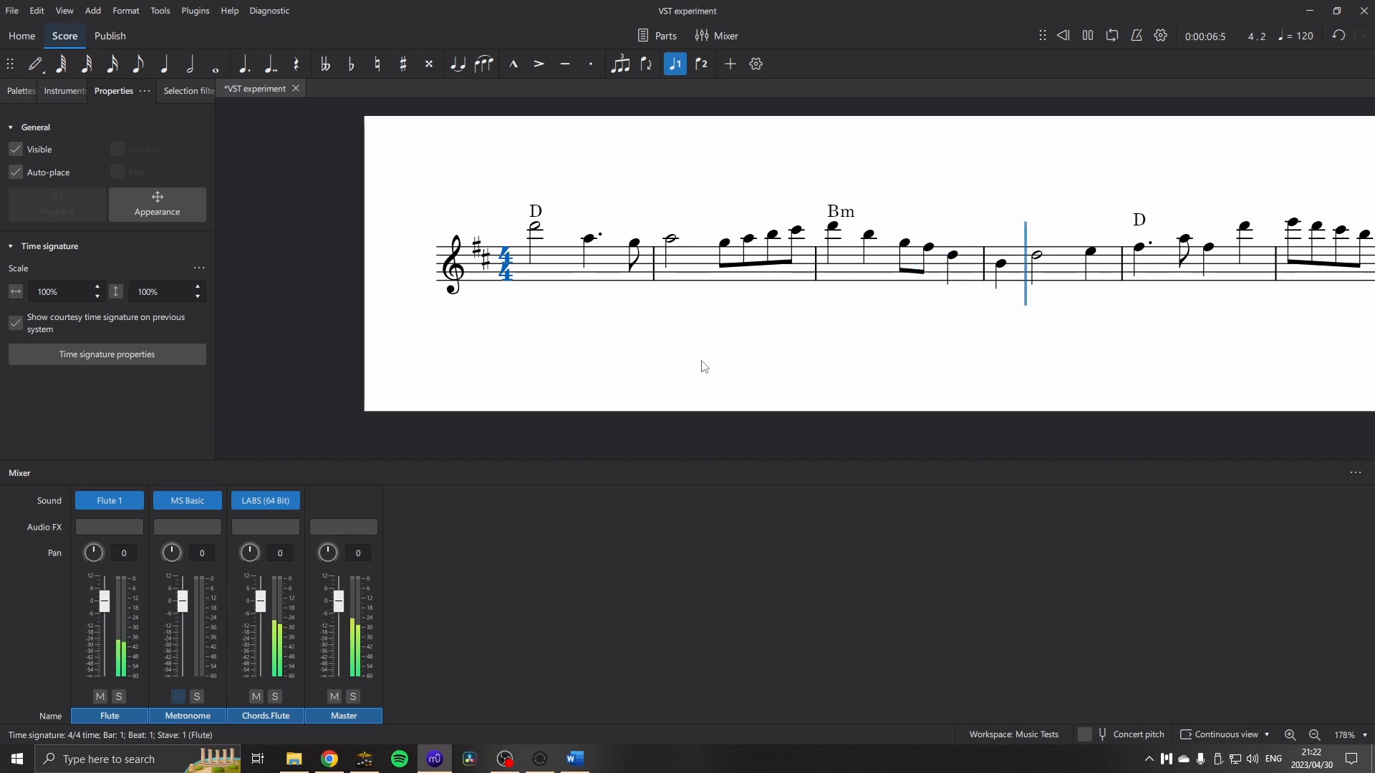
Select the melody's first note and show Palettes for the tempo 70 and mp markings.
{"action": "left_click", "coordinate": [550, 305]}
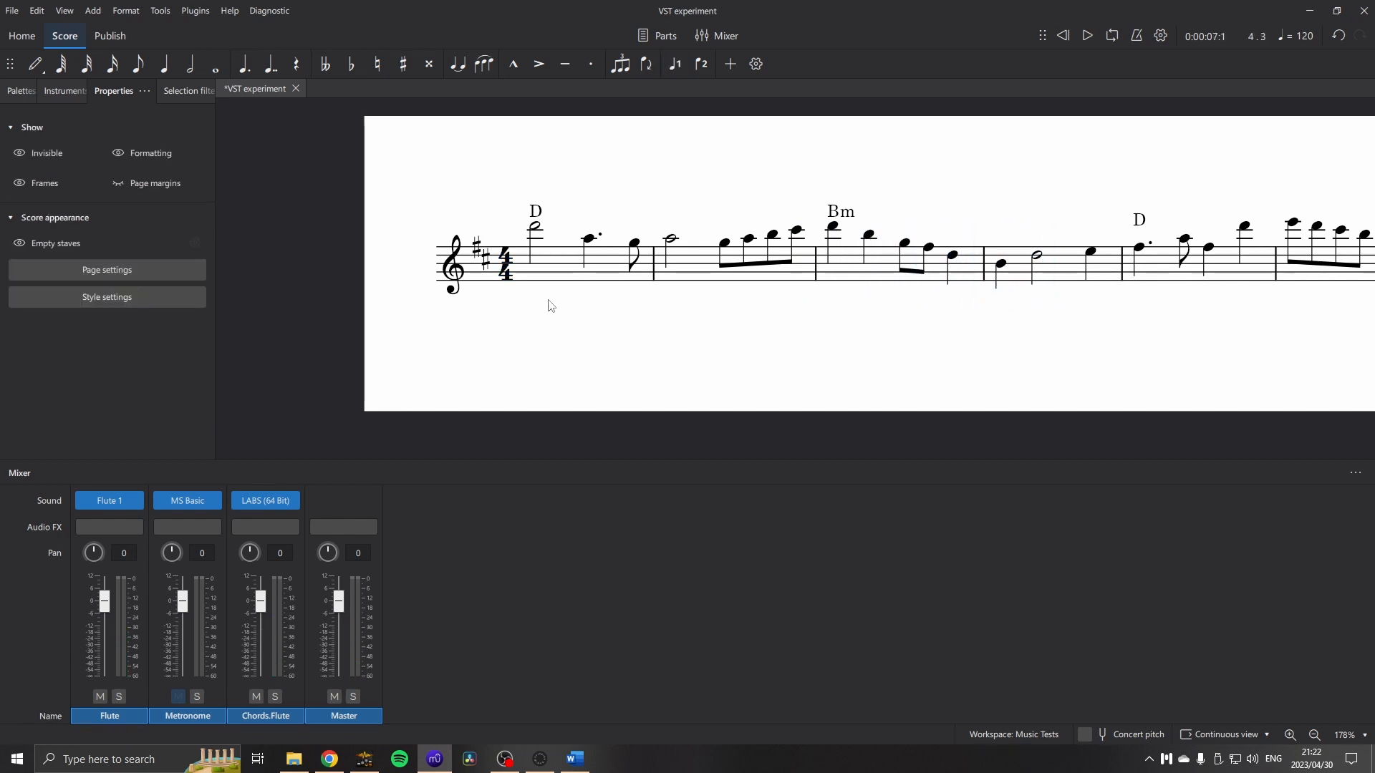
{"action": "left_click", "coordinate": [535, 226]}
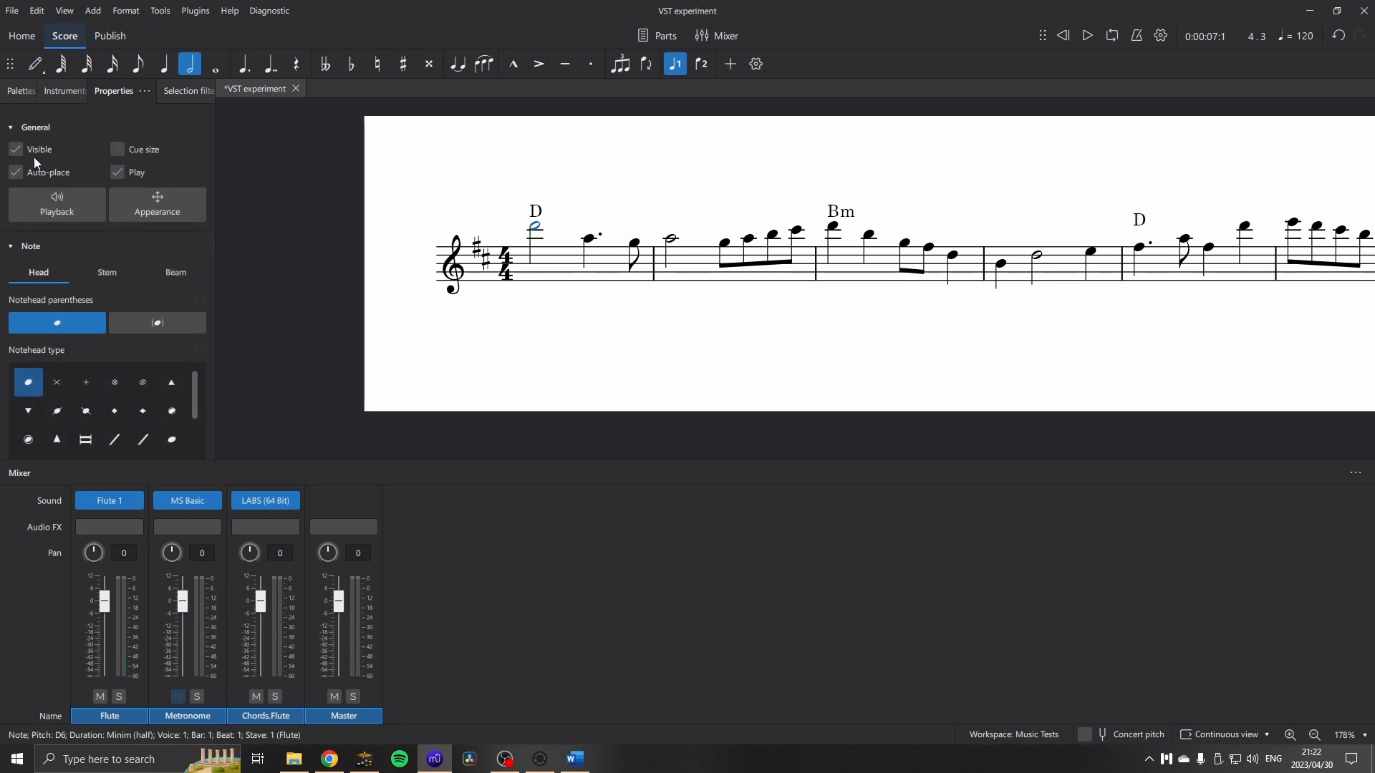
{"action": "left_click", "coordinate": [21, 90]}
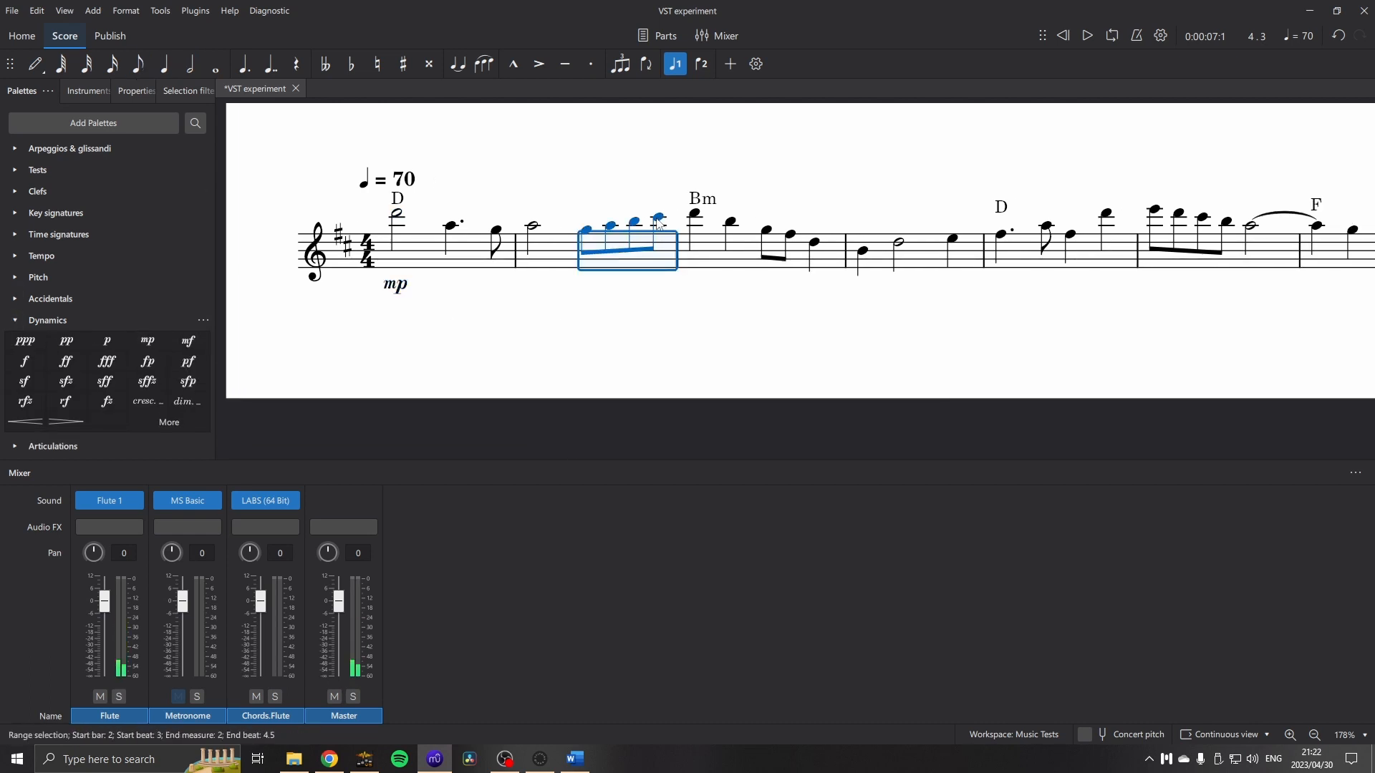
Add a crescendo into mf under bar 2, mark the G bar mf, and rewind playback to the start.
{"action": "left_click", "coordinate": [188, 340]}
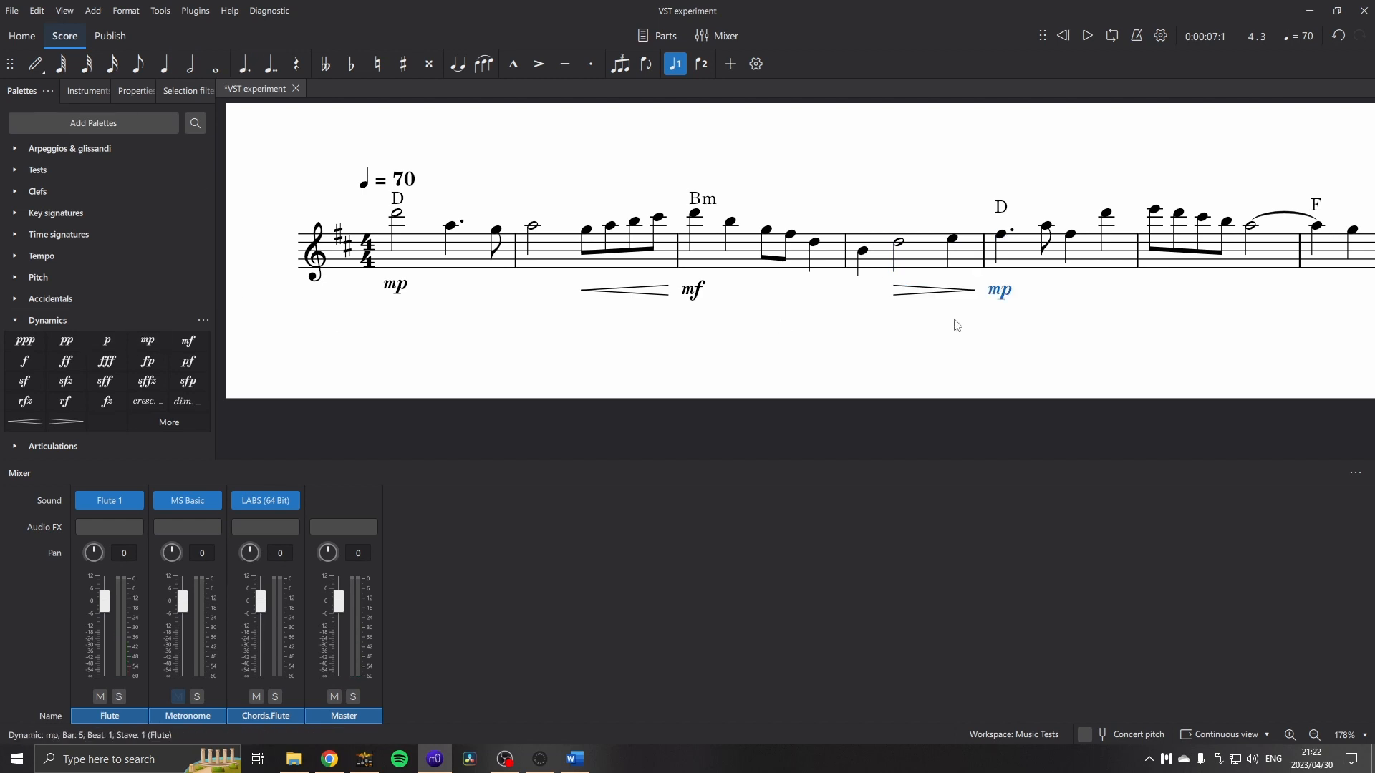
{"action": "scroll", "scroll_direction": "right", "scroll_amount": 3}
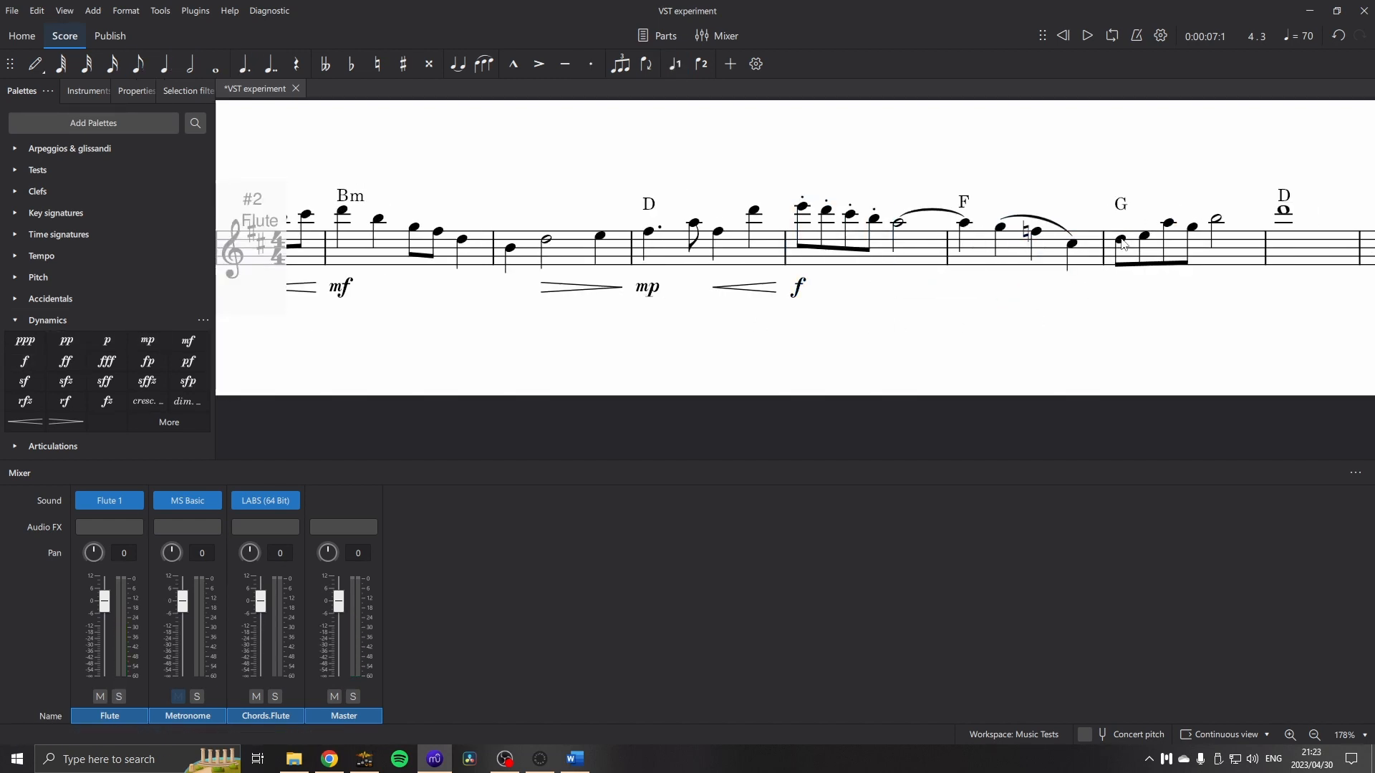
{"action": "left_click", "coordinate": [1191, 226]}
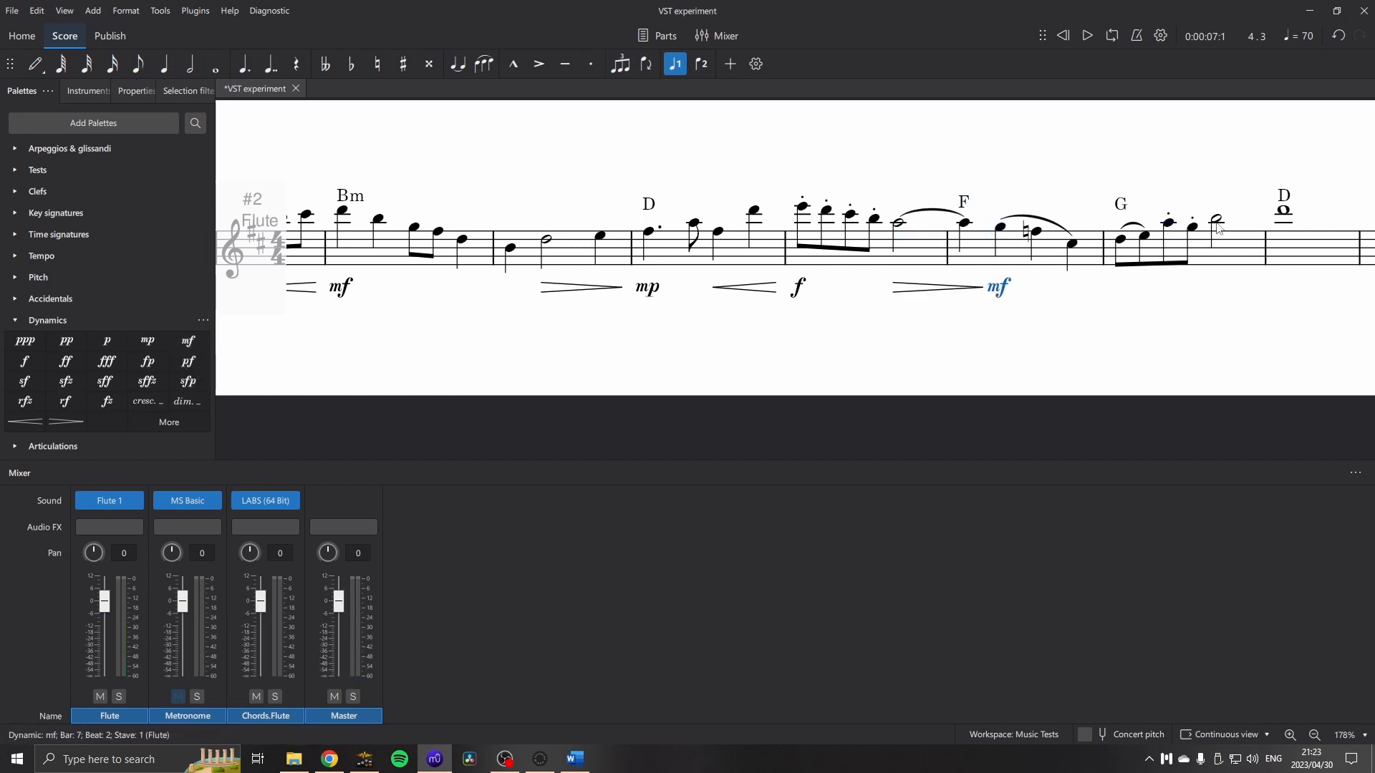
{"action": "scroll", "scroll_direction": "left", "scroll_amount": 3}
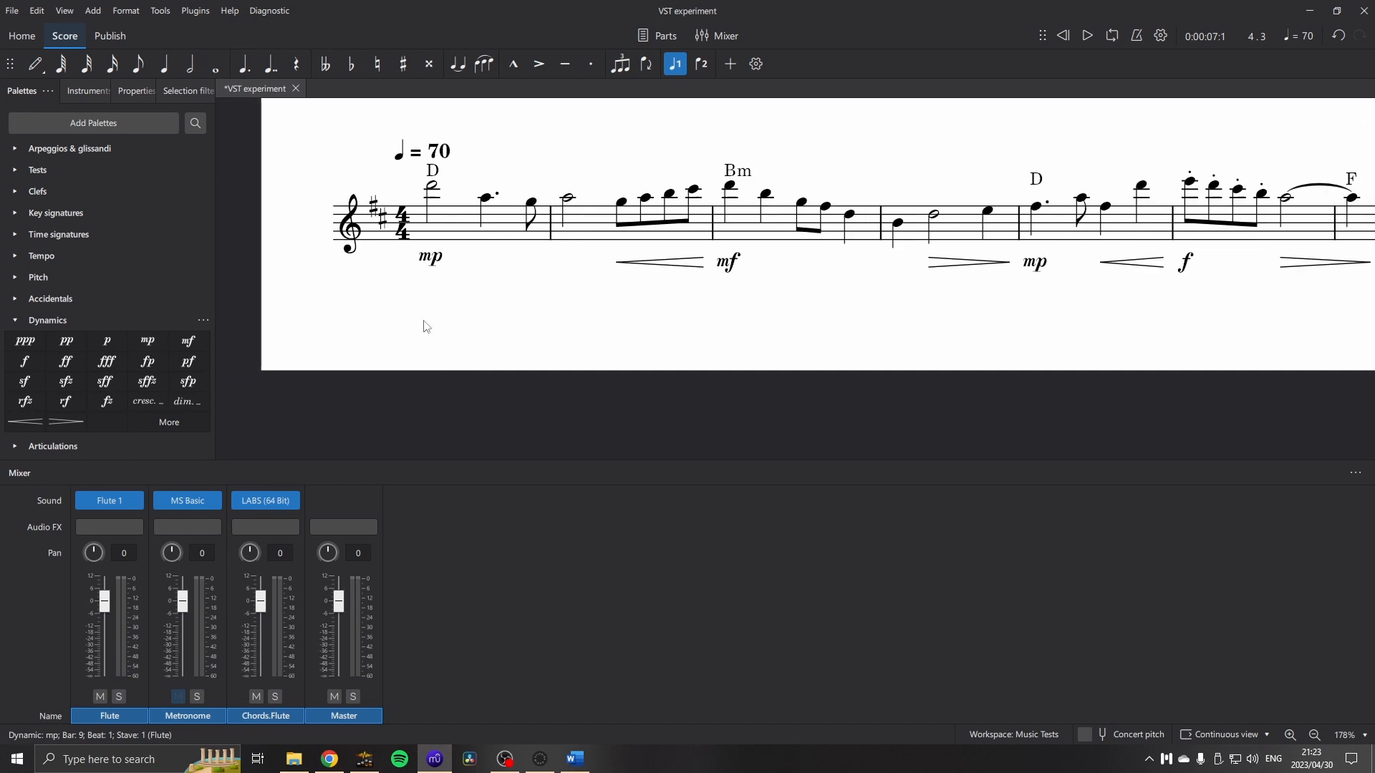
{"action": "left_click", "coordinate": [402, 219]}
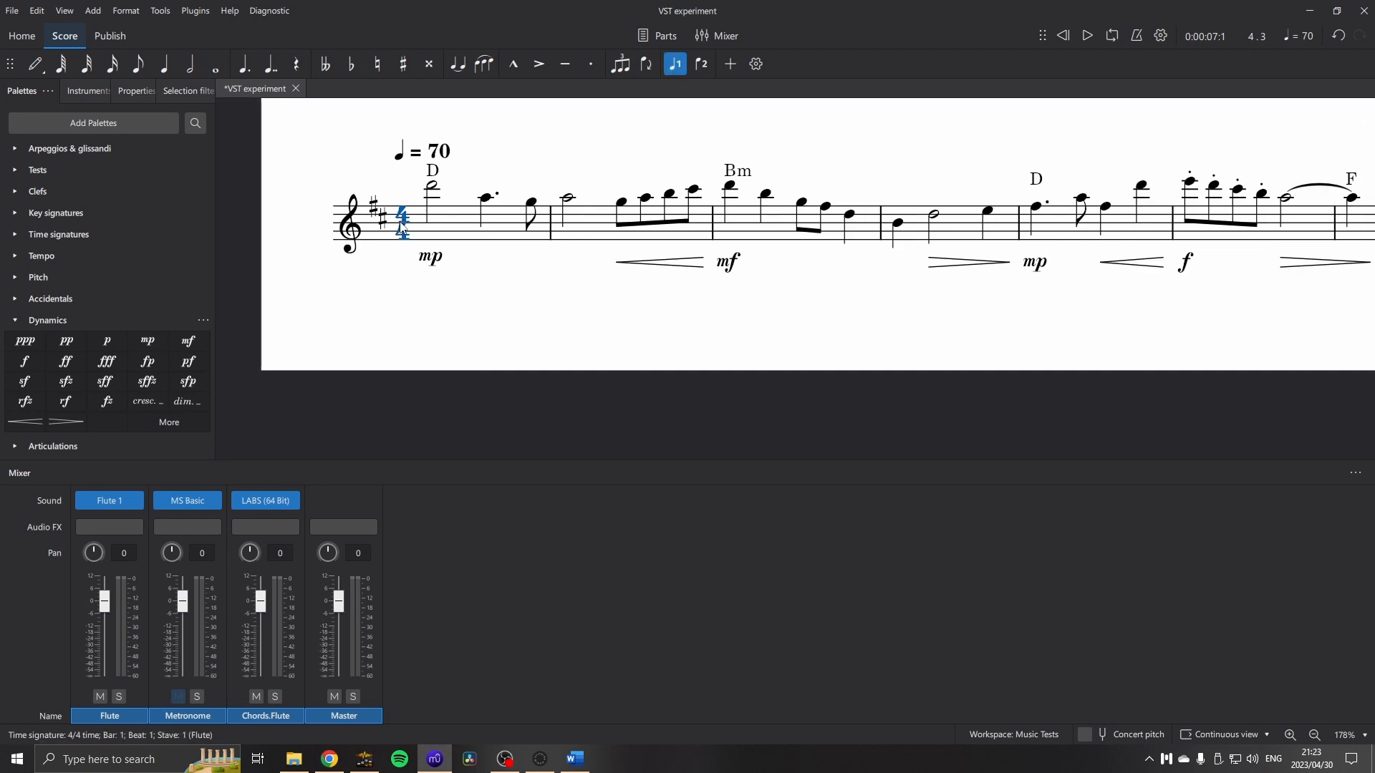
Play the score from the start, lower the LABS pad fader slightly, and rewind.
{"action": "left_click", "coordinate": [1086, 35]}
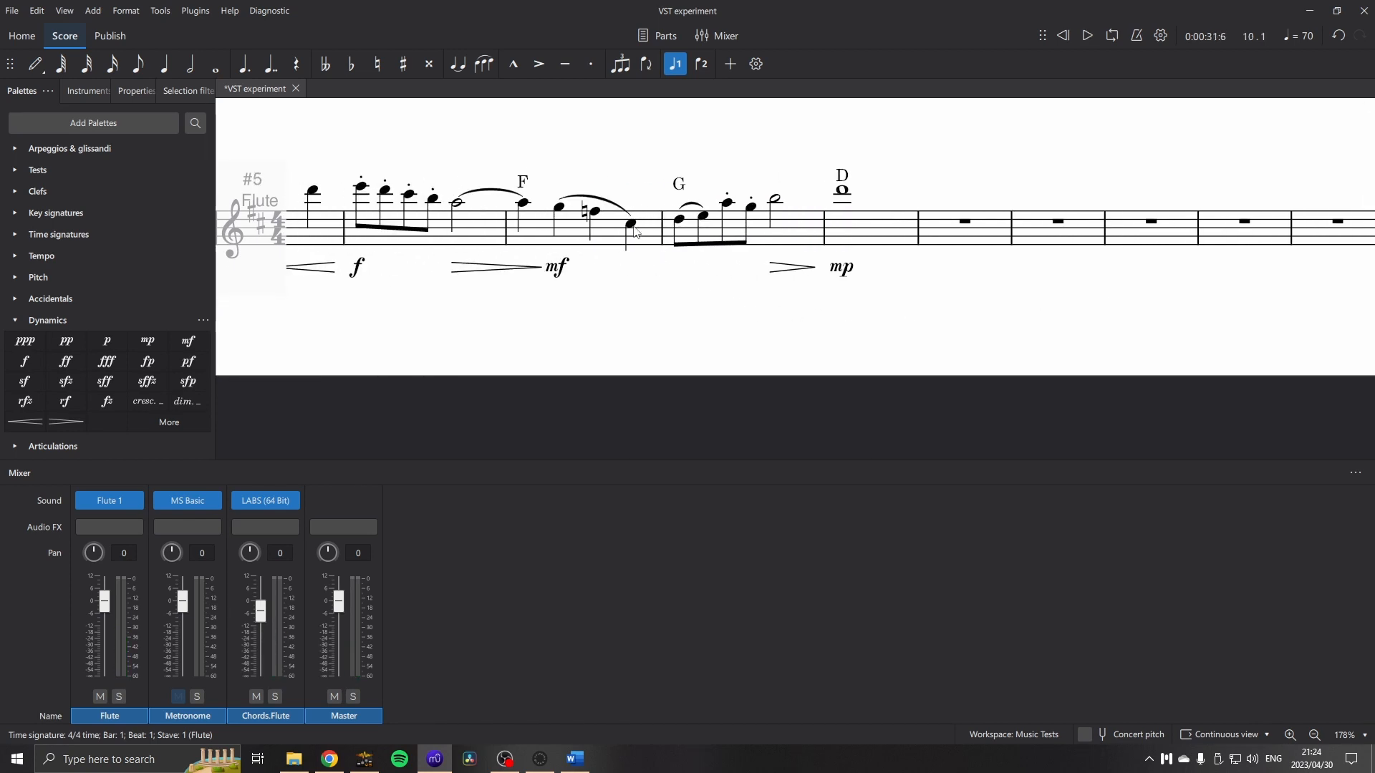
{"action": "left_click", "coordinate": [627, 224]}
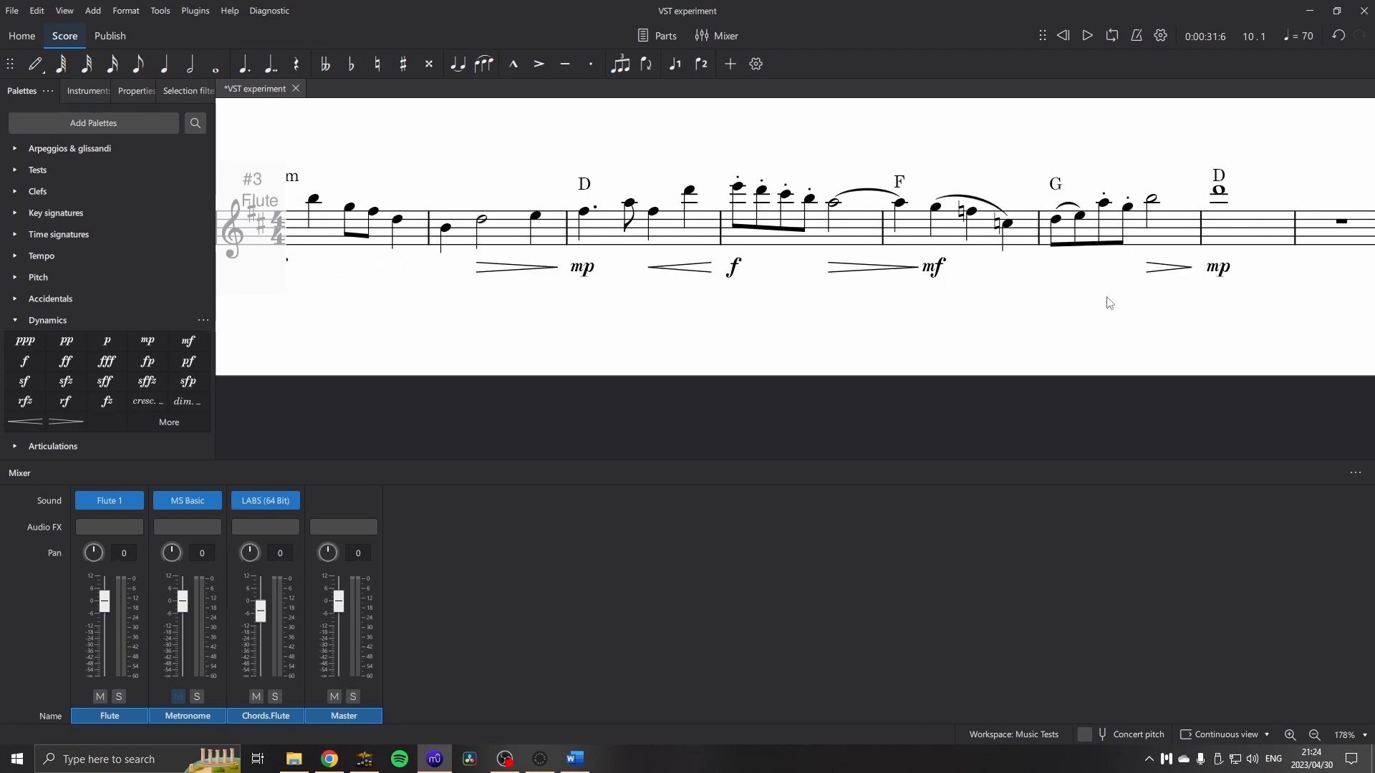
{"action": "mouse_move", "coordinate": [733, 319]}
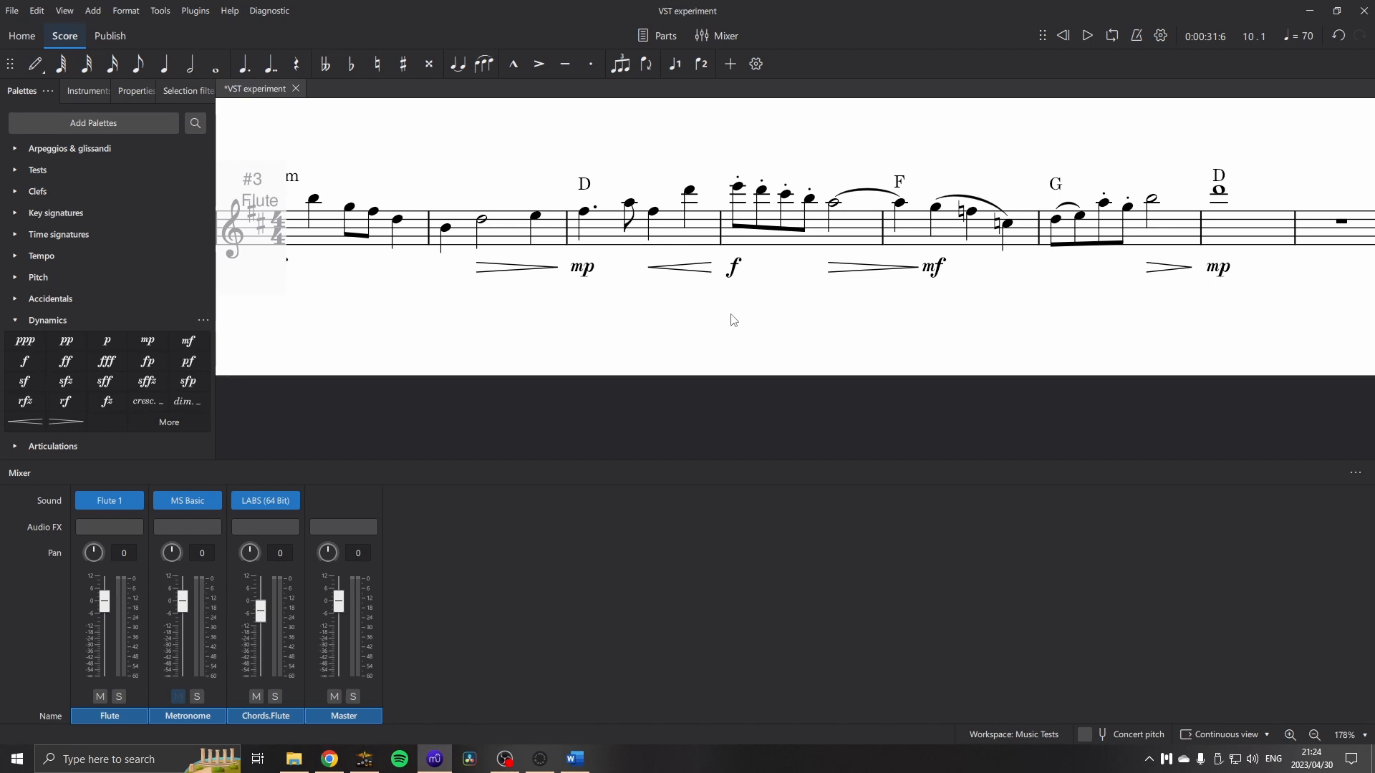
{"action": "left_click", "coordinate": [1151, 199]}
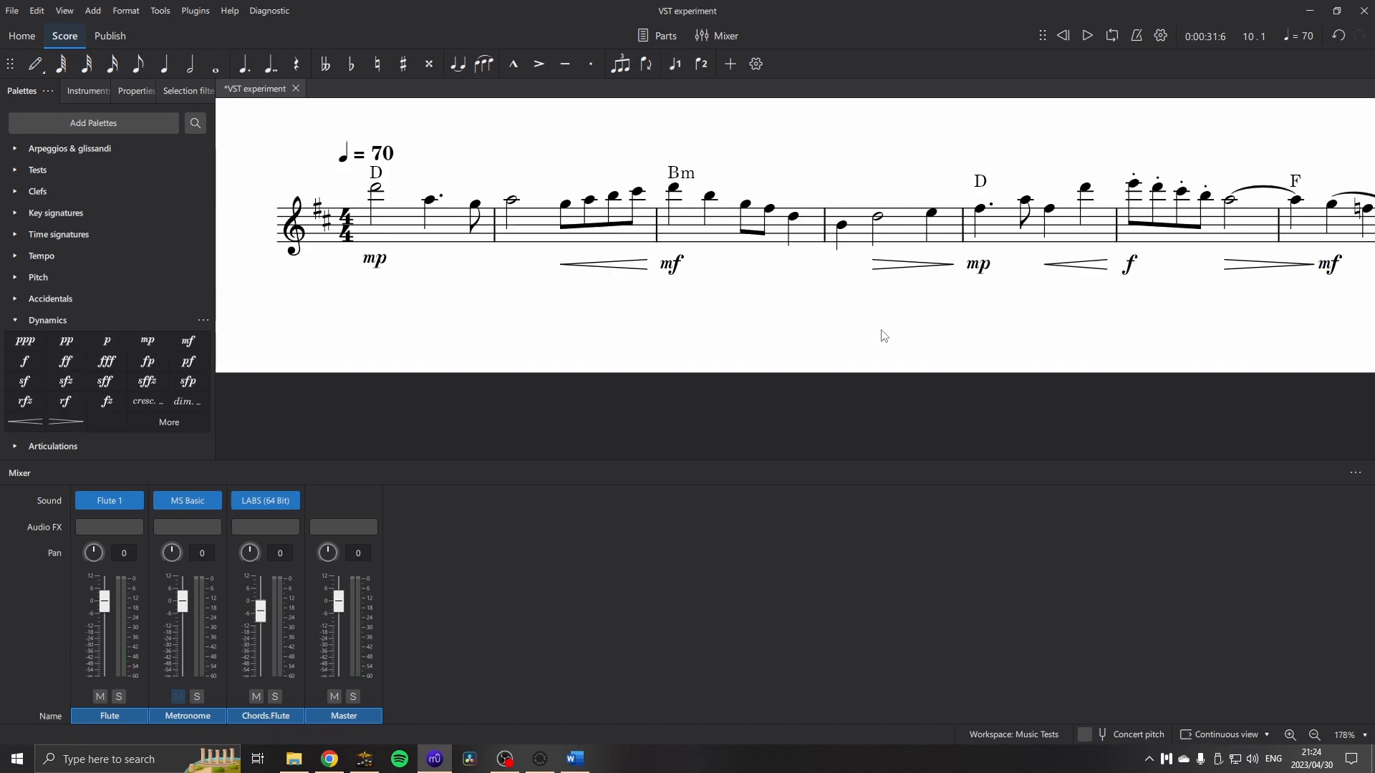
{"action": "mouse_move", "coordinate": [405, 222]}
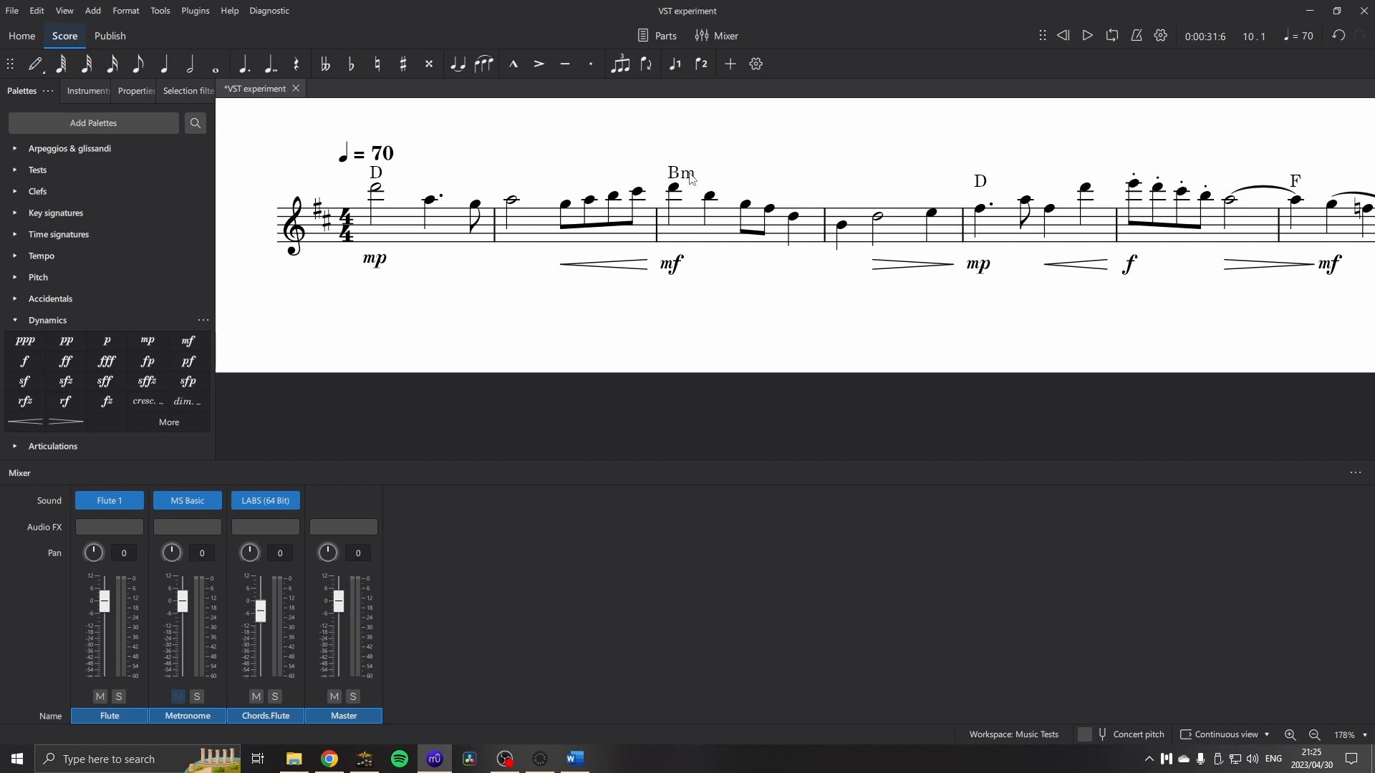
{"action": "mouse_move", "coordinate": [698, 181]}
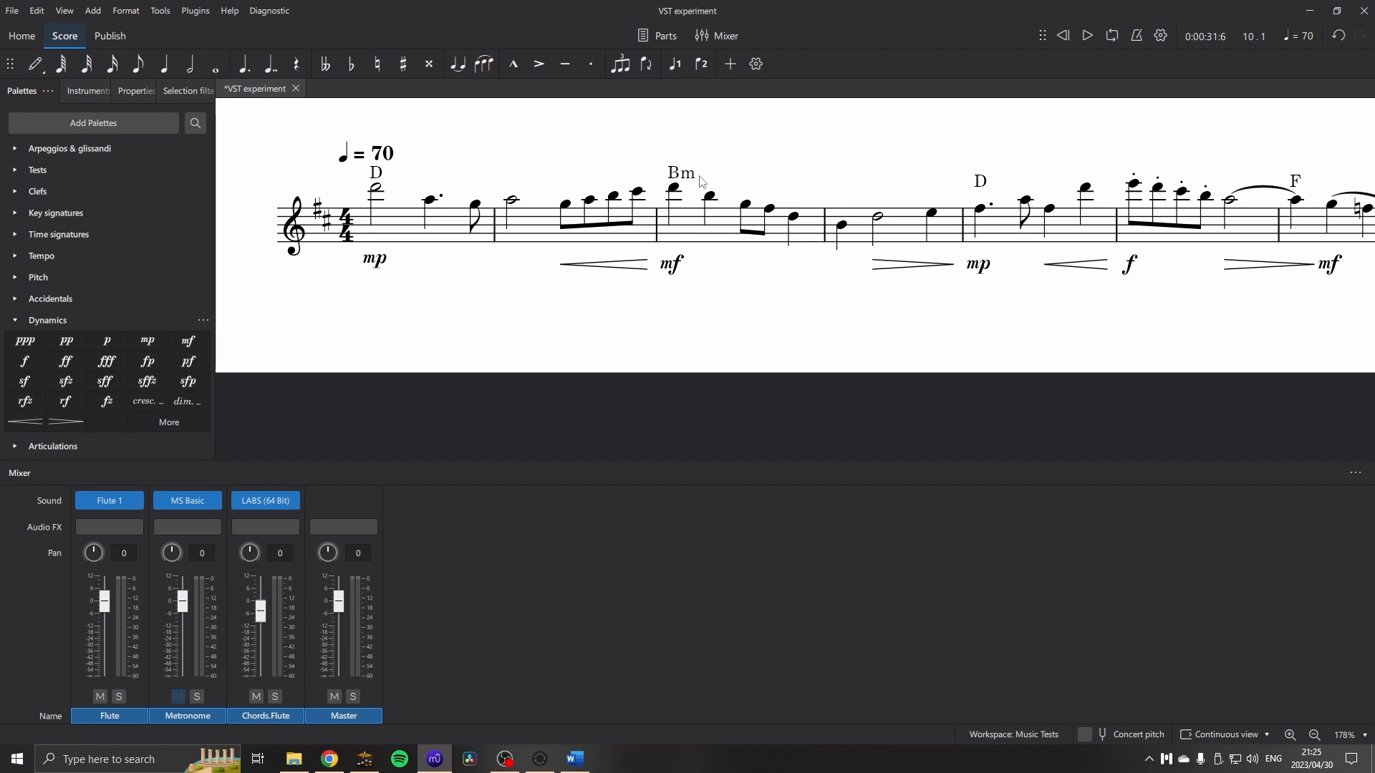
{"action": "mouse_move", "coordinate": [696, 196]}
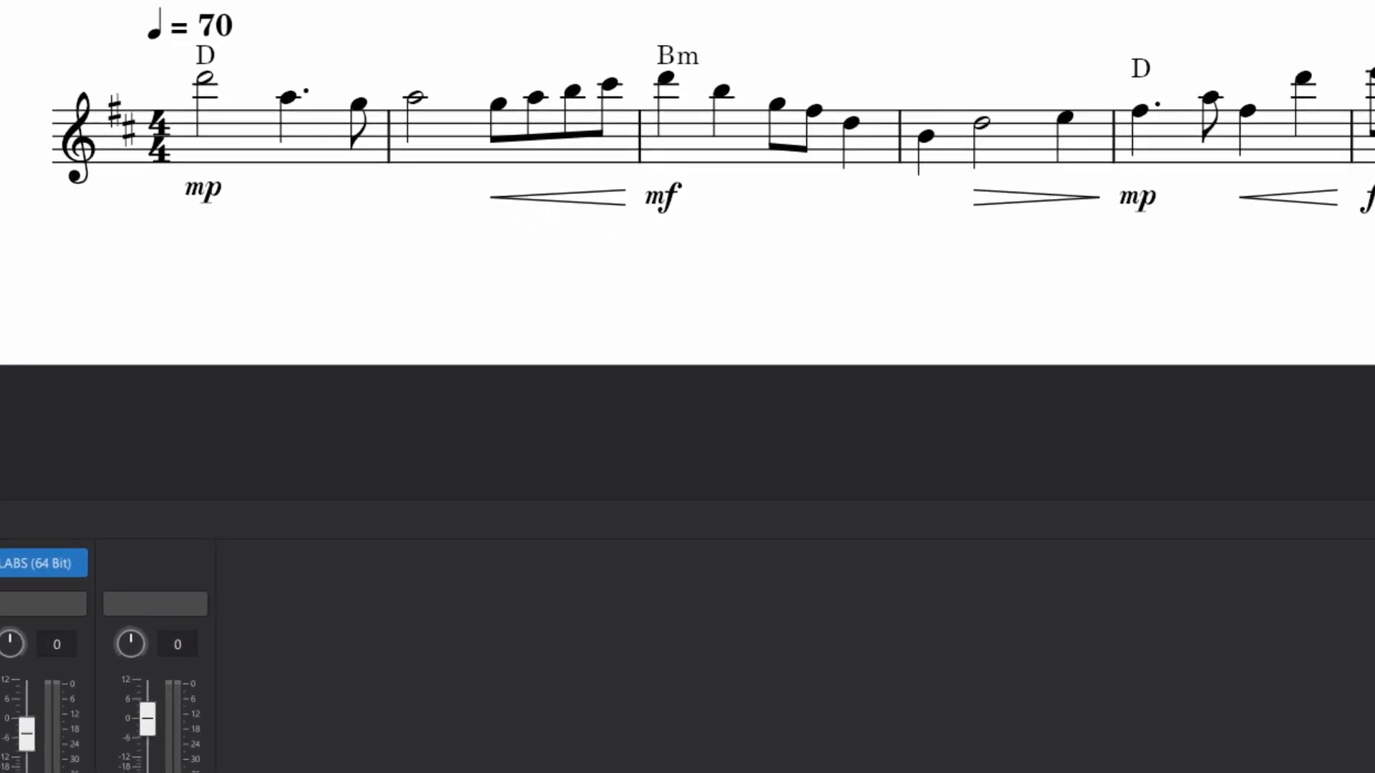
Reduce the ATTACK of the Avaur Textural Pads sound in LABS, then close the plugin.
{"action": "left_click", "coordinate": [44, 562]}
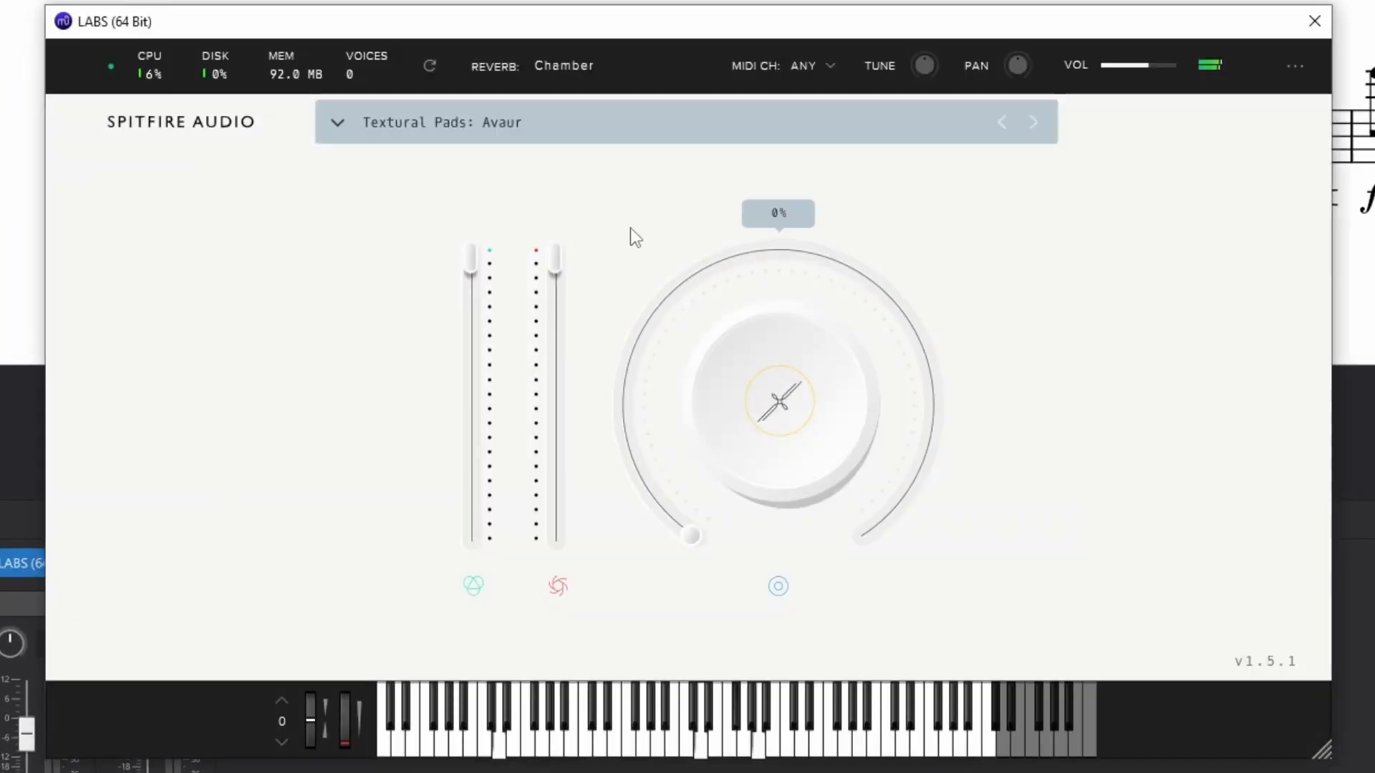
{"action": "left_click", "coordinate": [777, 401]}
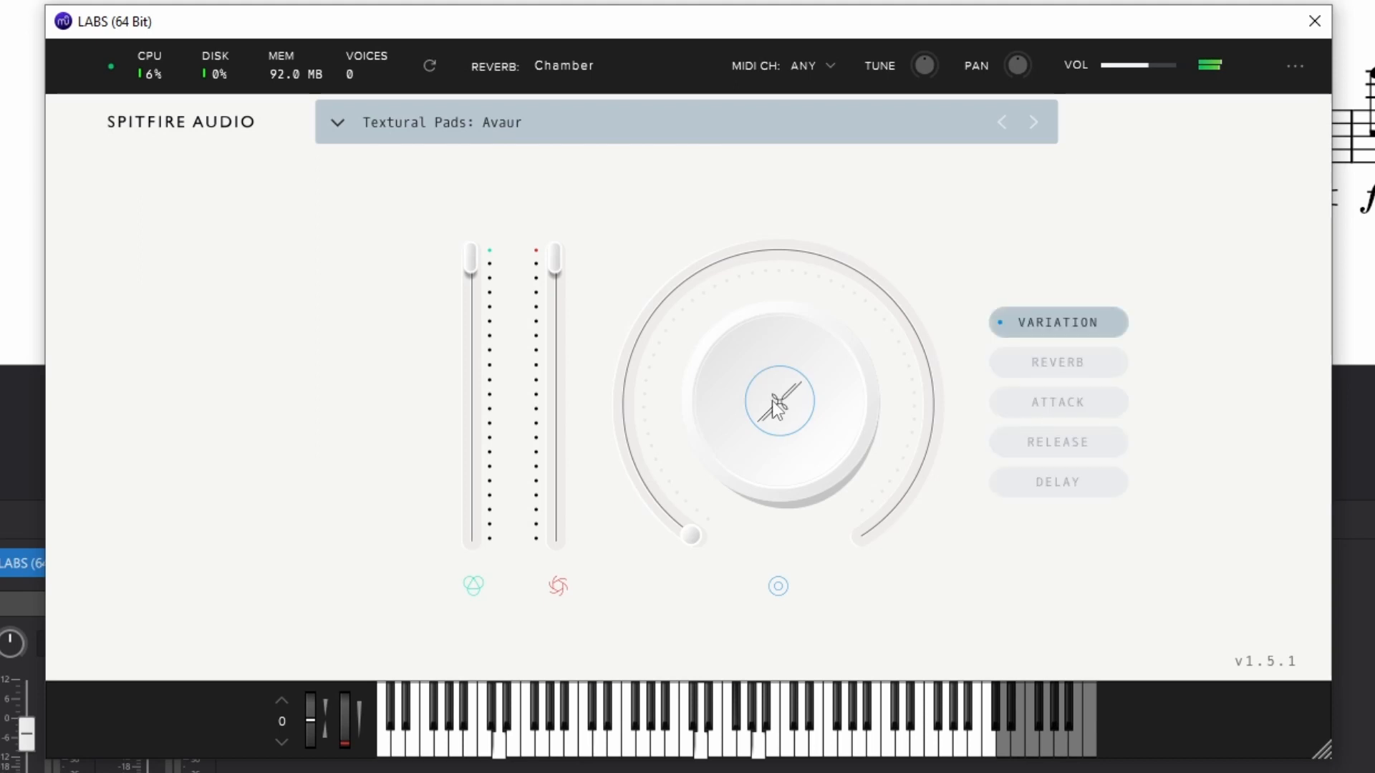
{"action": "mouse_move", "coordinate": [766, 449]}
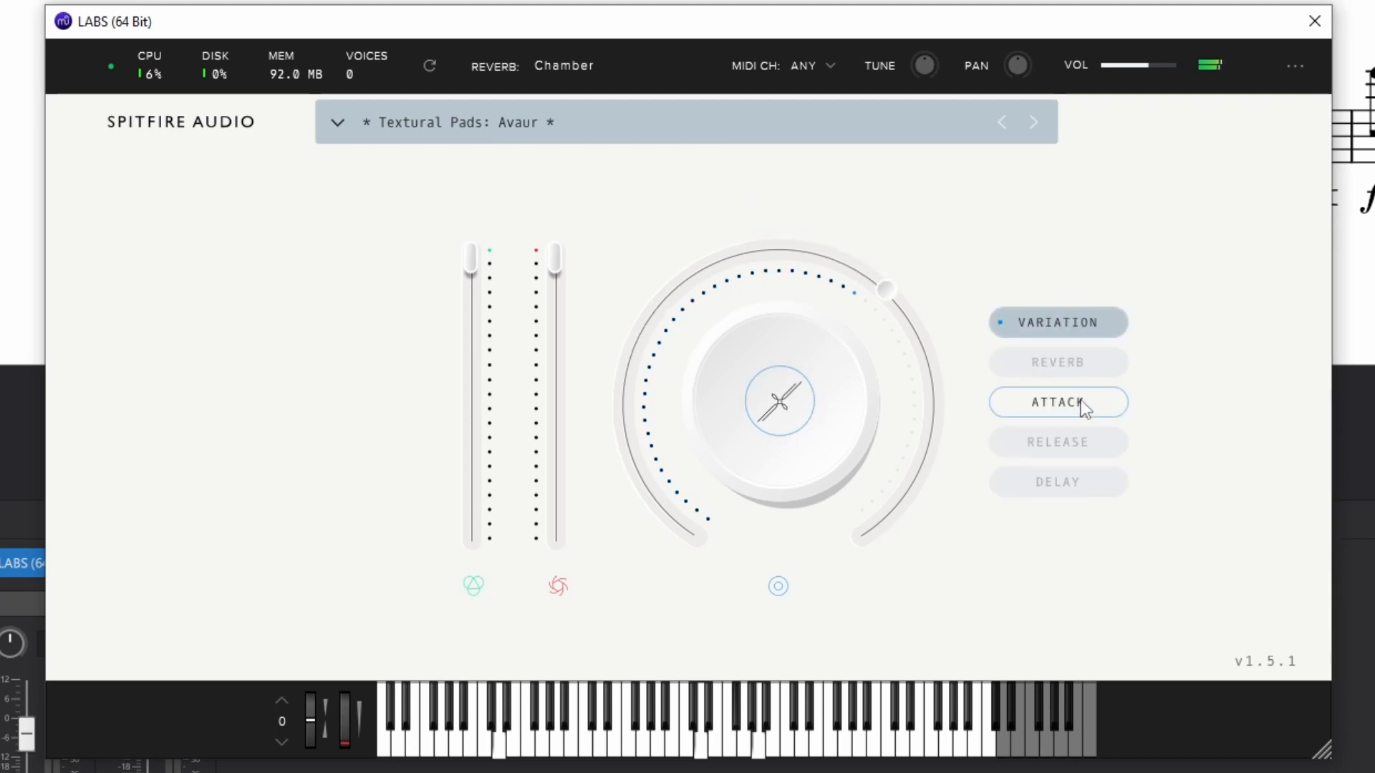
{"action": "left_click", "coordinate": [1056, 402]}
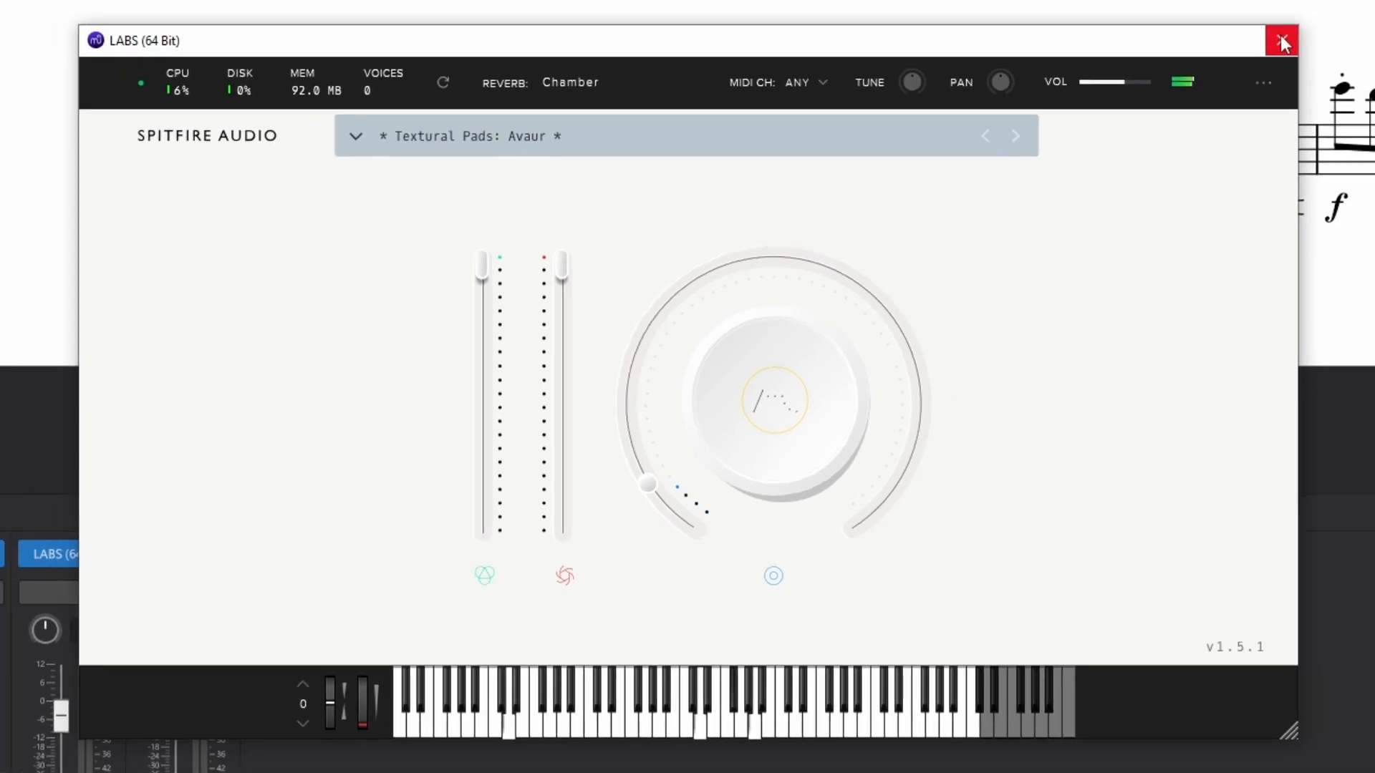
{"action": "left_click", "coordinate": [1281, 40]}
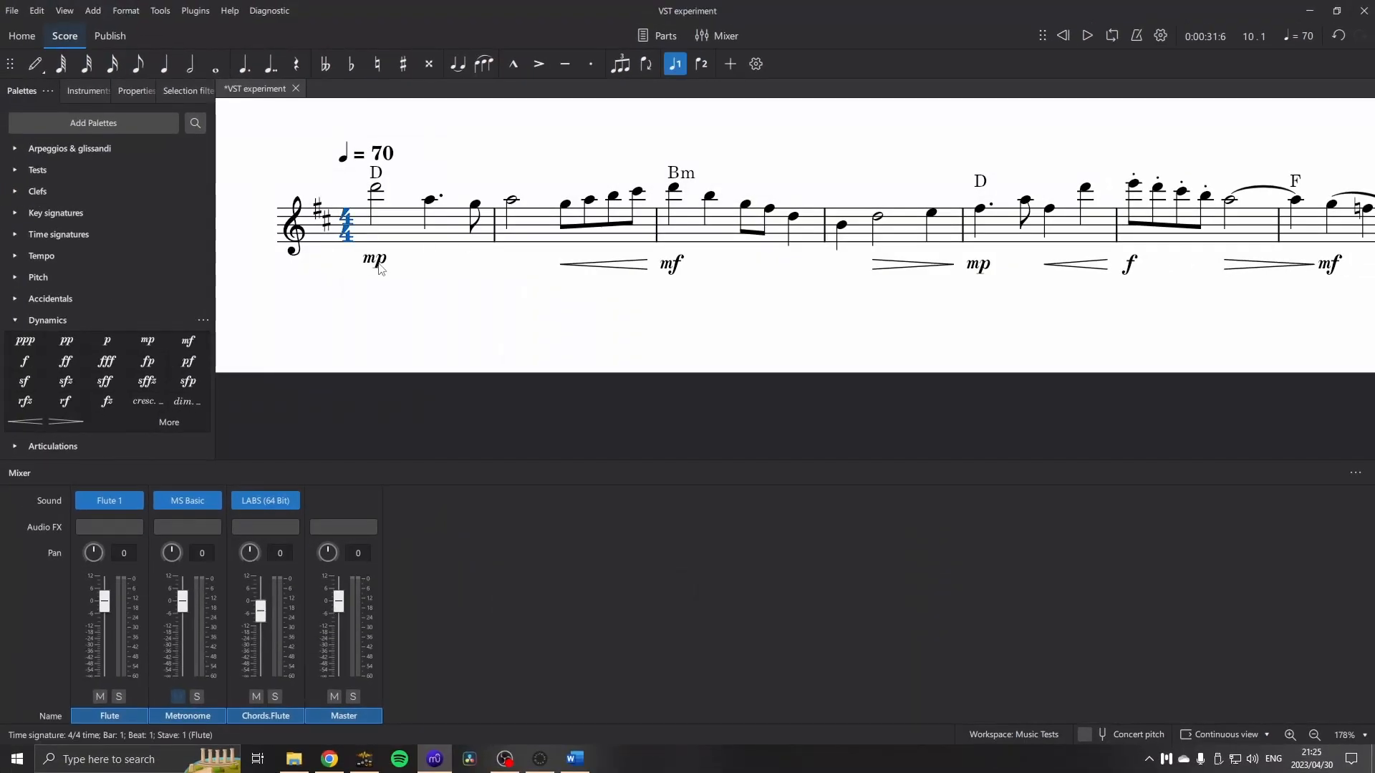
{"action": "left_click", "coordinate": [1086, 35]}
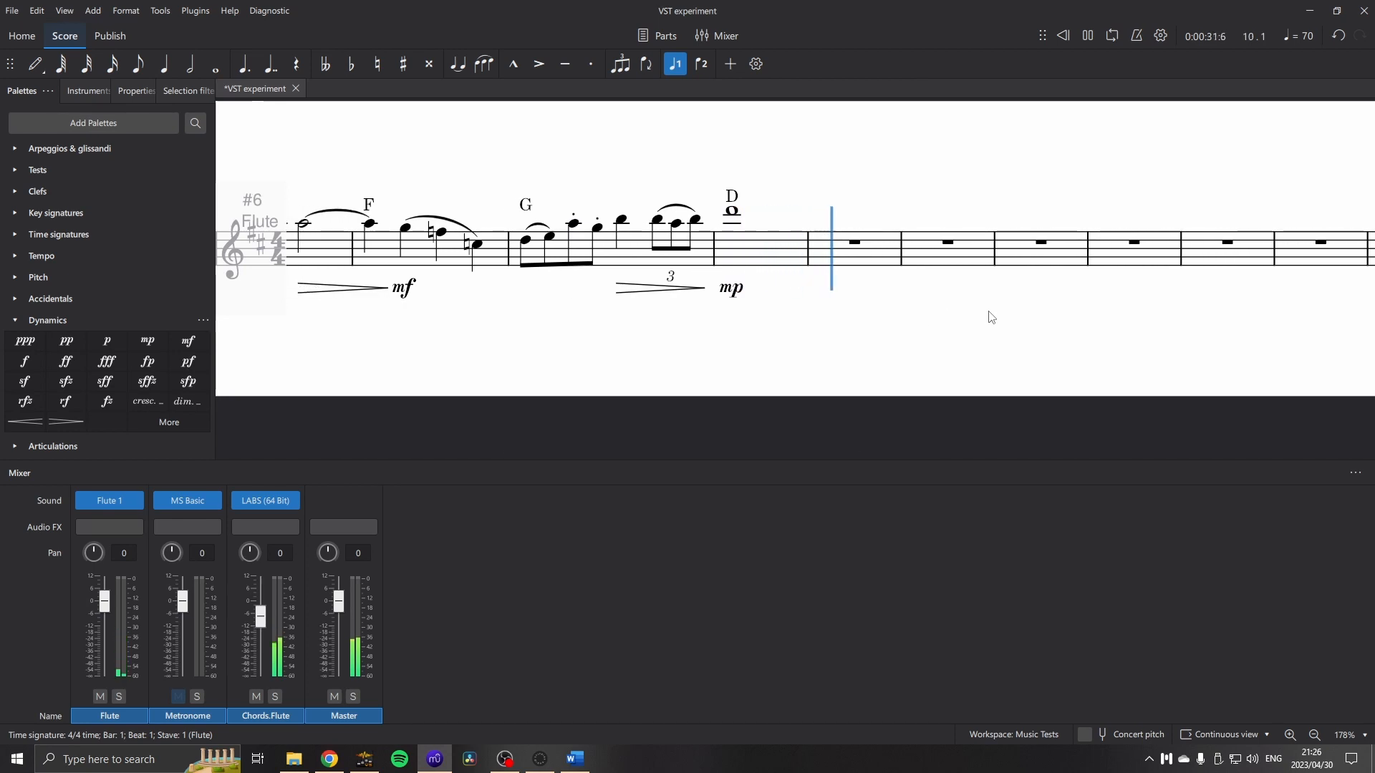
{"action": "left_click", "coordinate": [1085, 35]}
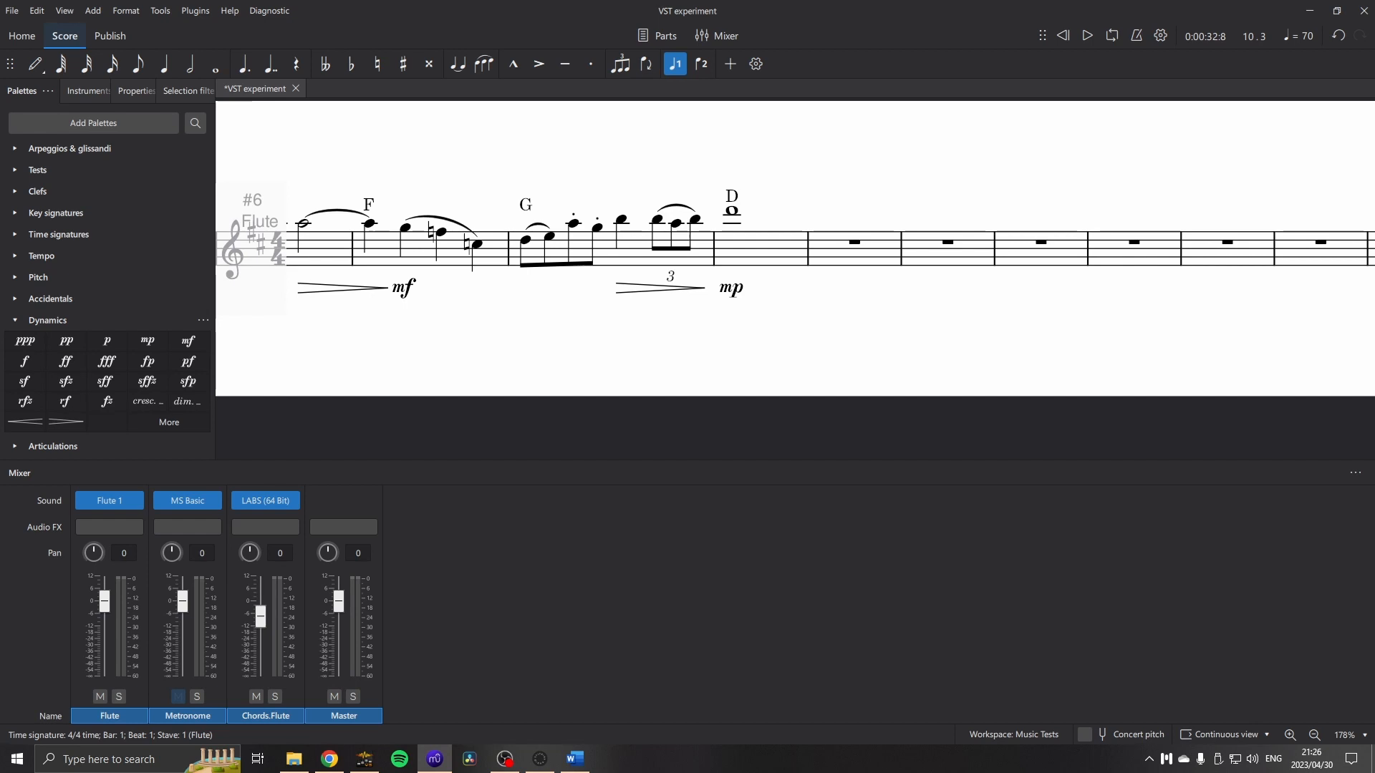
{"action": "mouse_move", "coordinate": [1322, 347]}
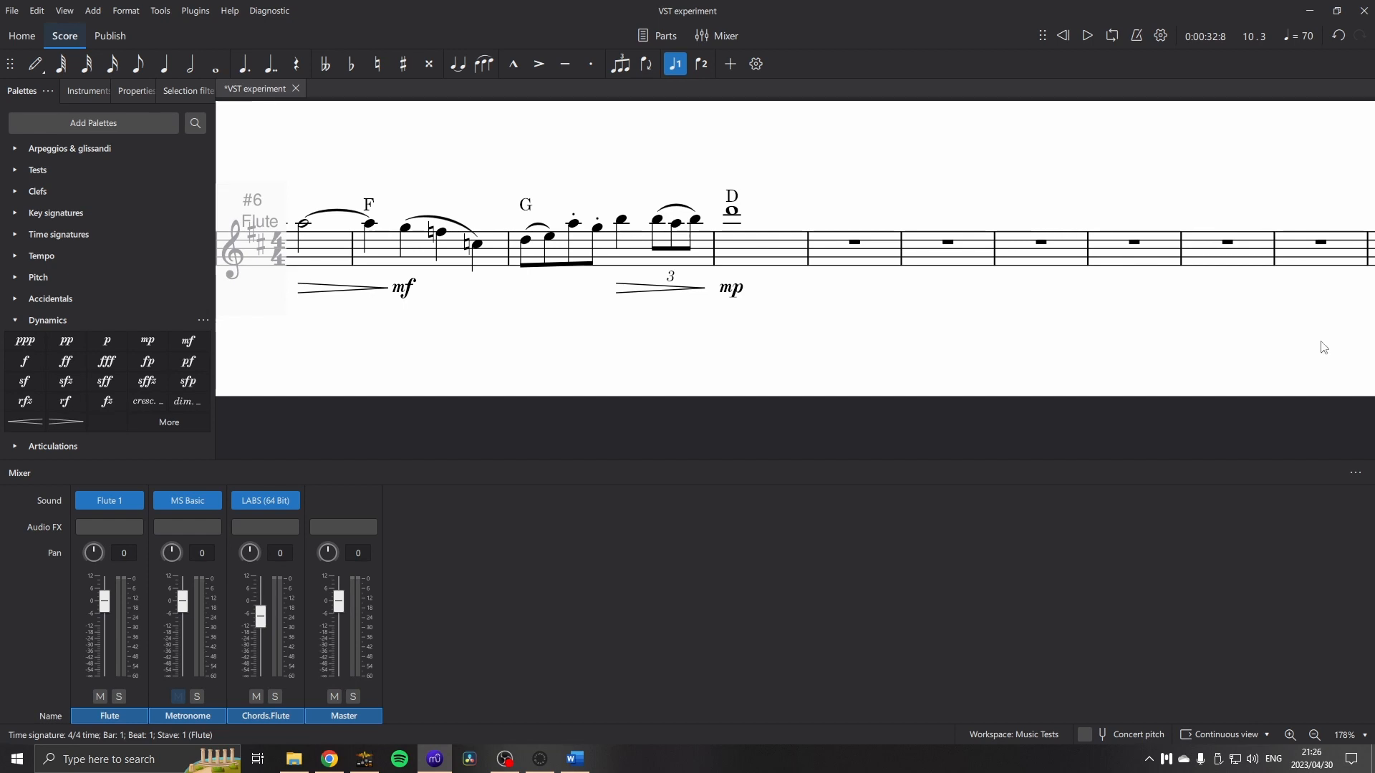
{"action": "mouse_move", "coordinate": [816, 270]}
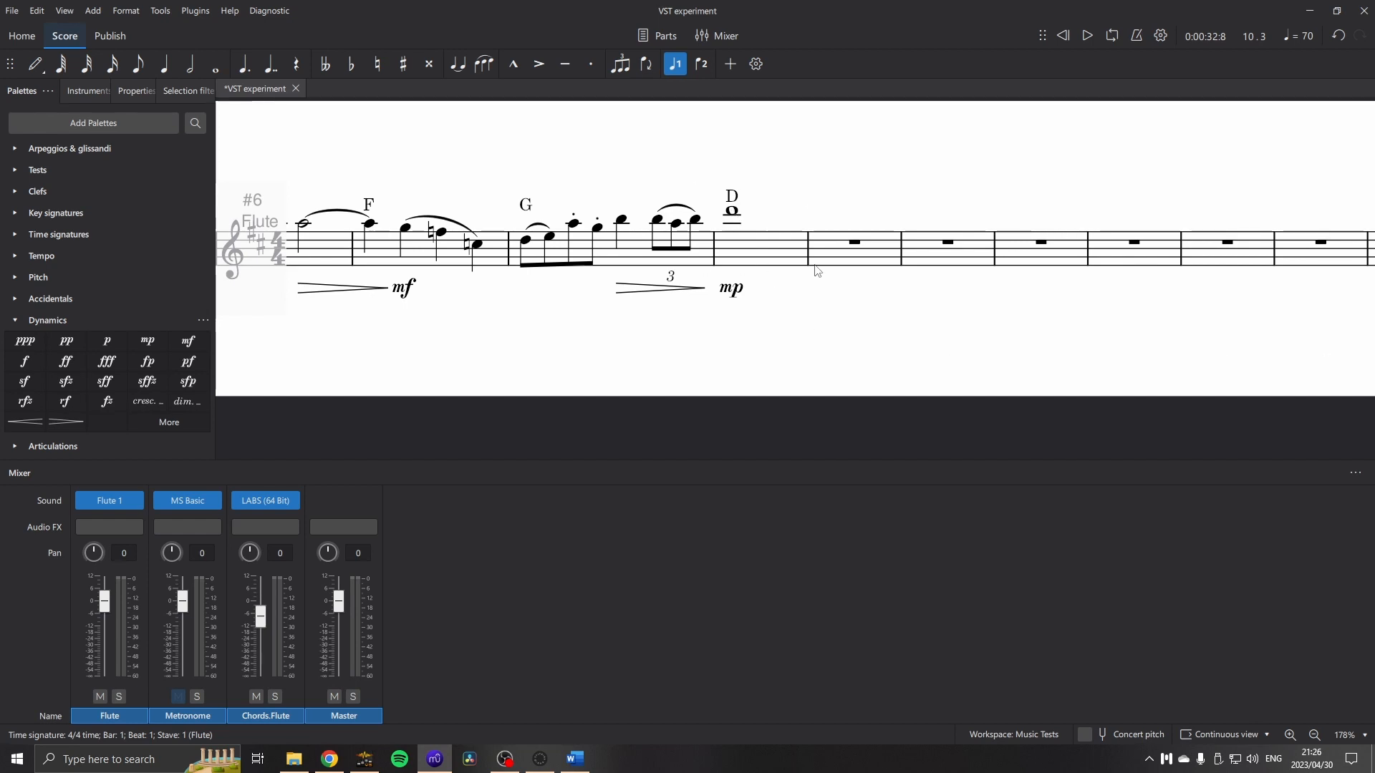
{"action": "mouse_move", "coordinate": [903, 241]}
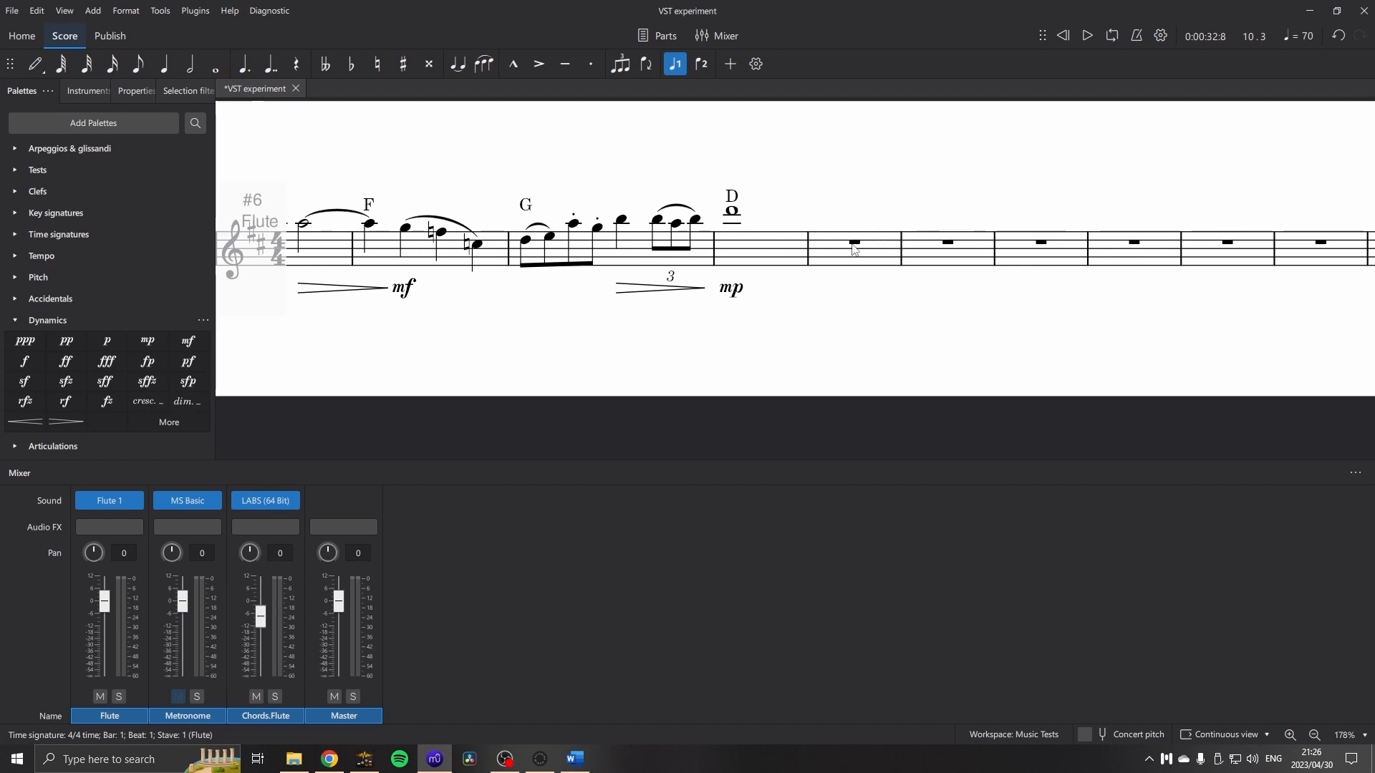
Enter an 'N.C.' chord symbol on the rest in bar 10.
{"action": "left_click", "coordinate": [852, 243]}
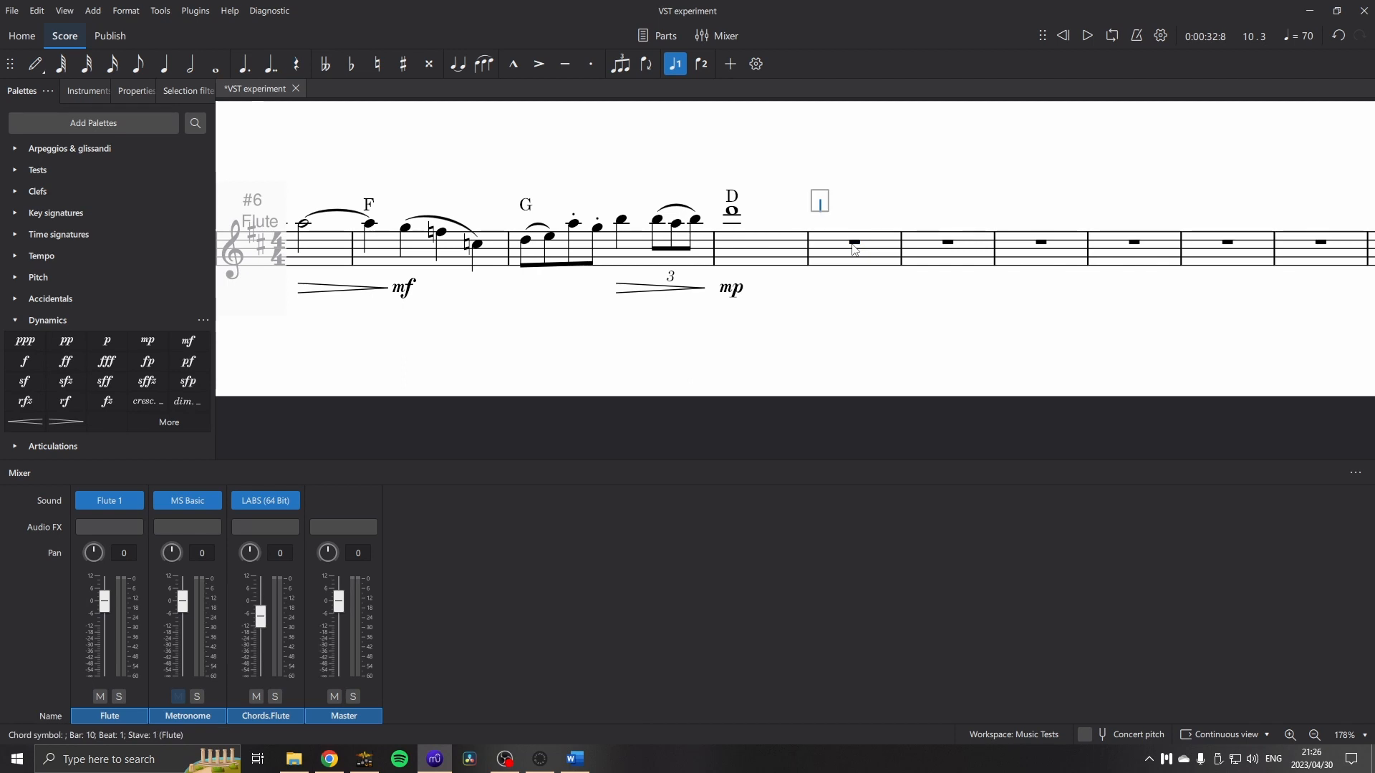
{"action": "type", "text": "N.c"}
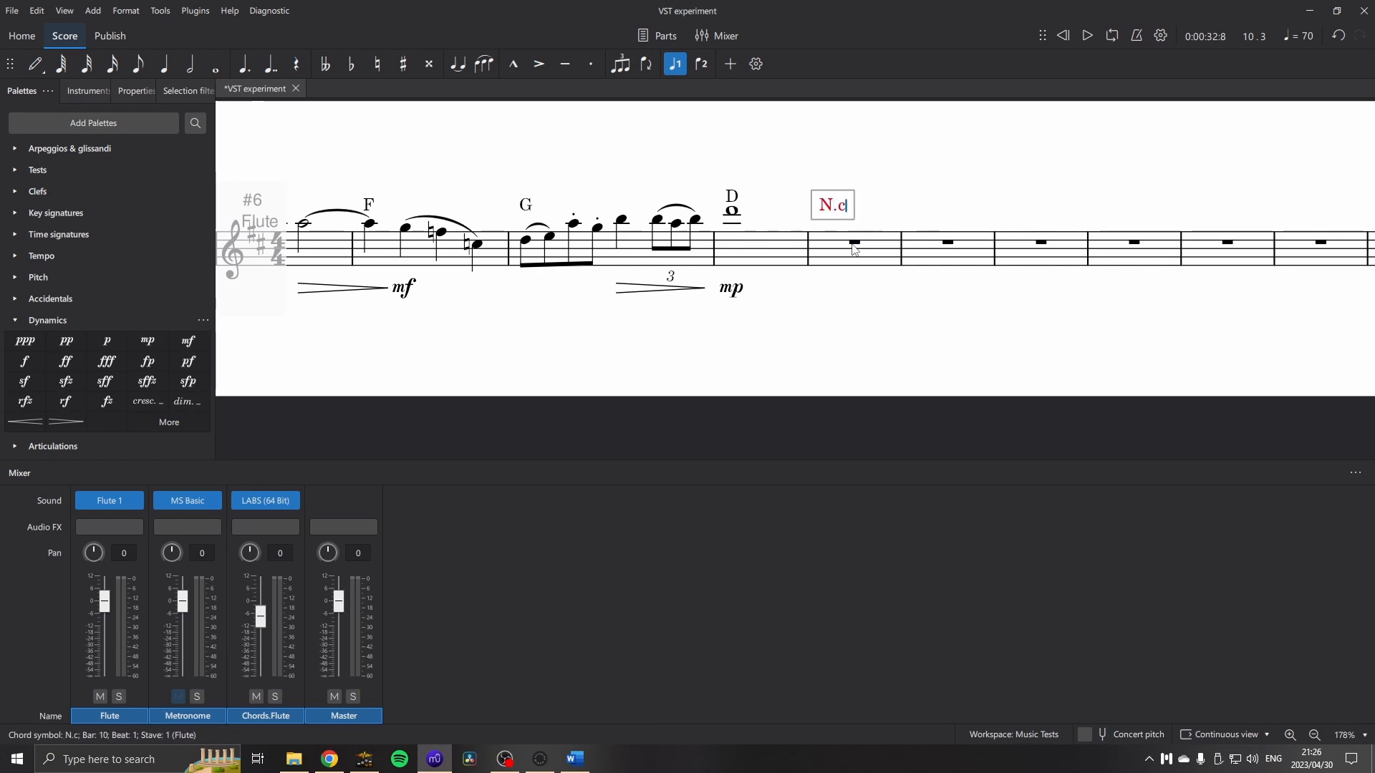
{"action": "type", "text": "C"}
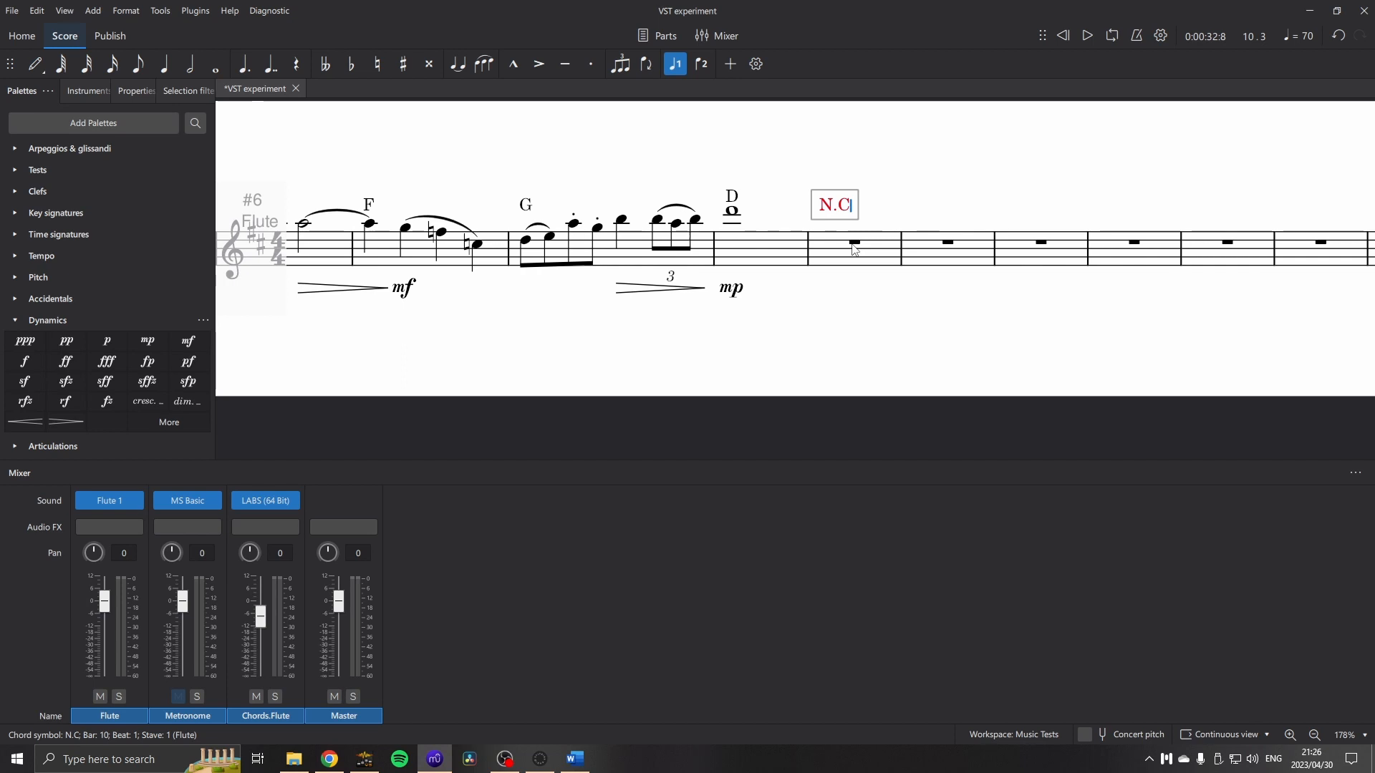
{"action": "left_click", "coordinate": [732, 237]}
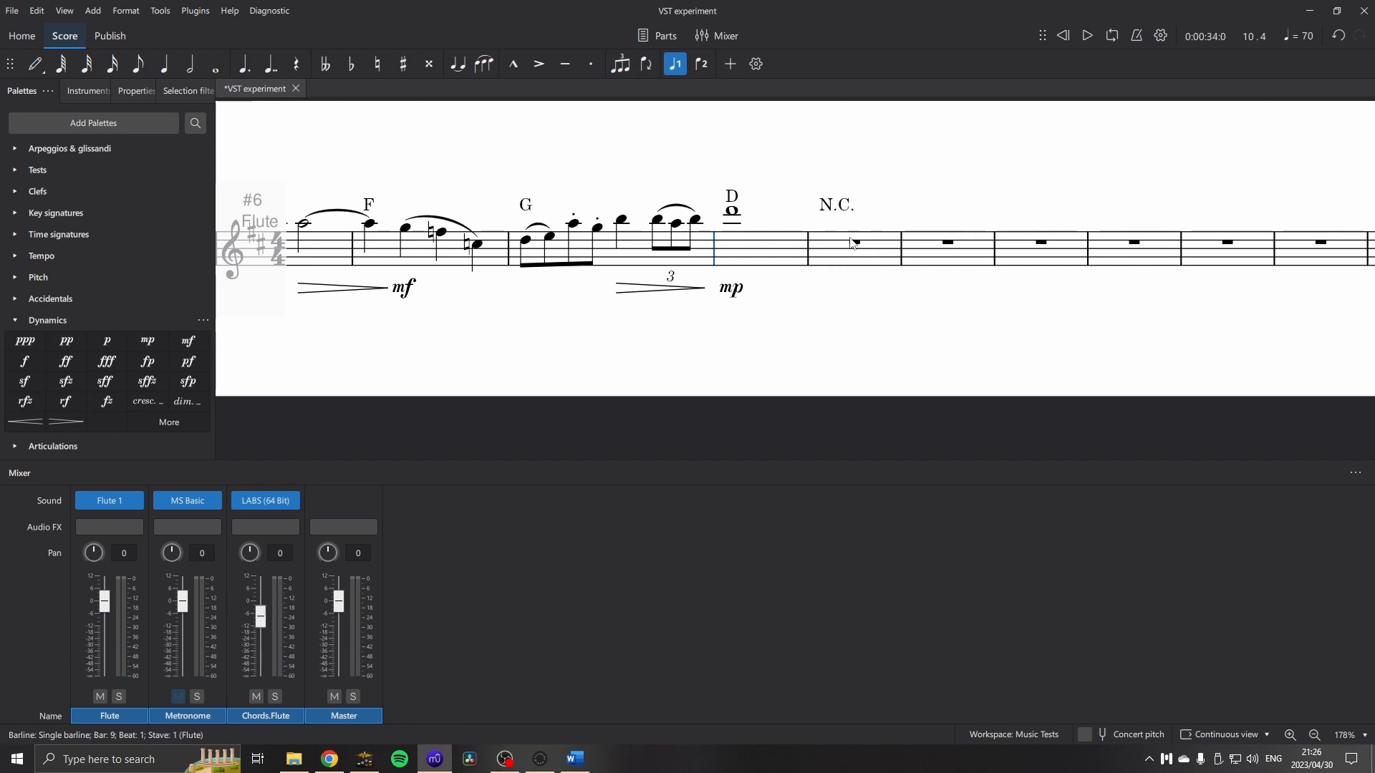
Undo the N.C. symbol and set the D chord's duration to 'Until the next chord symbol'.
{"action": "left_click", "coordinate": [833, 204]}
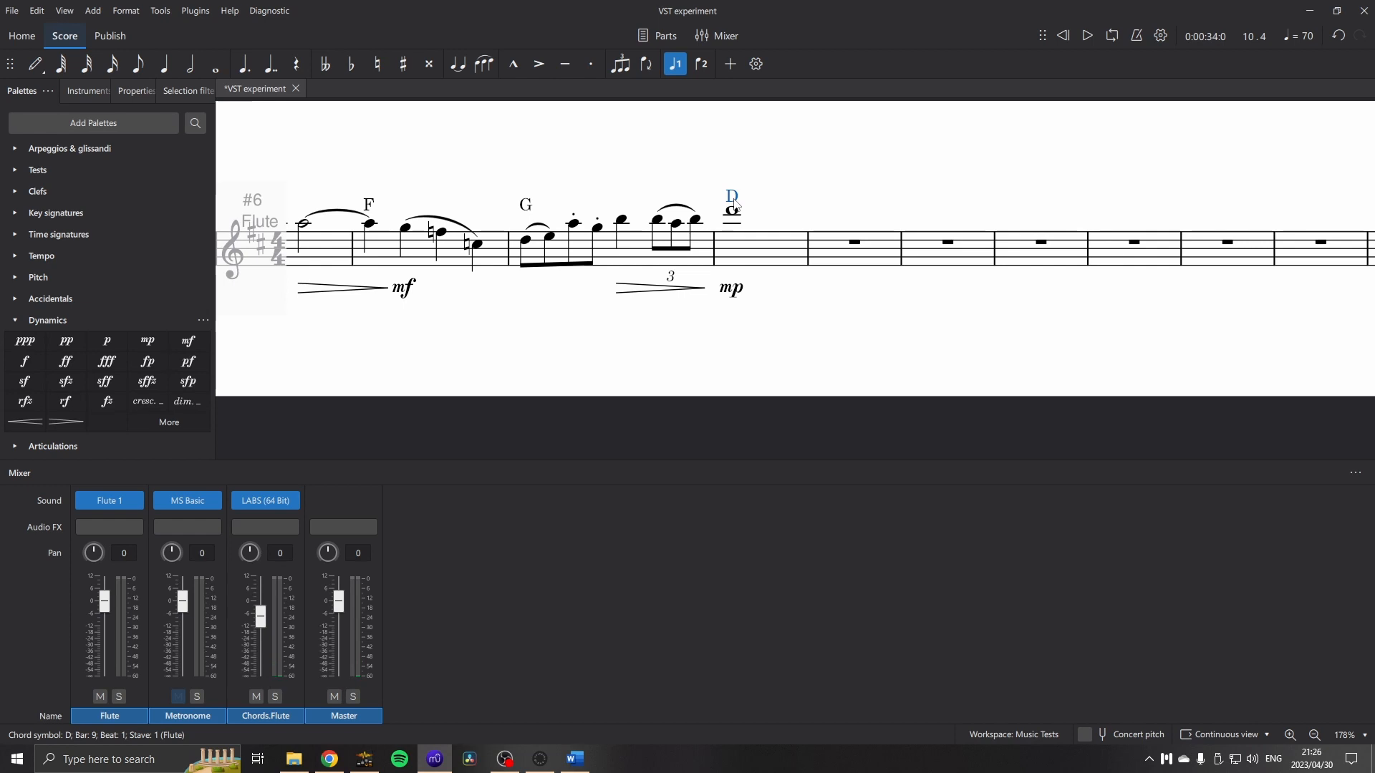
{"action": "left_click", "coordinate": [135, 90]}
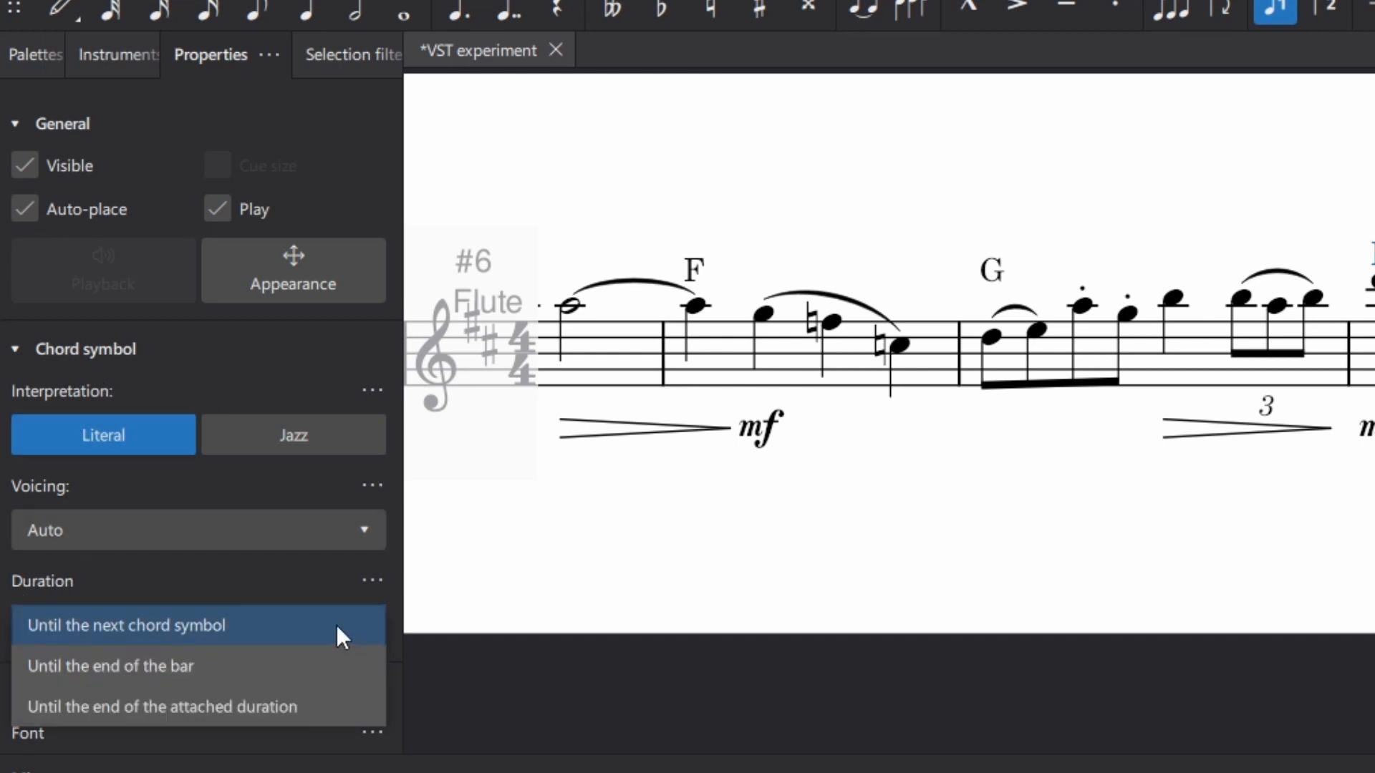
{"action": "left_click", "coordinate": [110, 667]}
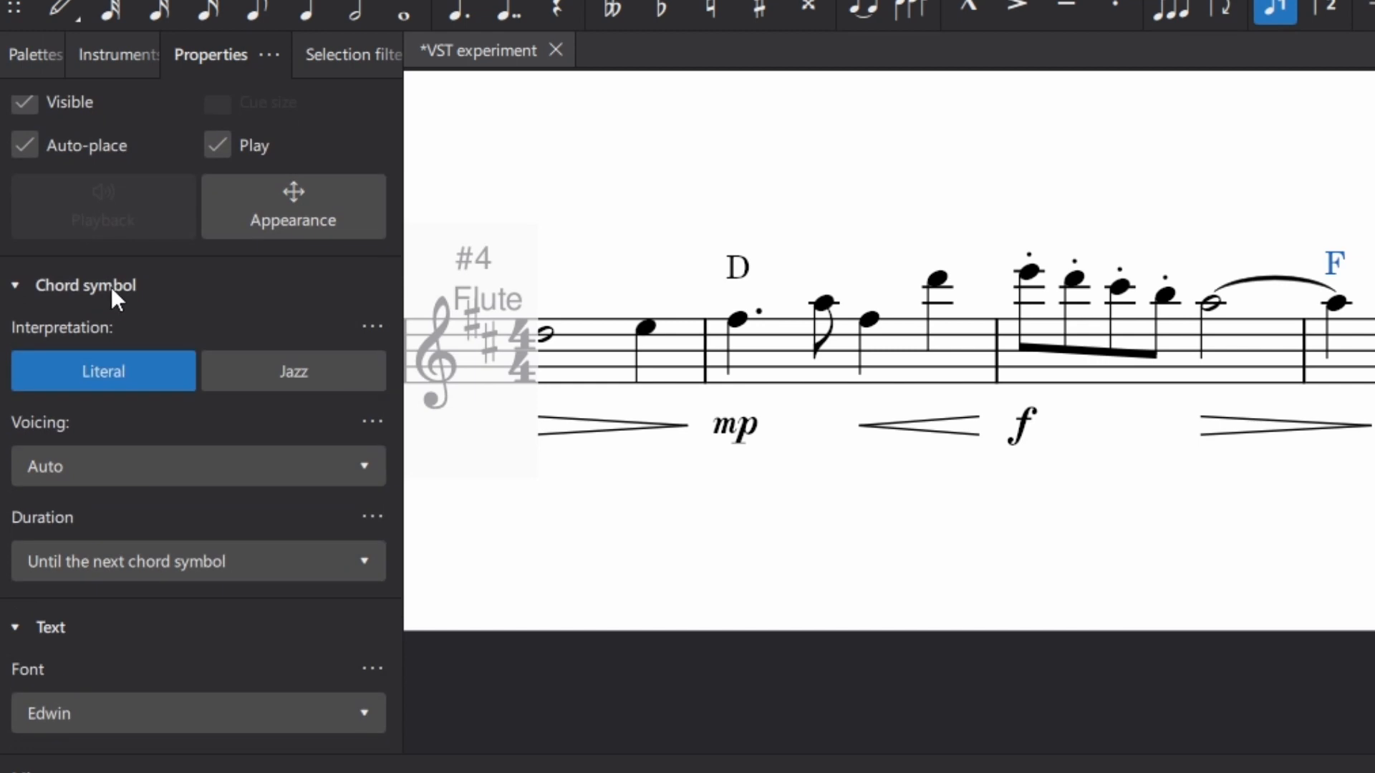
{"action": "mouse_move", "coordinate": [114, 355]}
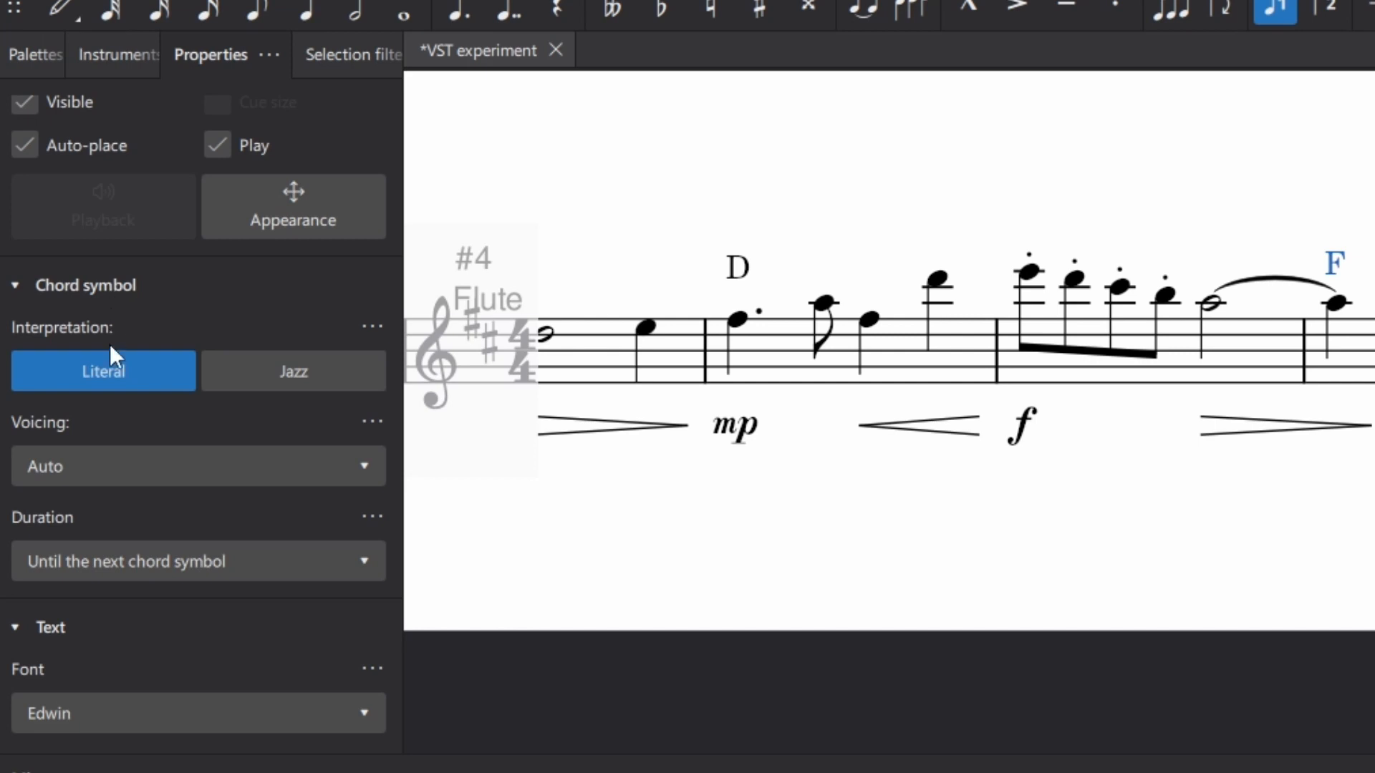
{"action": "mouse_move", "coordinate": [294, 371]}
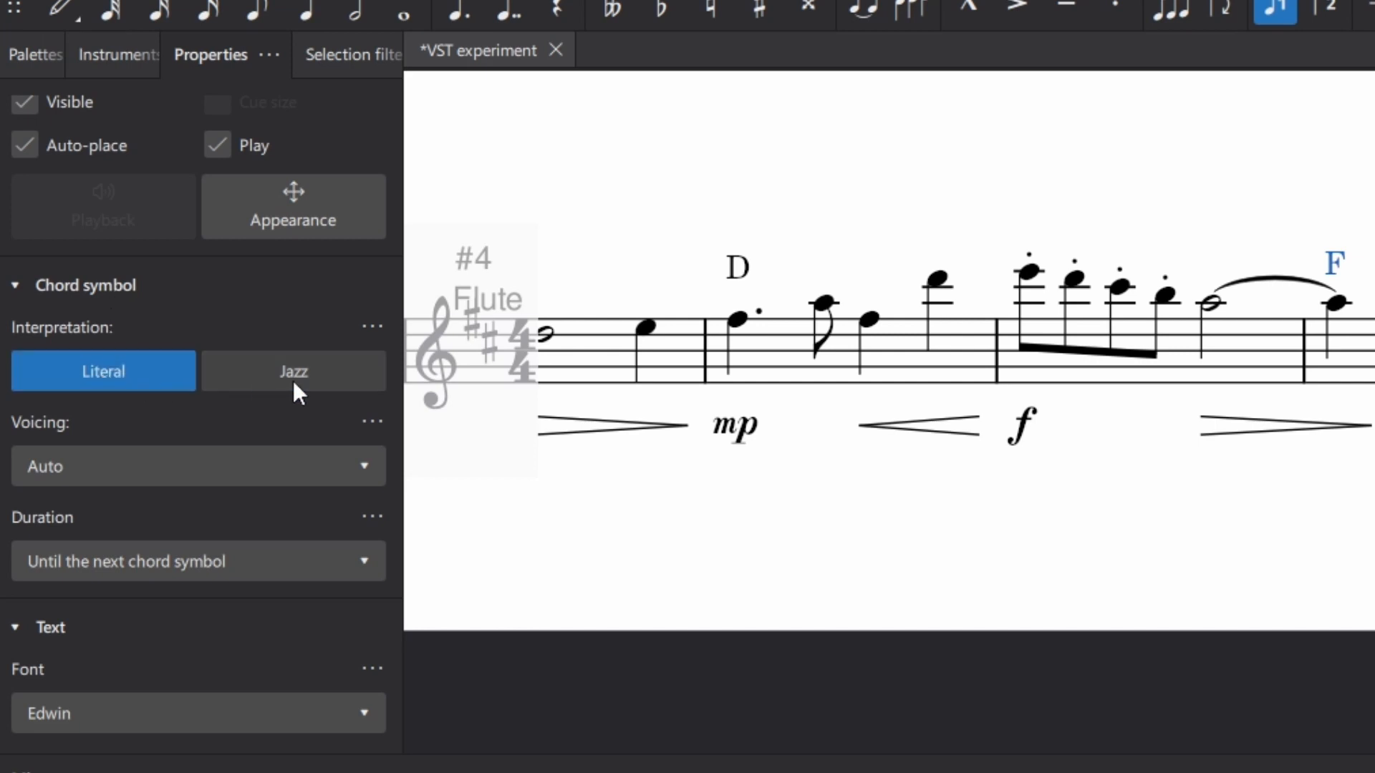
{"action": "left_click", "coordinate": [198, 465]}
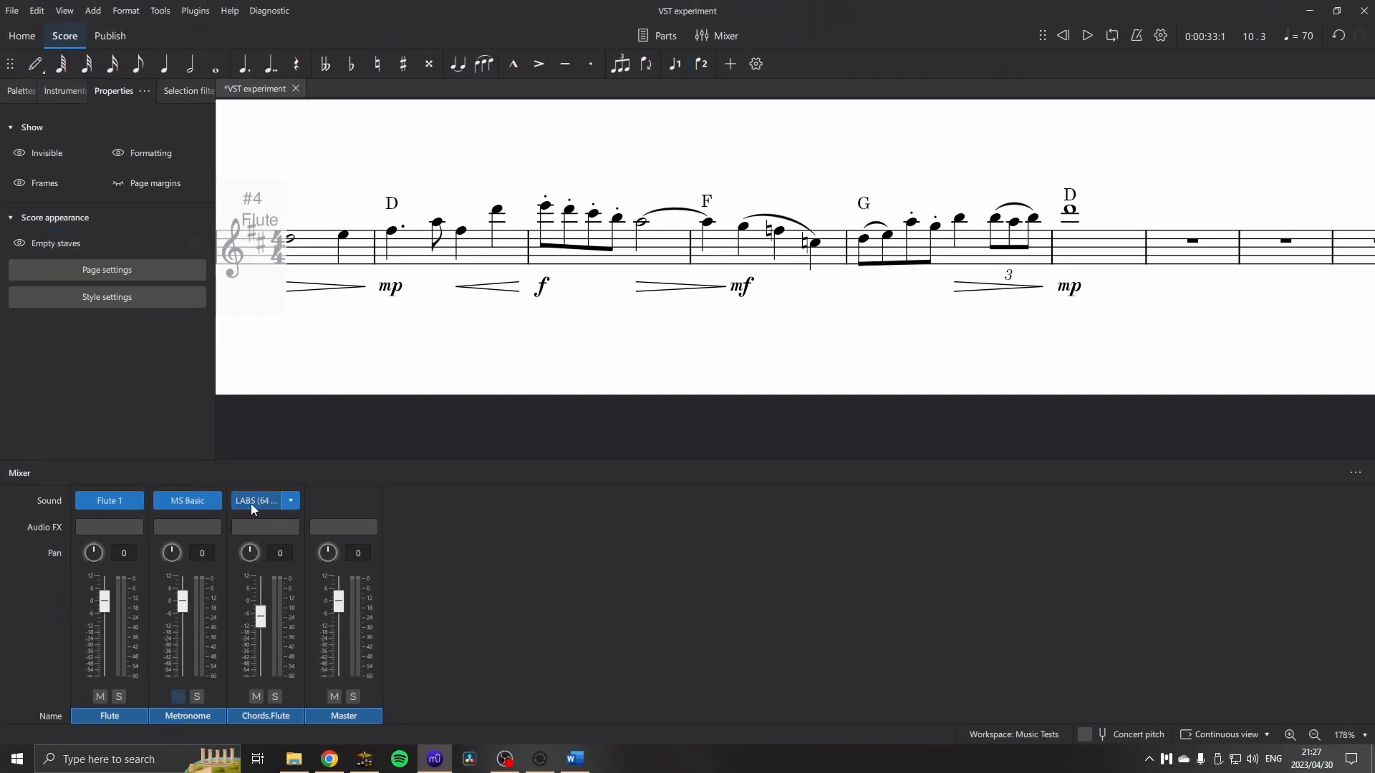
{"action": "left_click", "coordinate": [254, 501]}
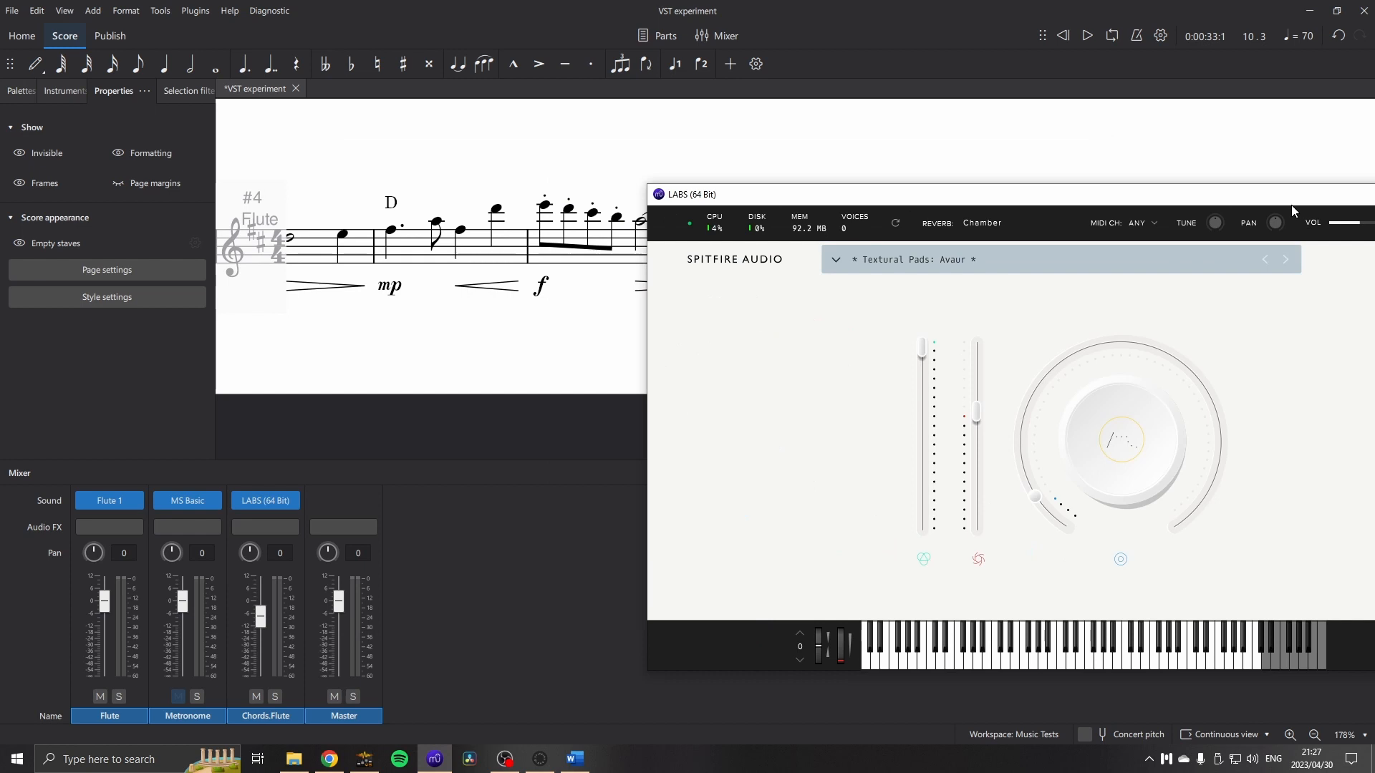
{"action": "left_click", "coordinate": [1062, 36]}
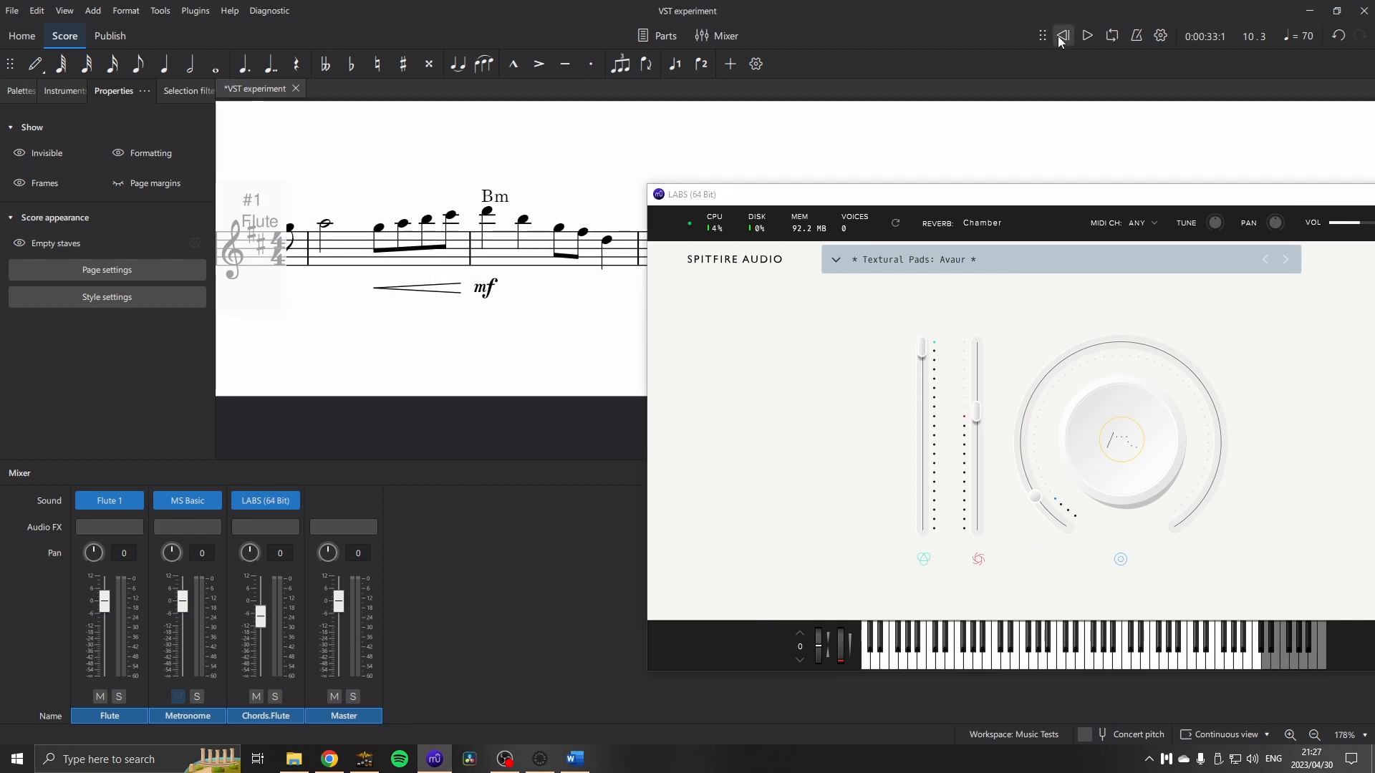
{"action": "left_click", "coordinate": [1086, 35]}
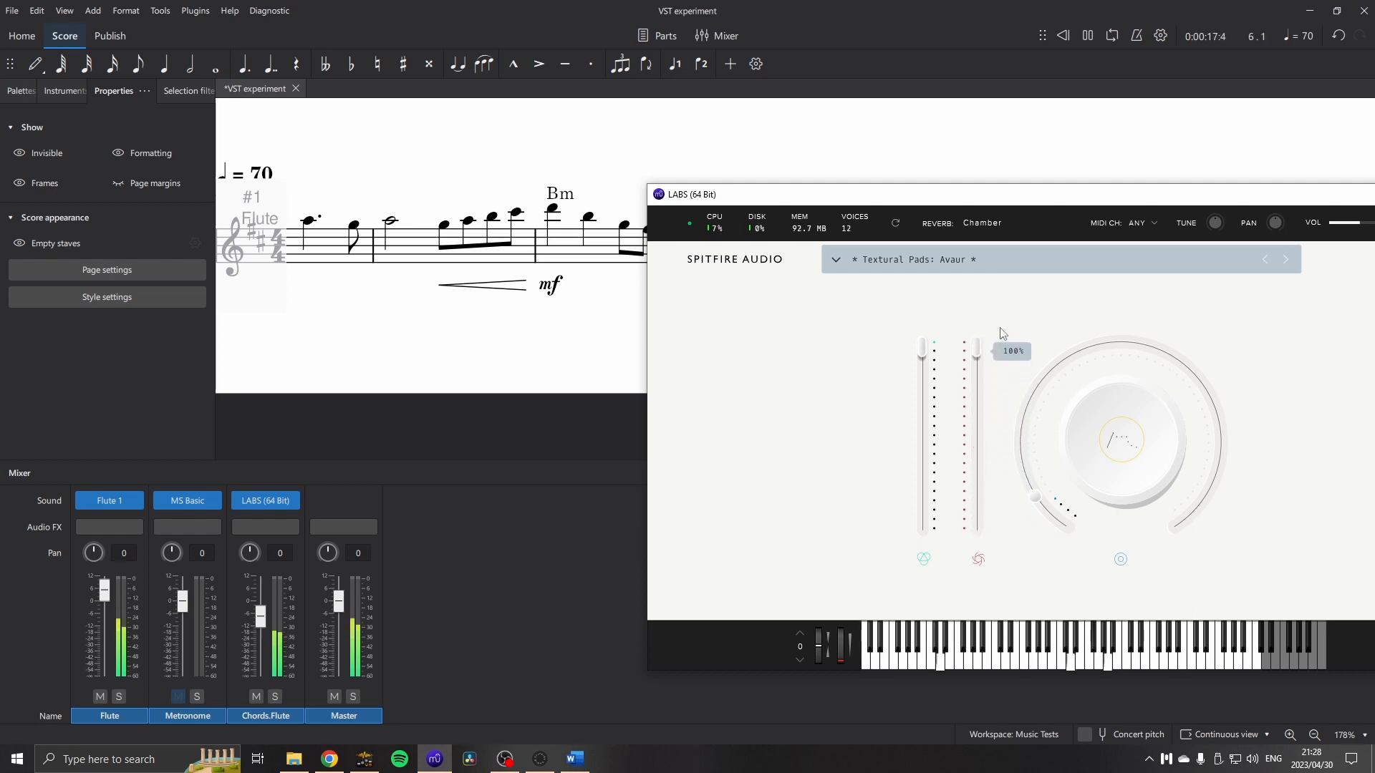
{"action": "left_click", "coordinate": [1119, 441]}
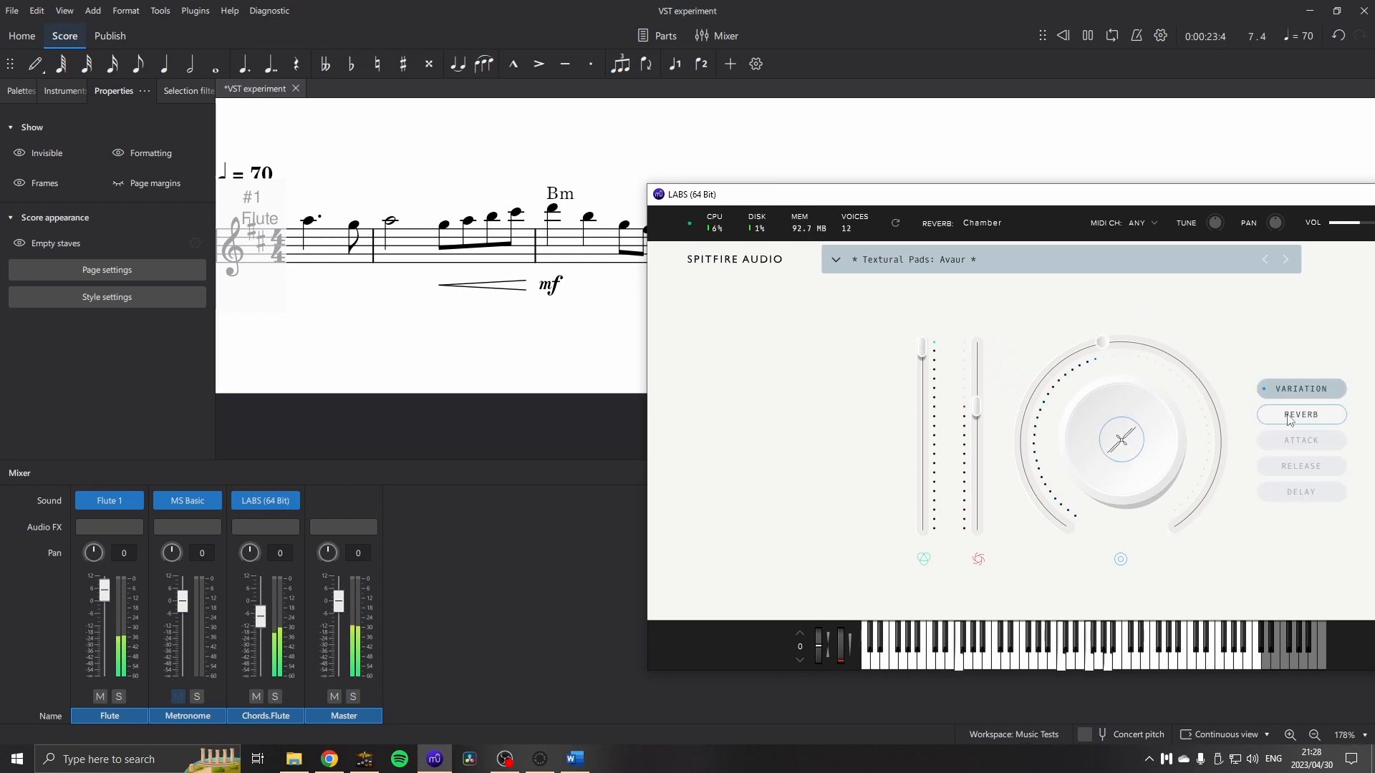
{"action": "left_click", "coordinate": [1301, 466]}
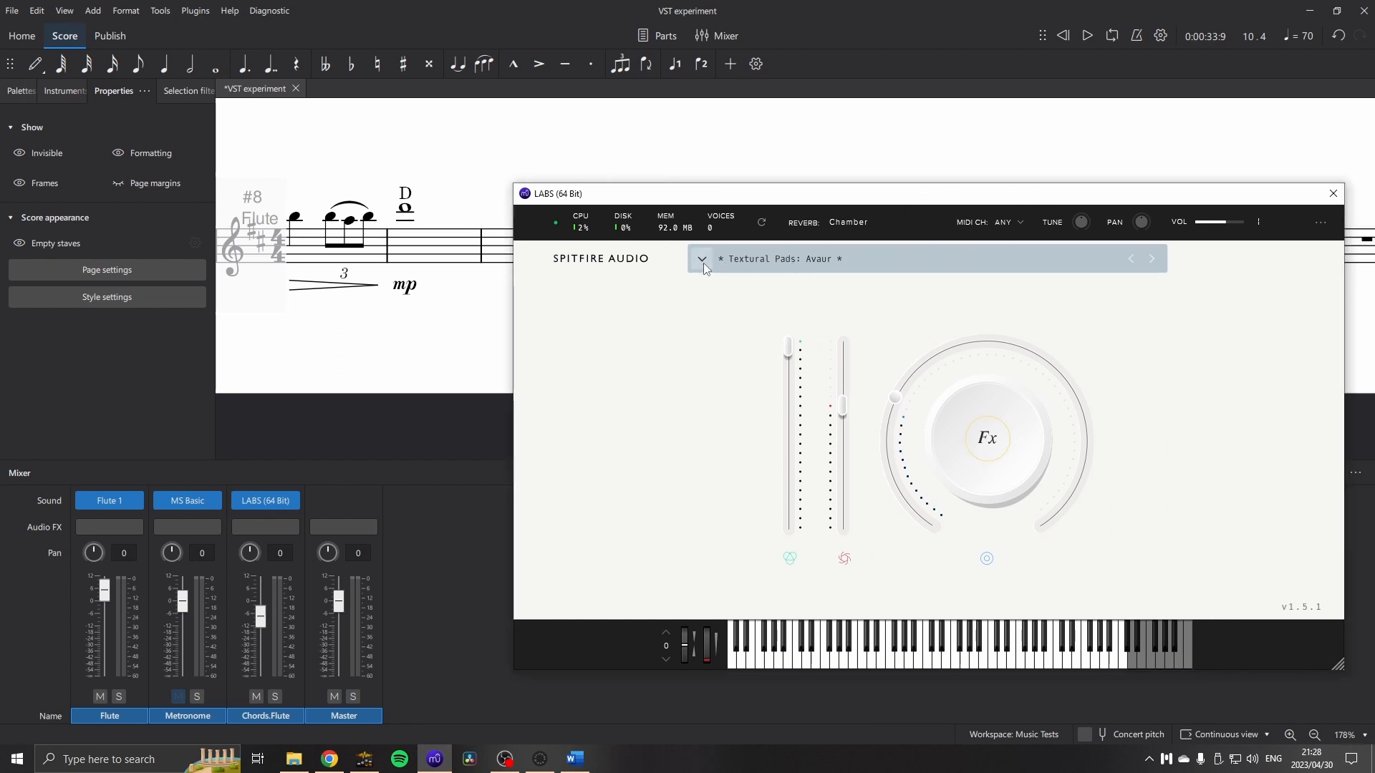
{"action": "left_click", "coordinate": [701, 258]}
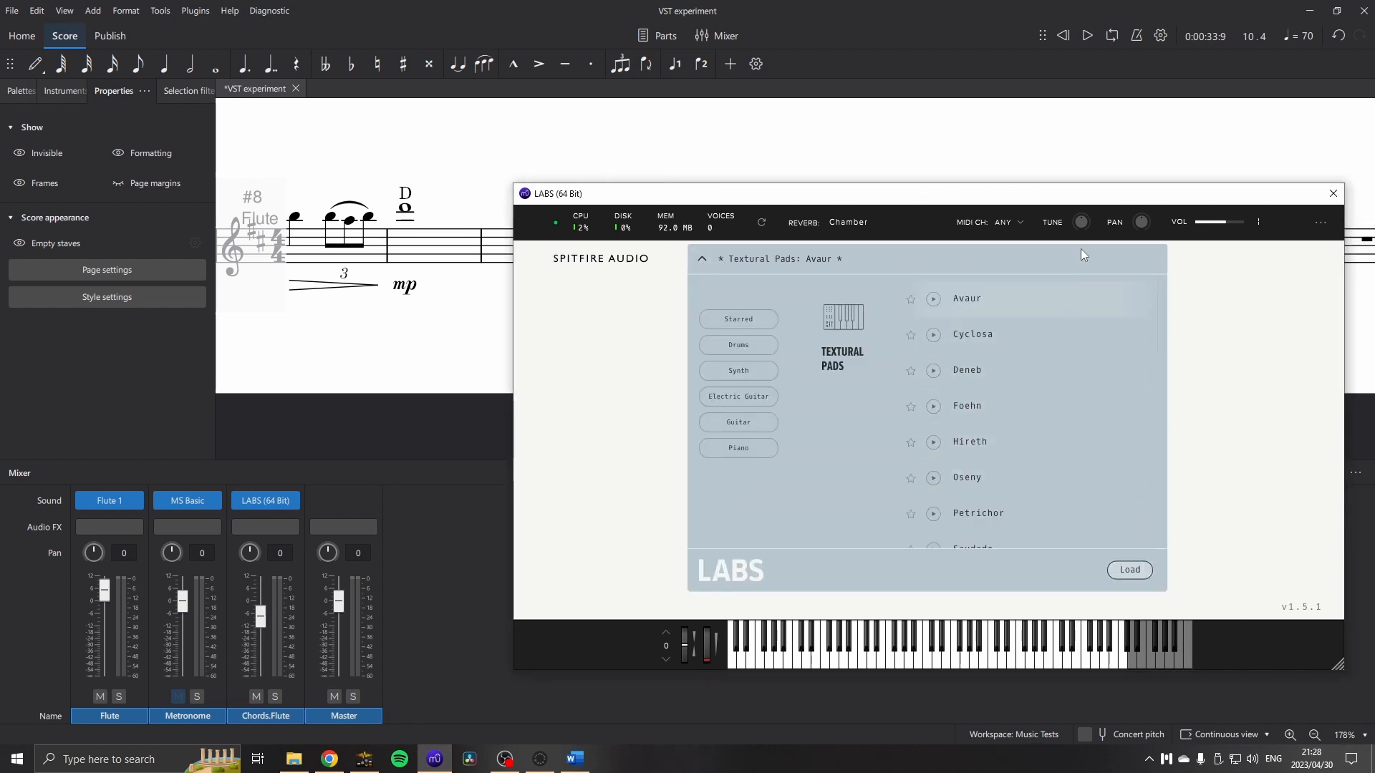
{"action": "mouse_move", "coordinate": [1088, 213]}
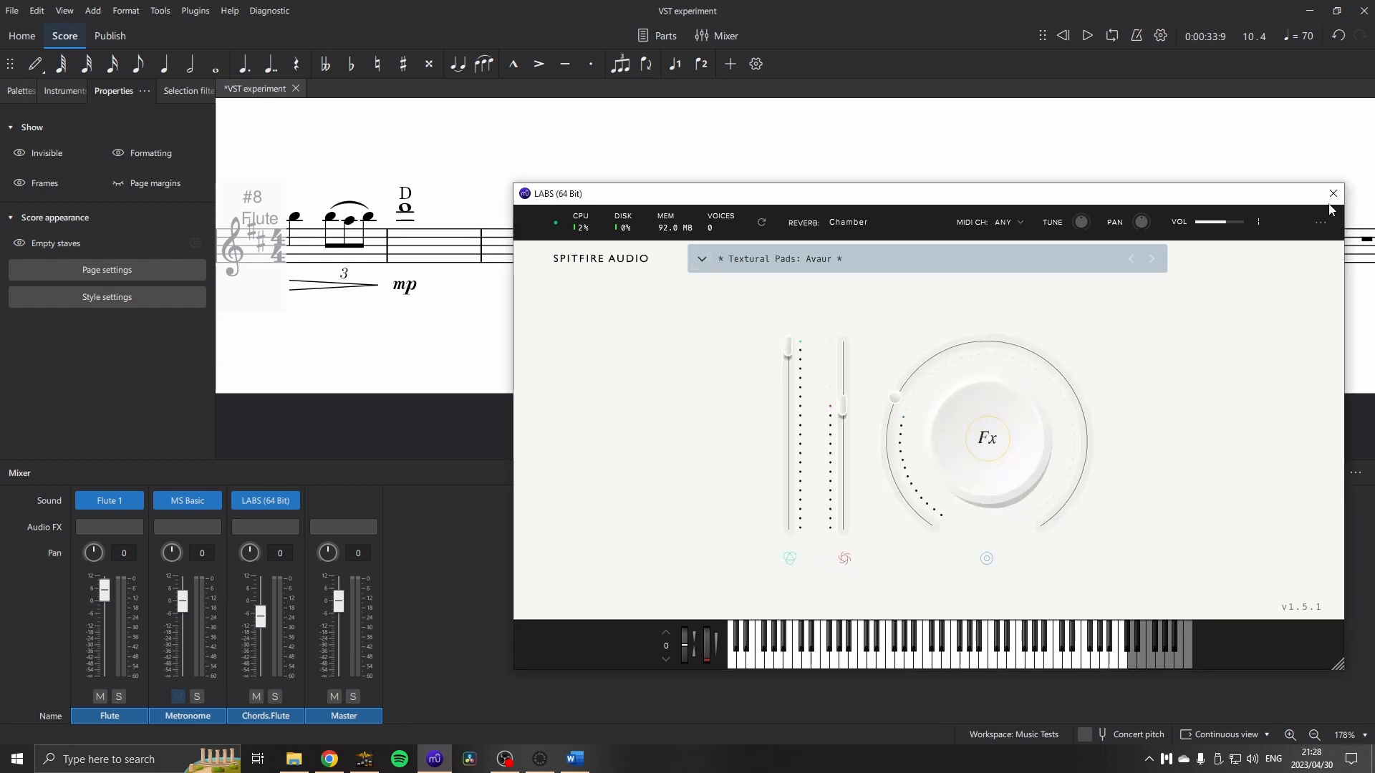
{"action": "left_click", "coordinate": [1330, 192]}
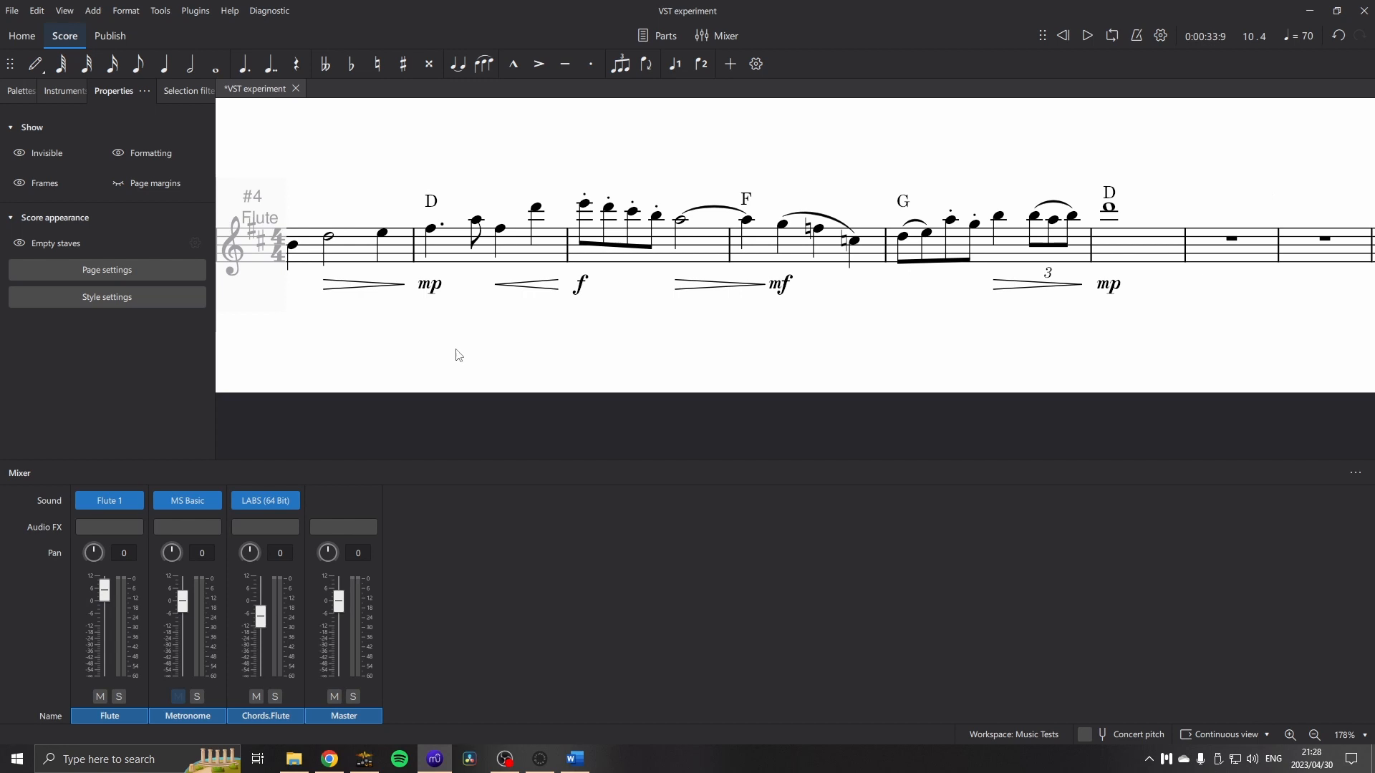